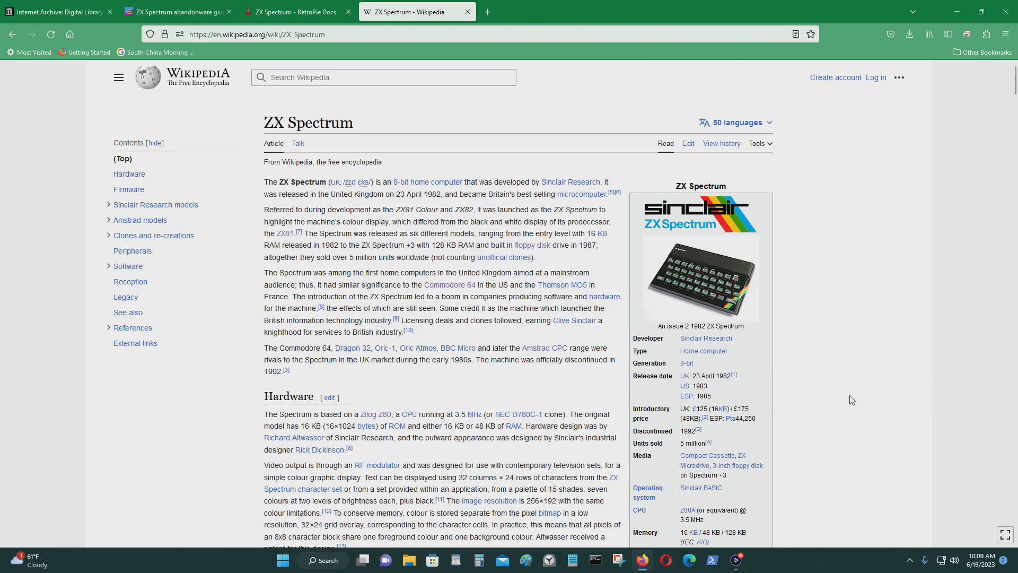
pyautogui.moveTo(844, 261)
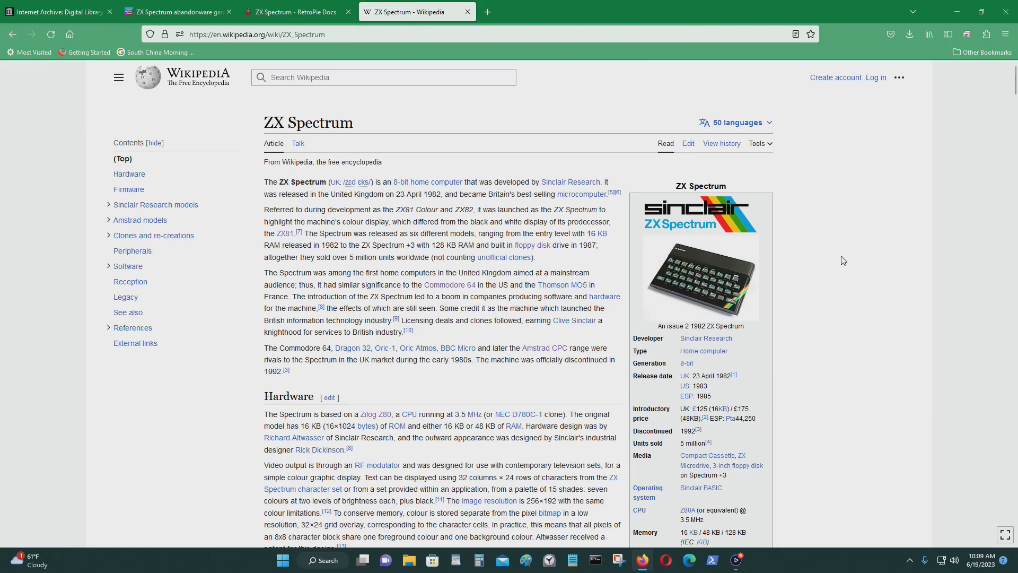
# - Scroll through the article's model sections and close the enlarged ZX Spectrum+ photo
pyautogui.scroll(-3)
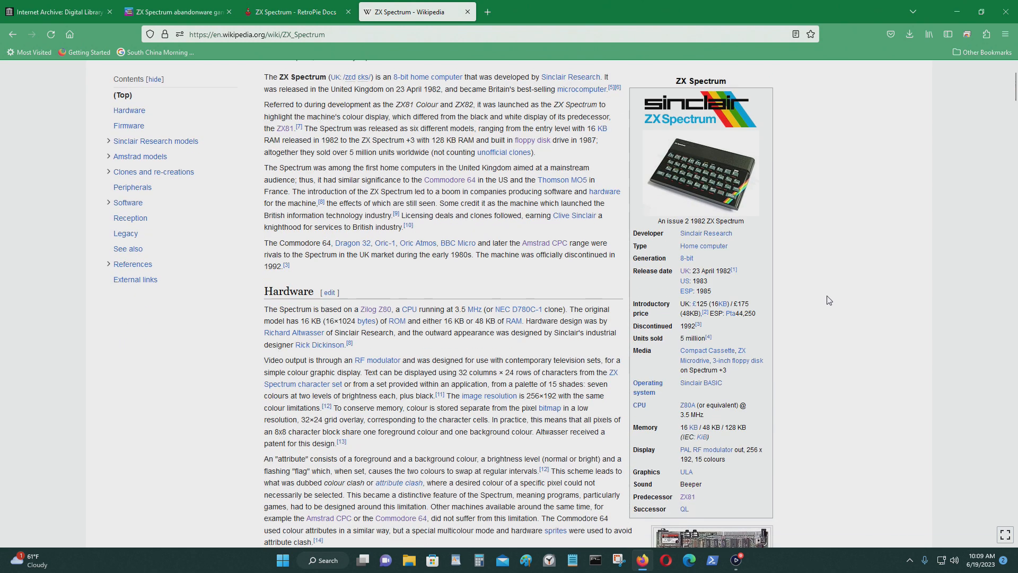
pyautogui.scroll(-3)
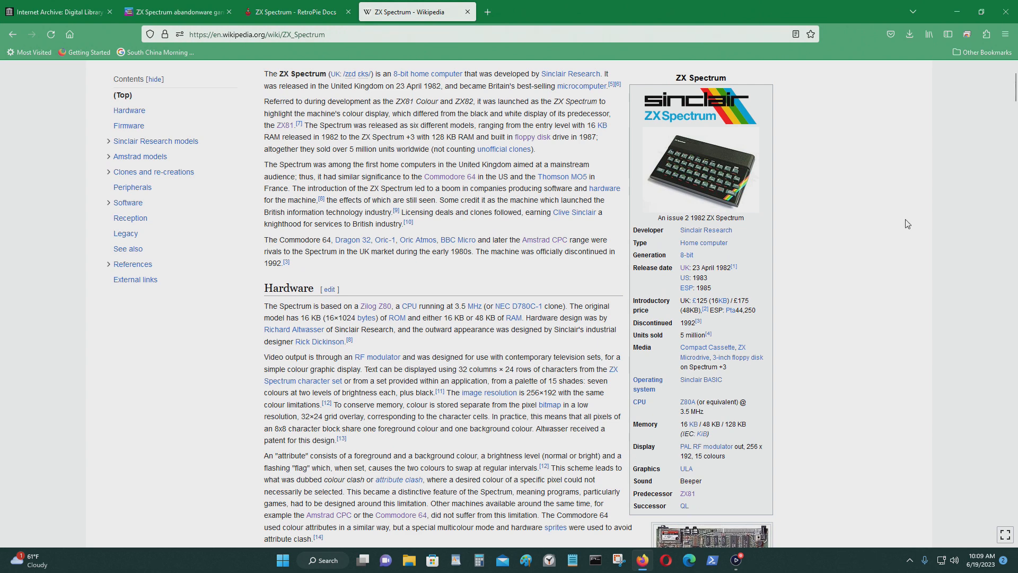
pyautogui.moveTo(862, 353)
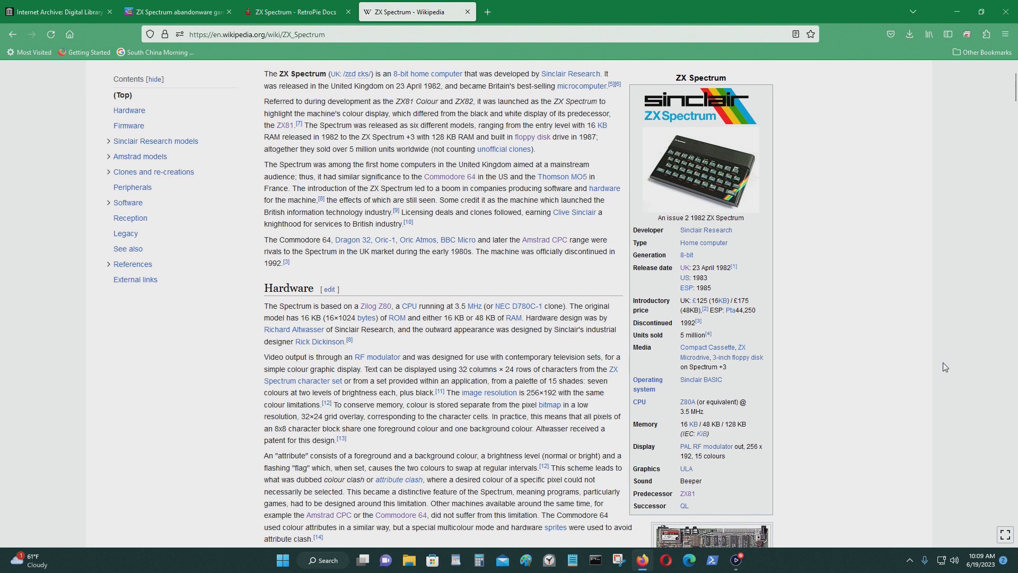
pyautogui.moveTo(668, 309)
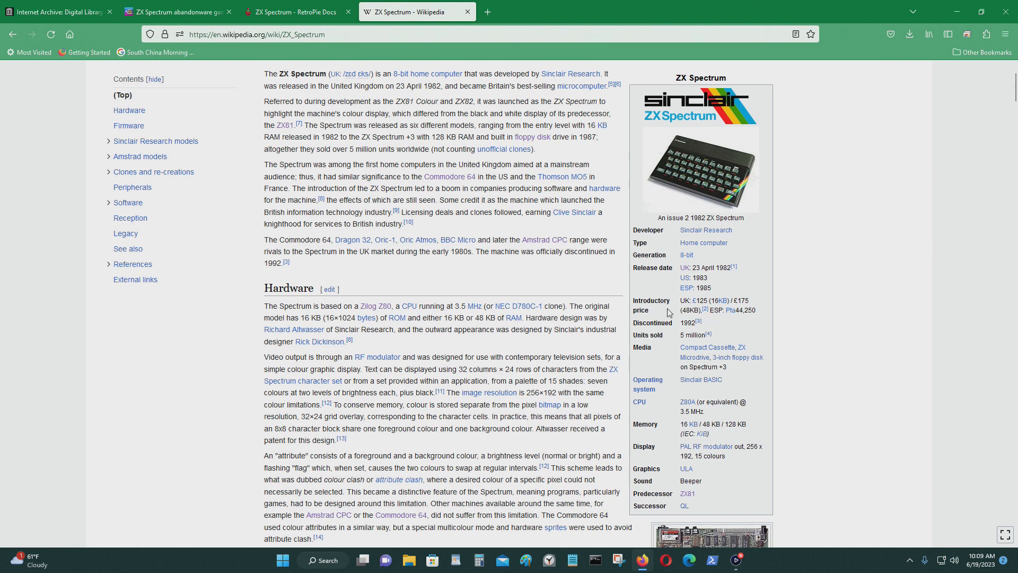
pyautogui.moveTo(677, 329)
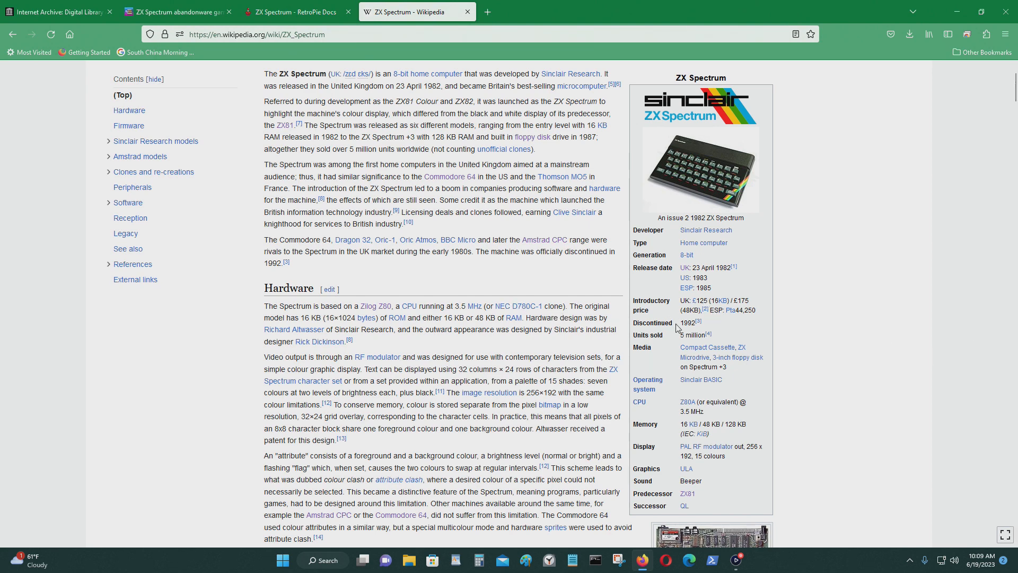
pyautogui.moveTo(655, 359)
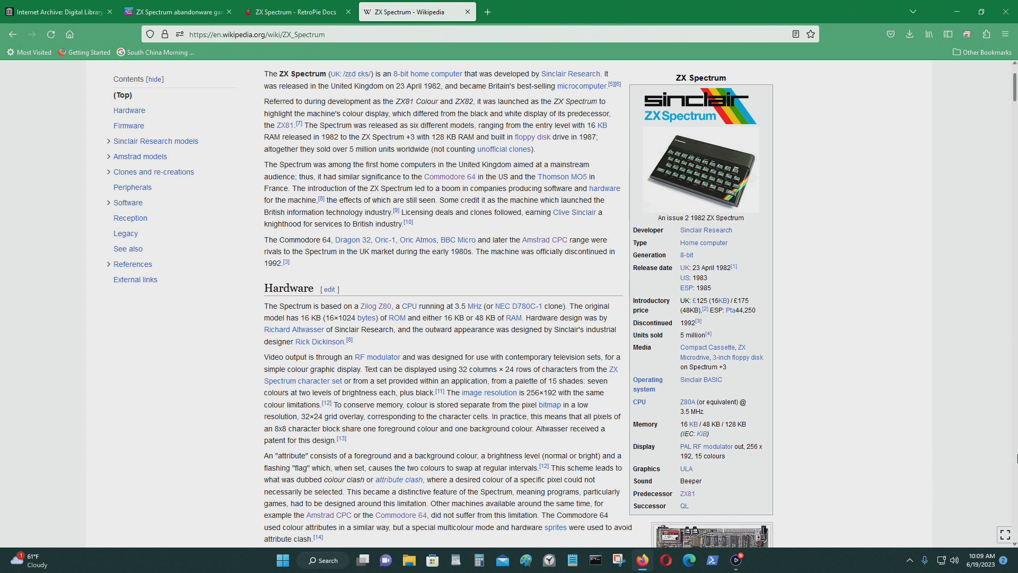
pyautogui.moveTo(943, 318)
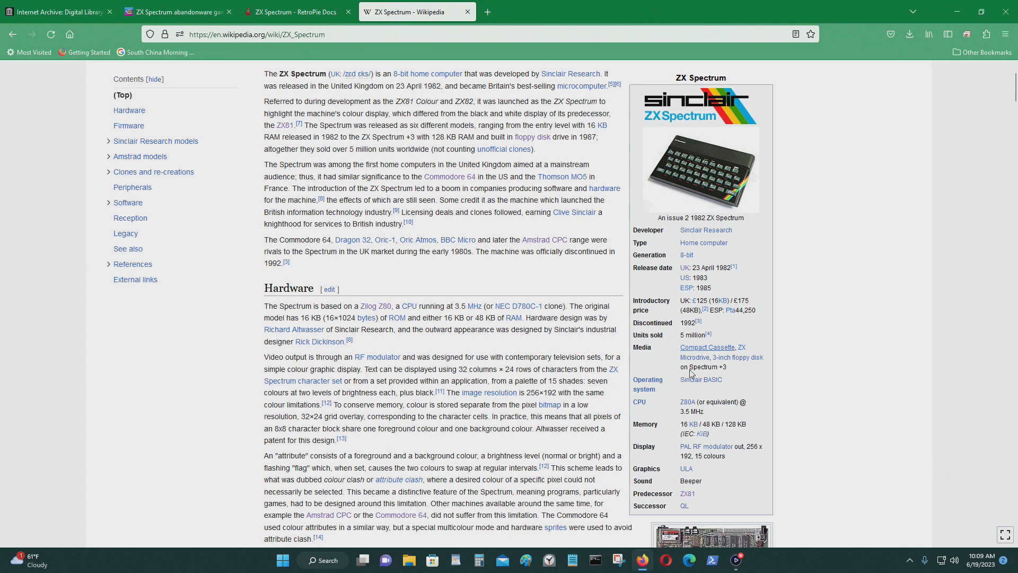
pyautogui.moveTo(974, 522)
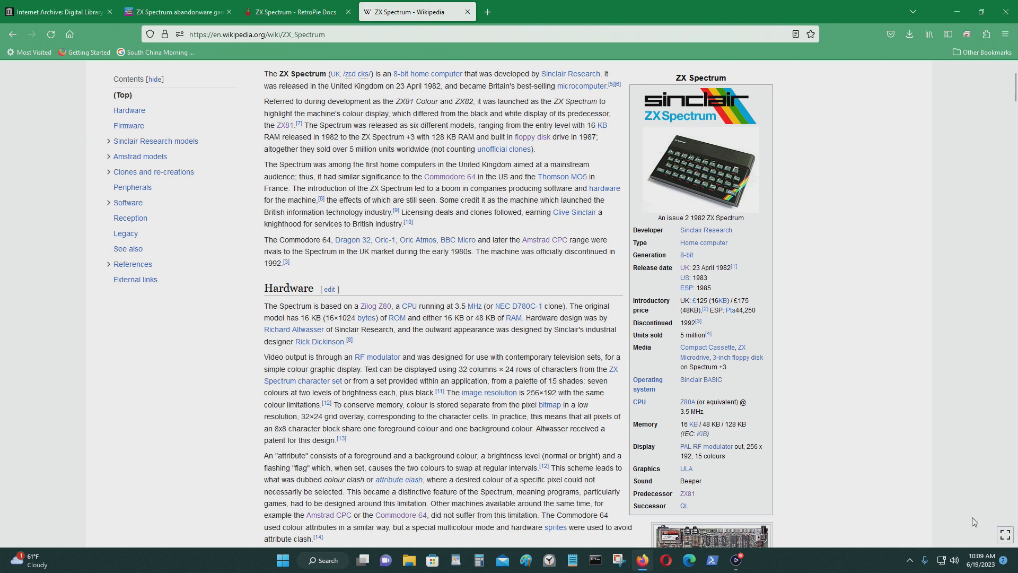
pyautogui.moveTo(940, 362)
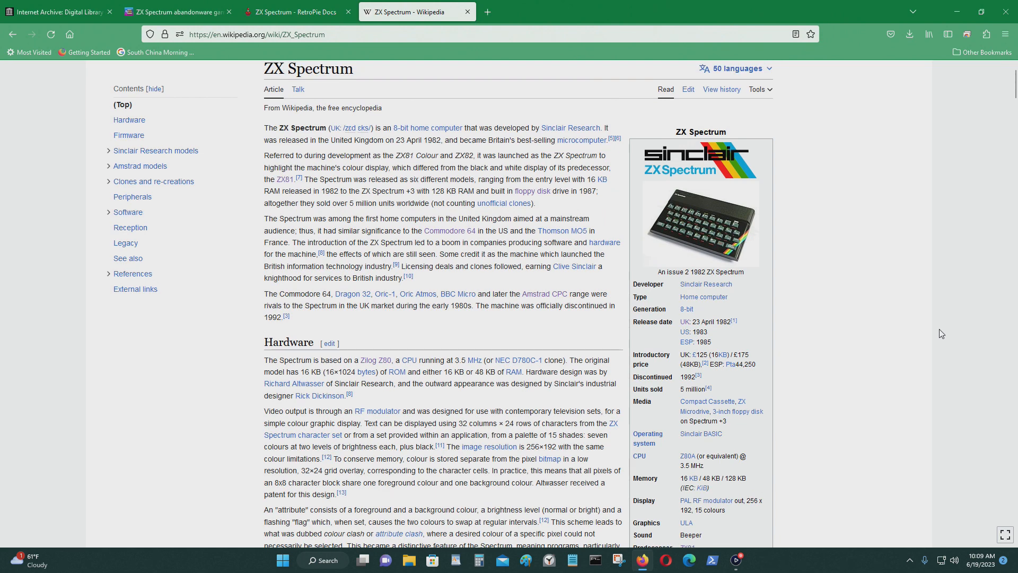
pyautogui.scroll(-3)
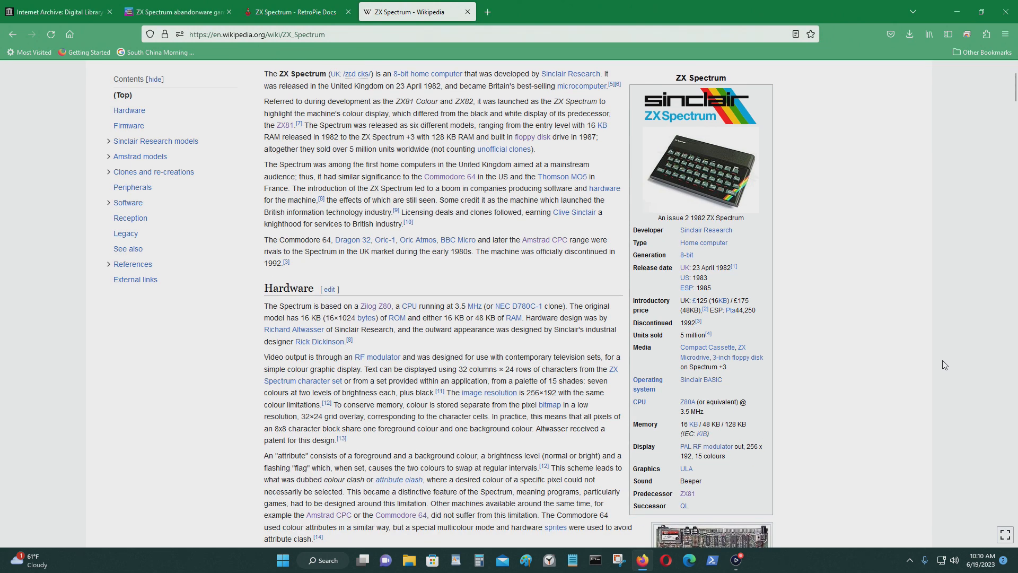
pyautogui.moveTo(742, 364)
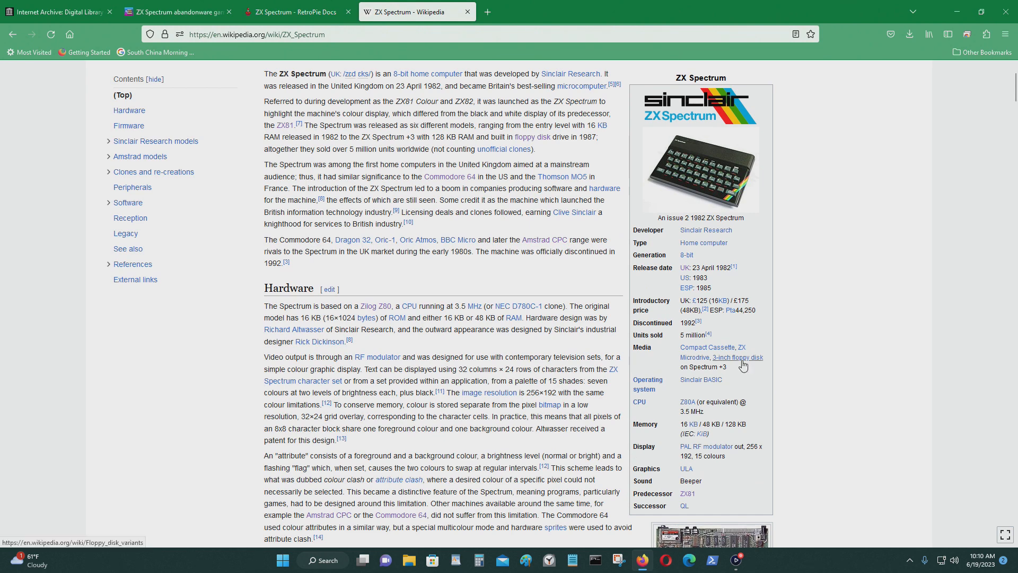
pyautogui.moveTo(1003, 389)
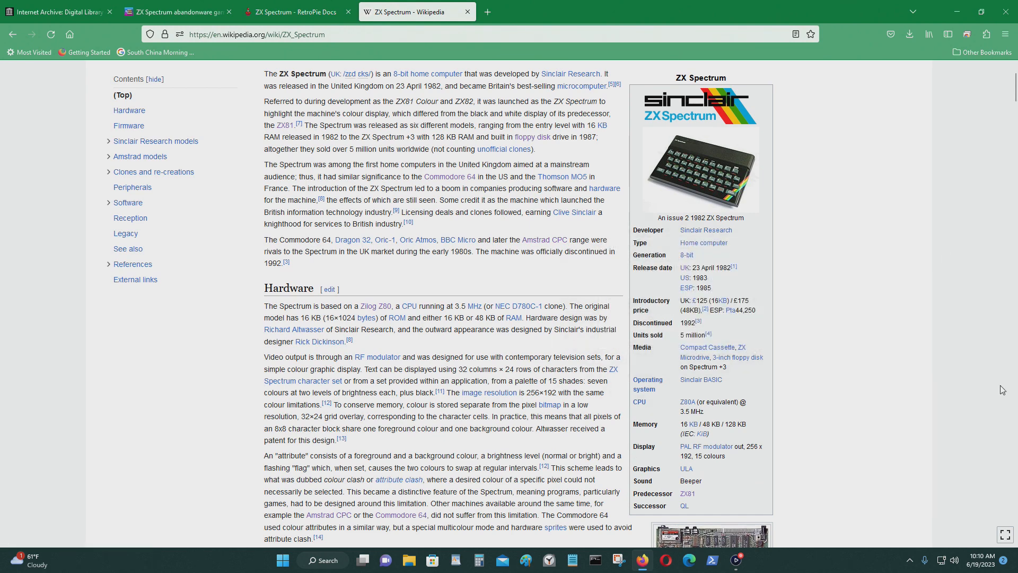
pyautogui.moveTo(999, 350)
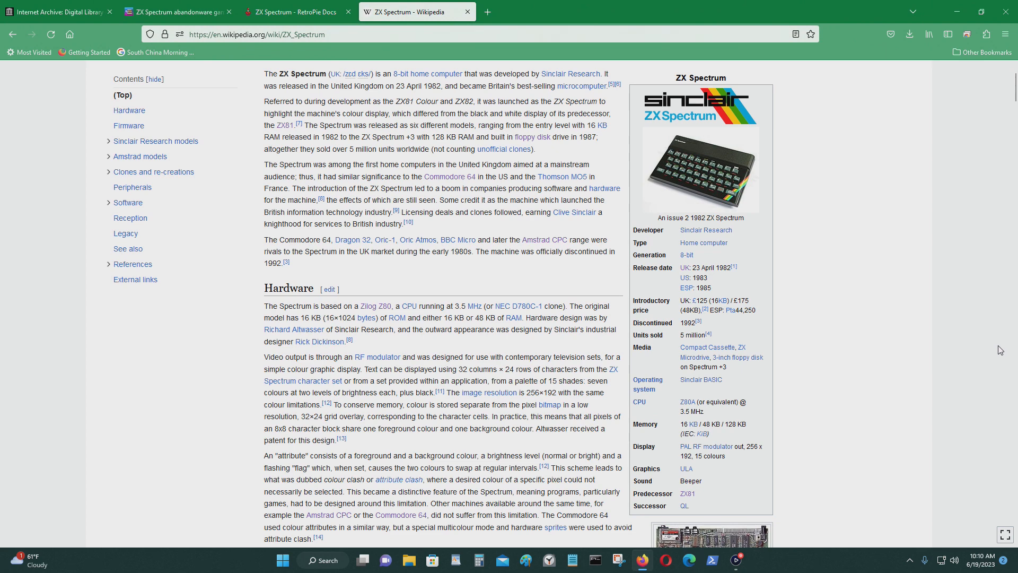
pyautogui.moveTo(1015, 443)
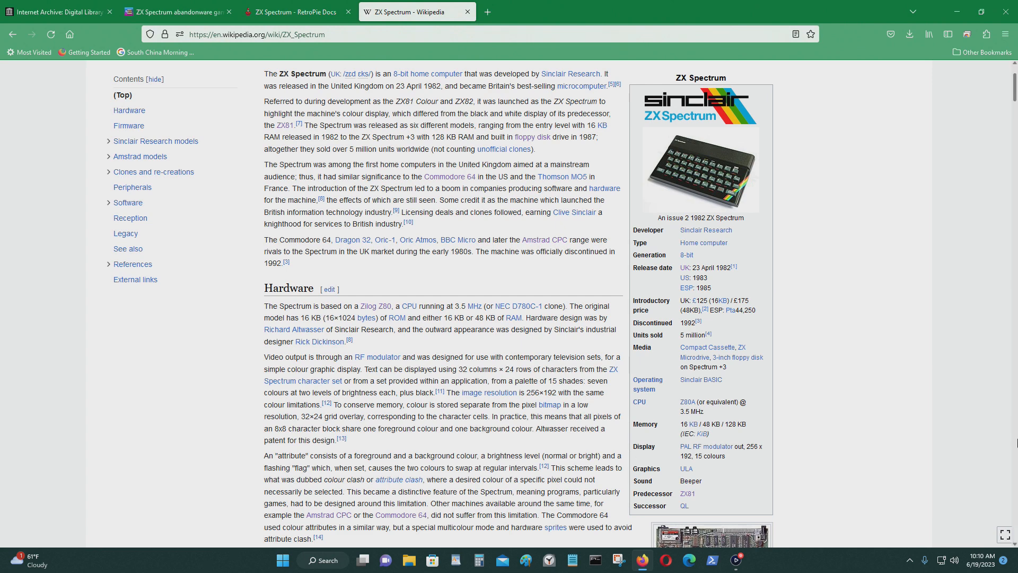
pyautogui.moveTo(920, 452)
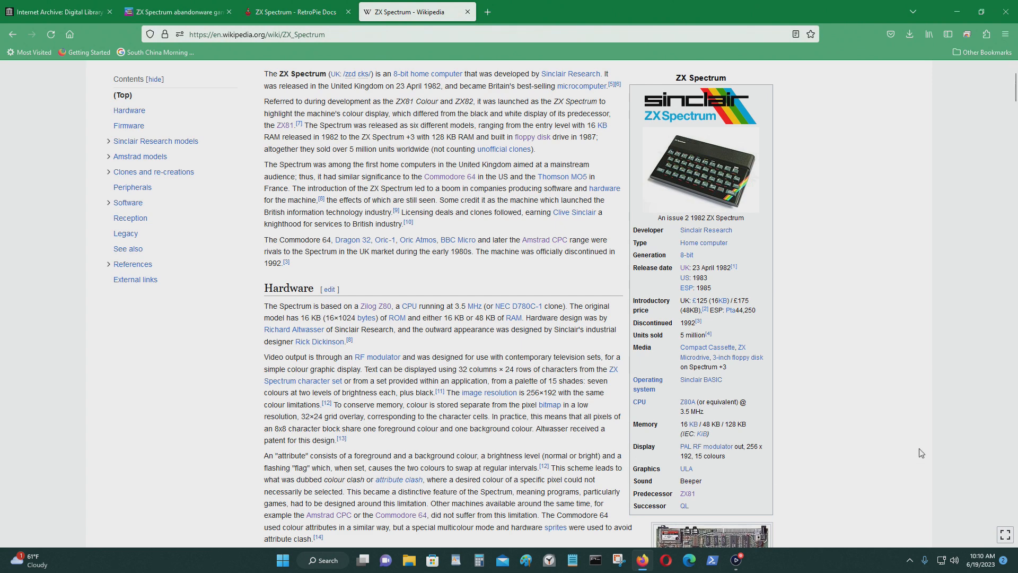
pyautogui.moveTo(784, 420)
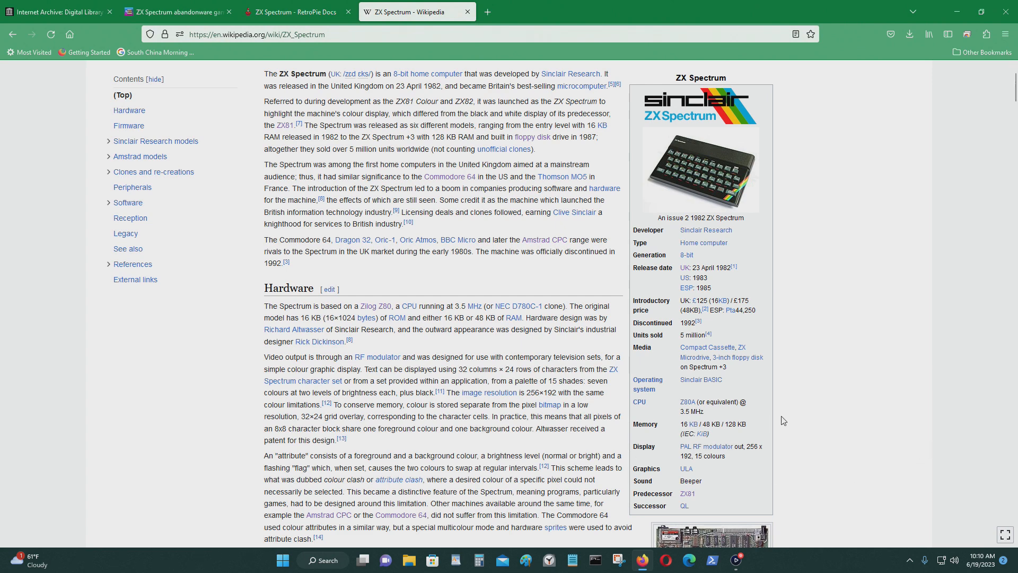
pyautogui.moveTo(915, 382)
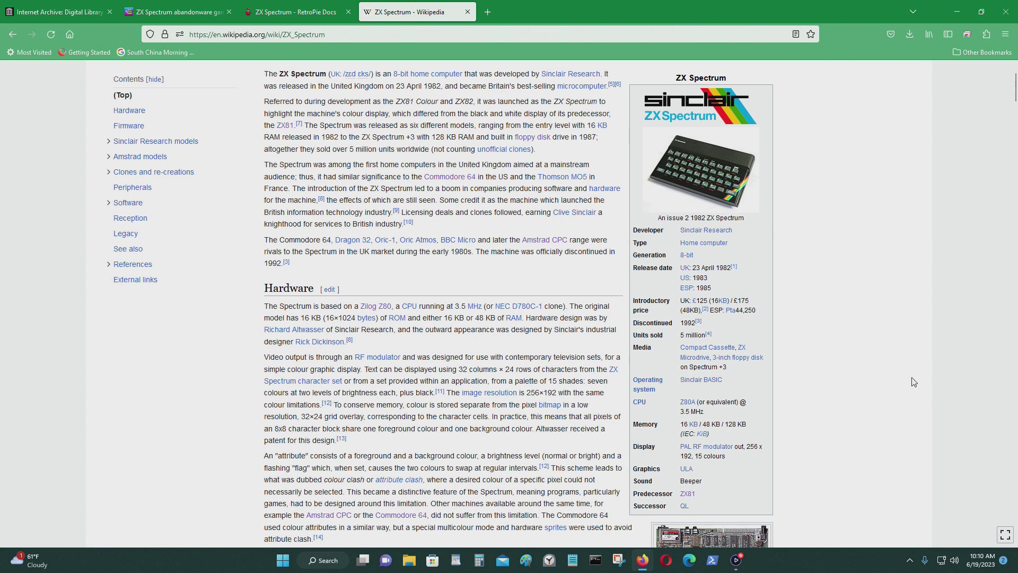
pyautogui.moveTo(929, 381)
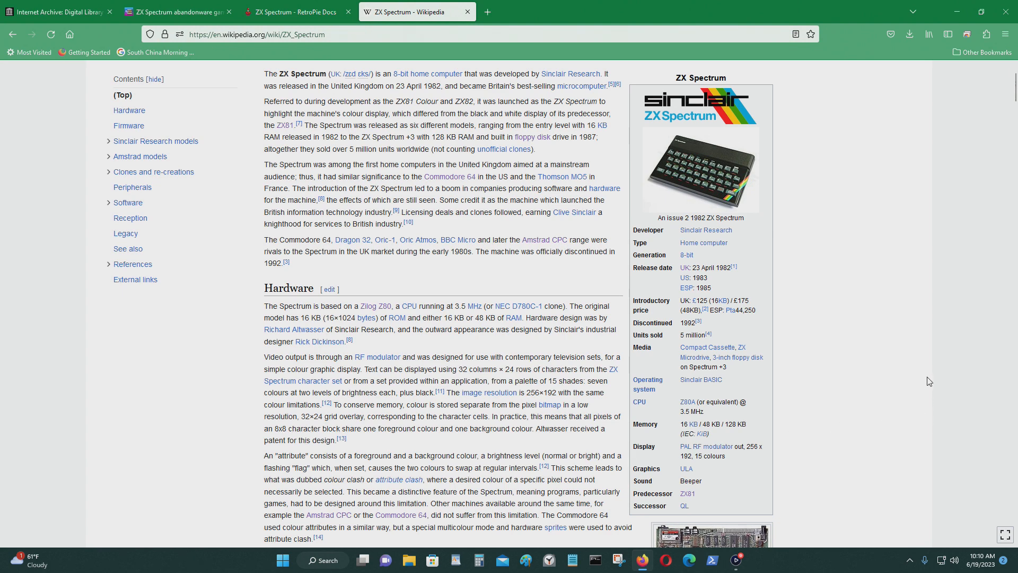
pyautogui.scroll(-3)
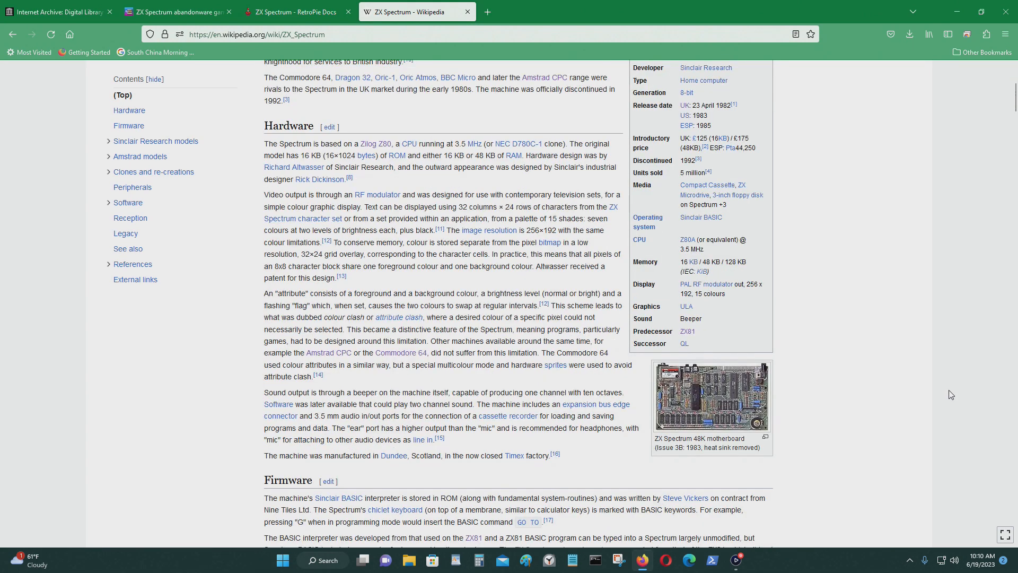
pyautogui.scroll(-3)
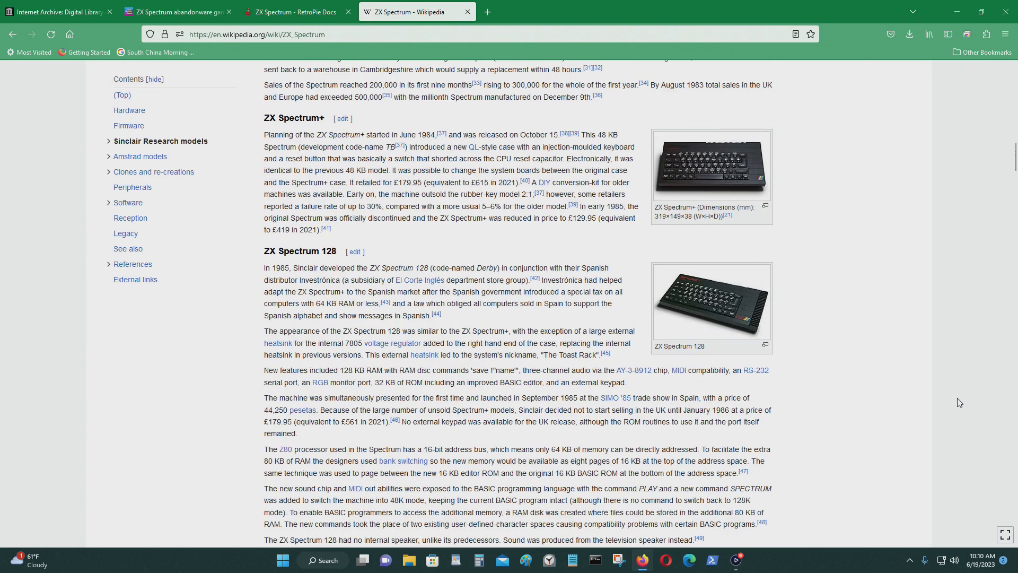
pyautogui.scroll(-3)
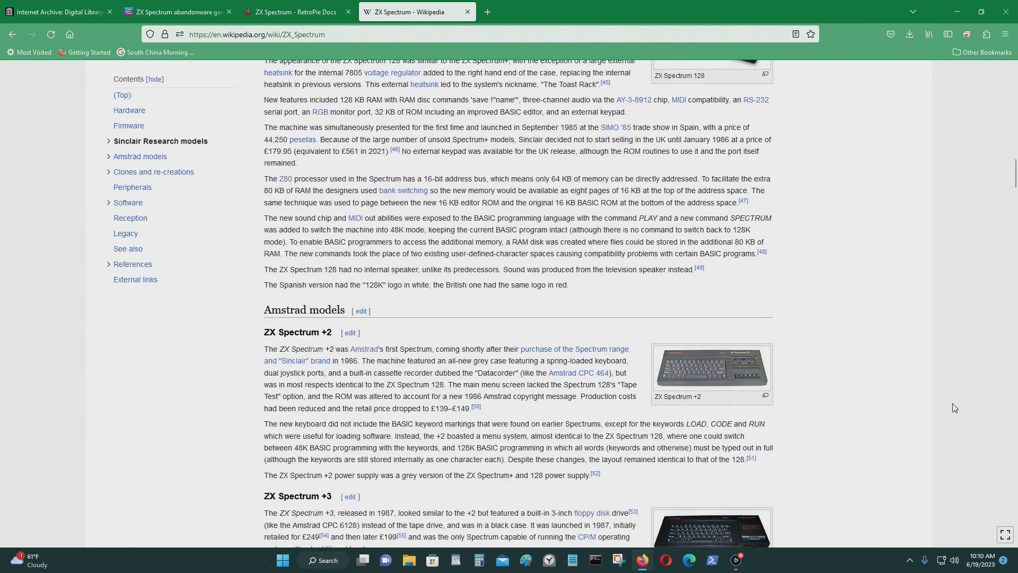
pyautogui.scroll(-3)
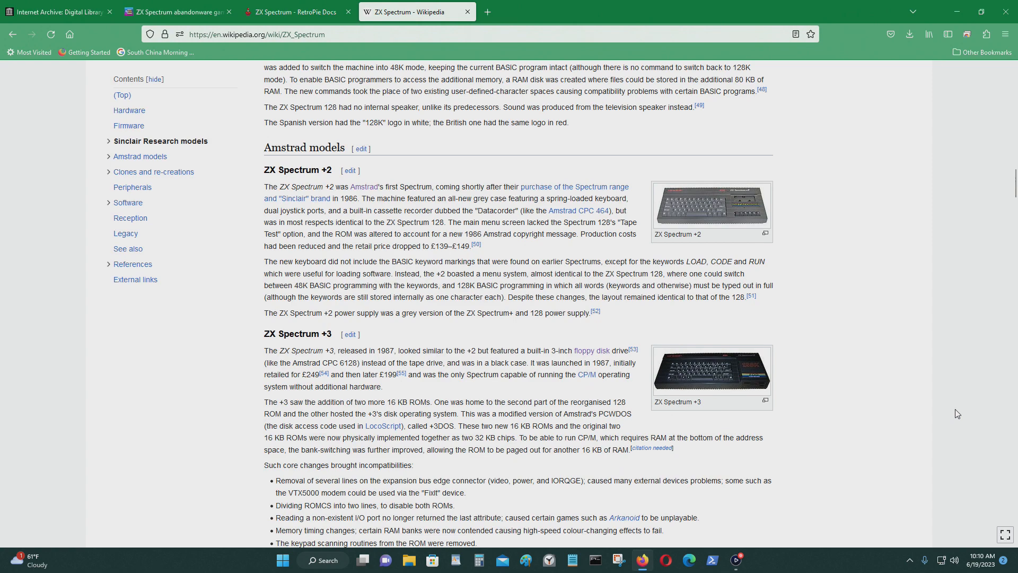
pyautogui.scroll(3)
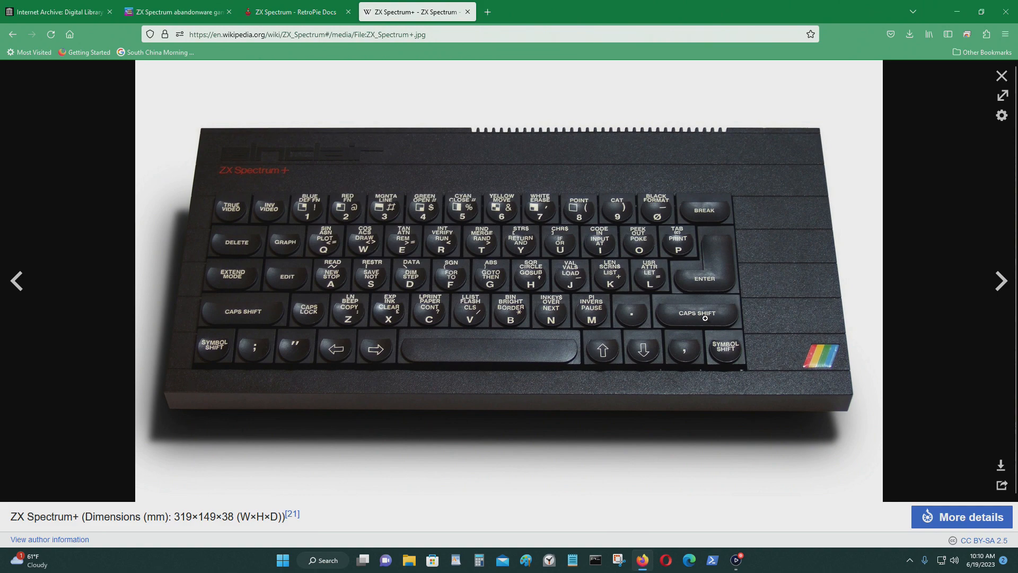
pyautogui.click(1001, 76)
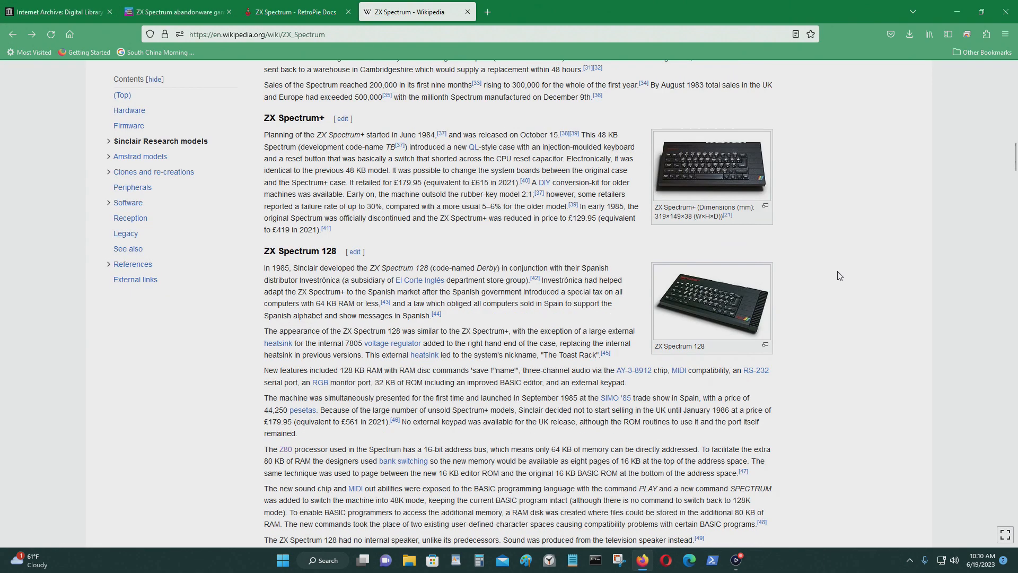
# - View the ZX Spectrum 128 photo full size, then enlarge the ZX Spectrum +2 photo instead
pyautogui.click(718, 299)
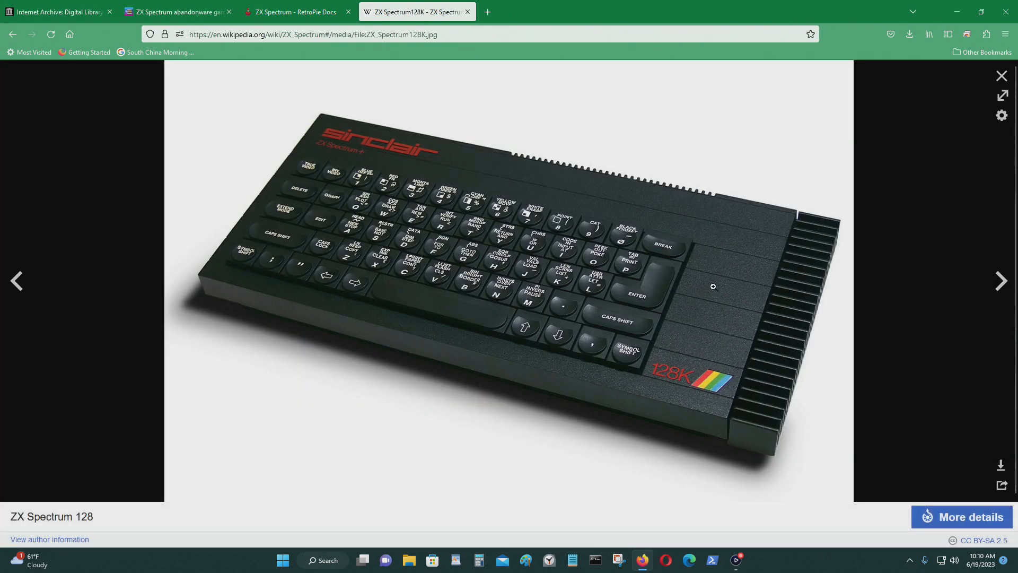
pyautogui.moveTo(675, 393)
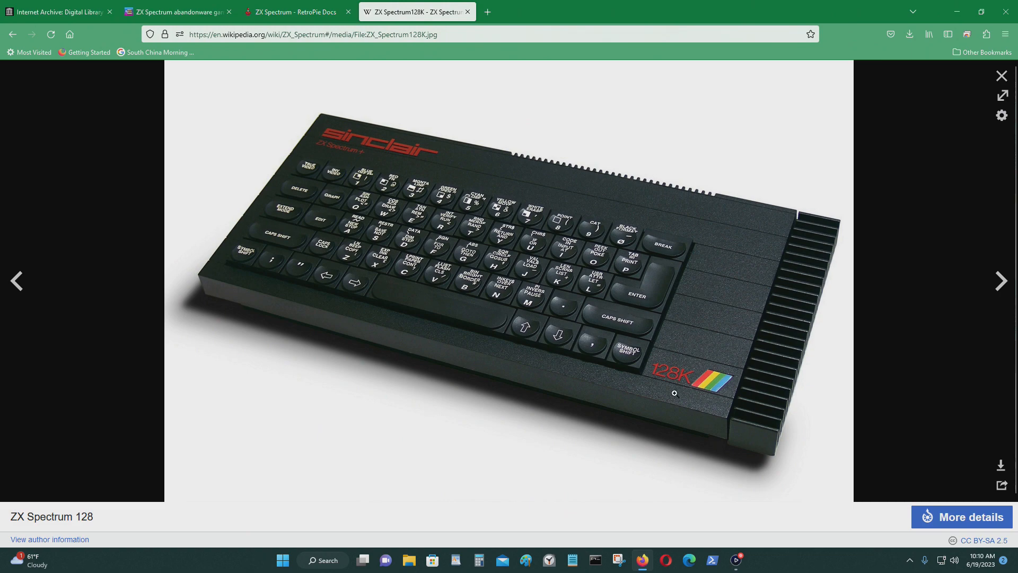
pyautogui.click(1001, 76)
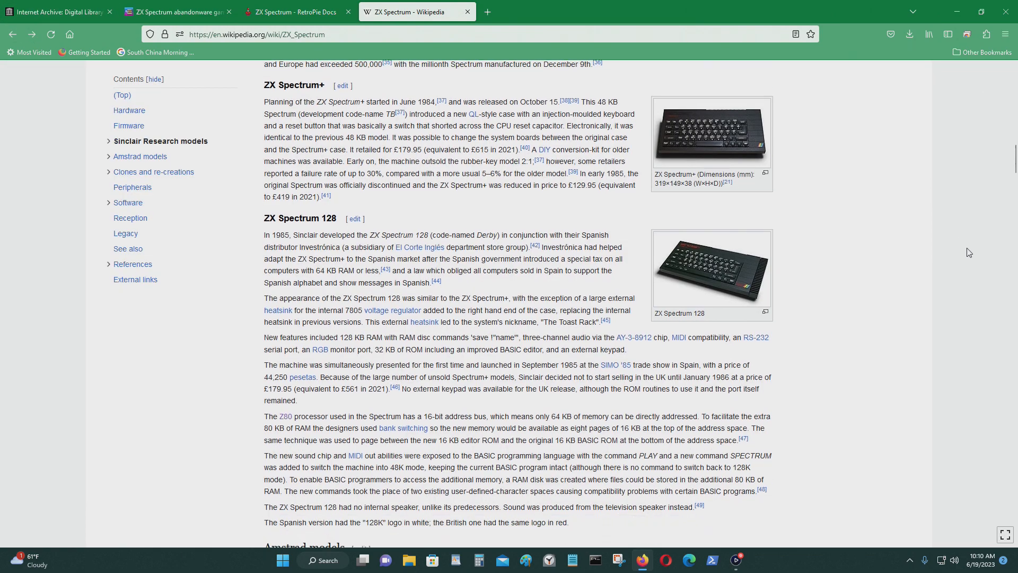
pyautogui.scroll(-3)
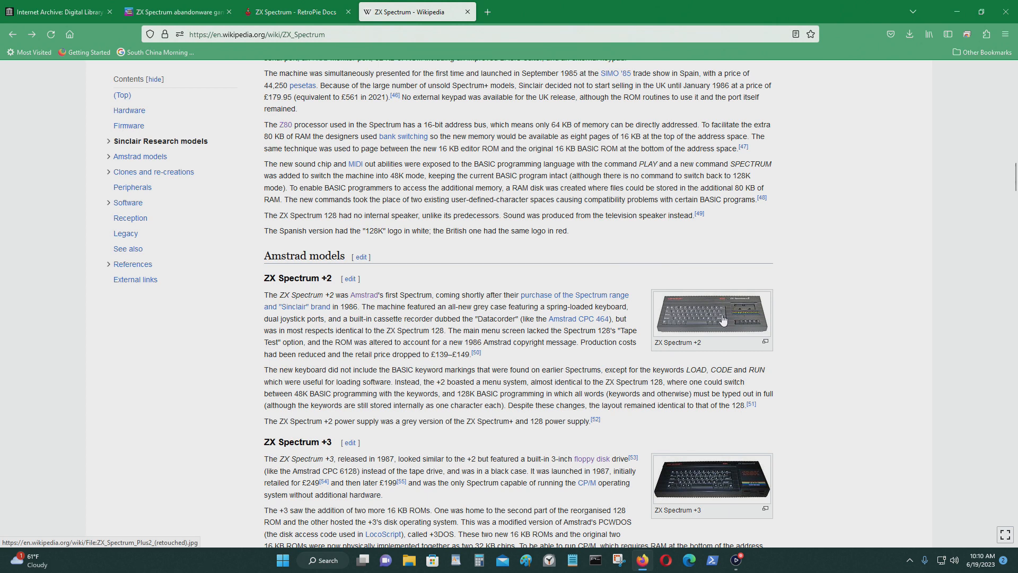
pyautogui.click(722, 318)
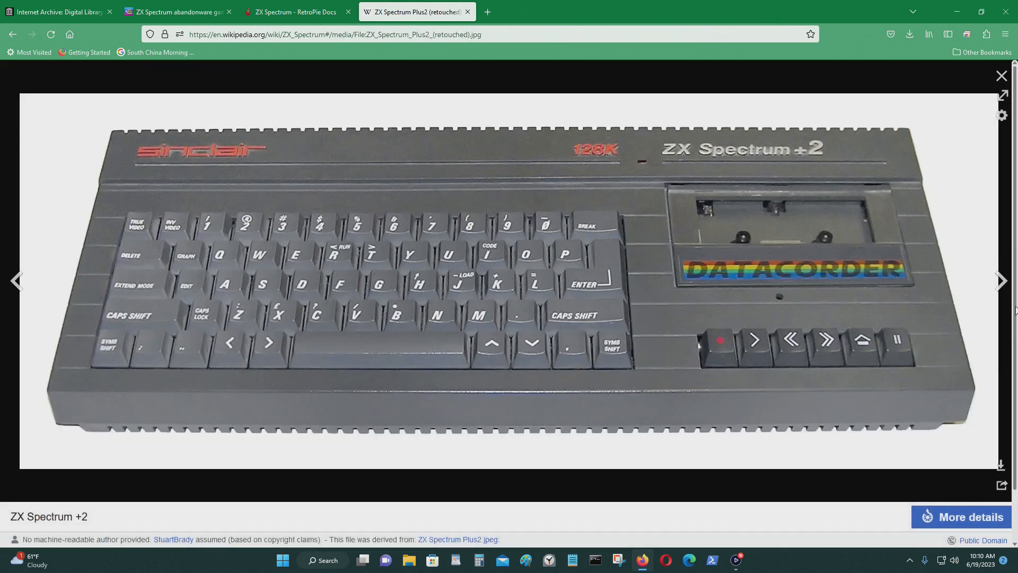
pyautogui.moveTo(808, 301)
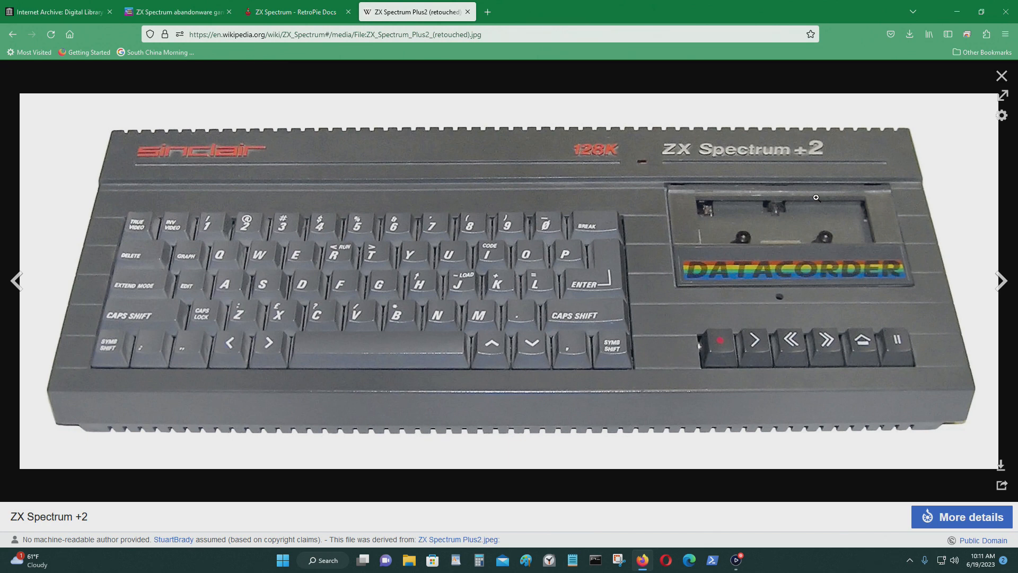
pyautogui.moveTo(1002, 76)
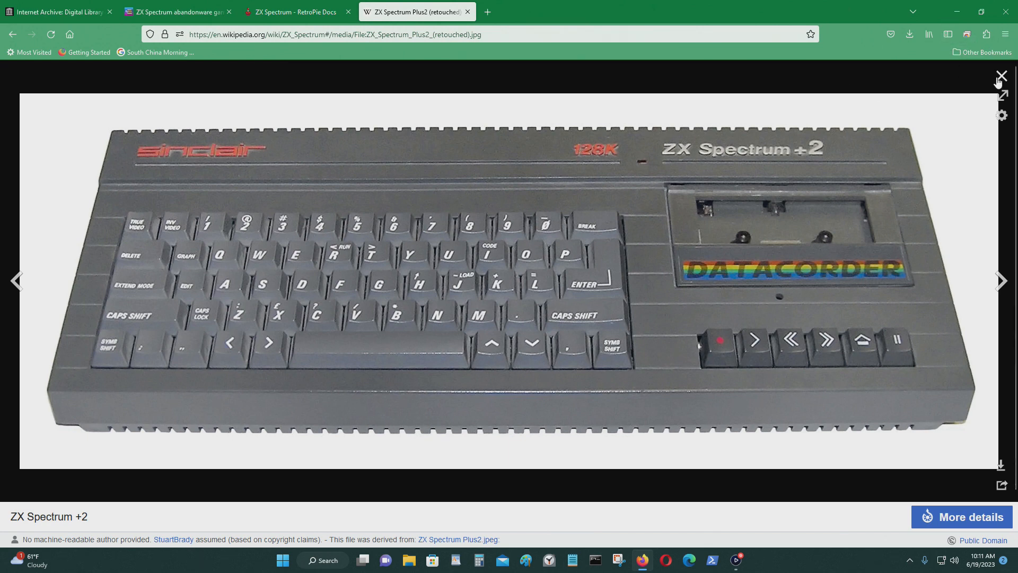
# - Close the +2 photo, view the ZX Spectrum +3 photo enlarged, then close it
pyautogui.click(1001, 75)
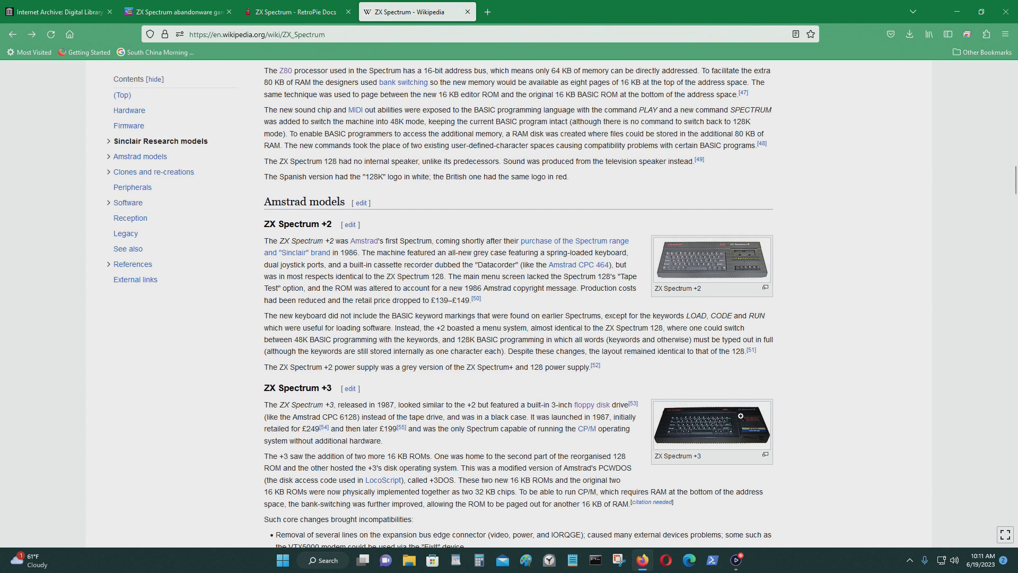
pyautogui.click(739, 430)
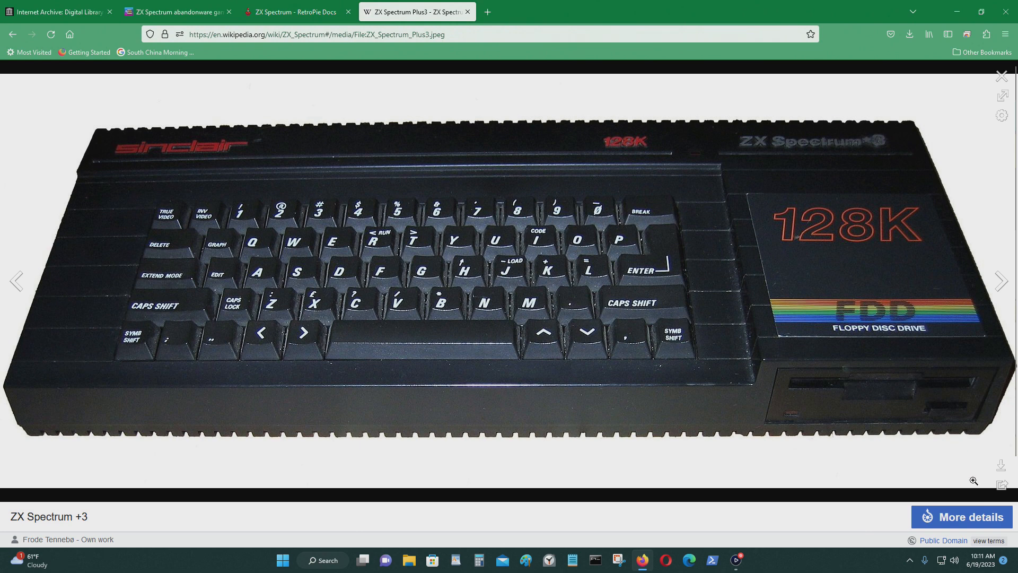
pyautogui.moveTo(929, 319)
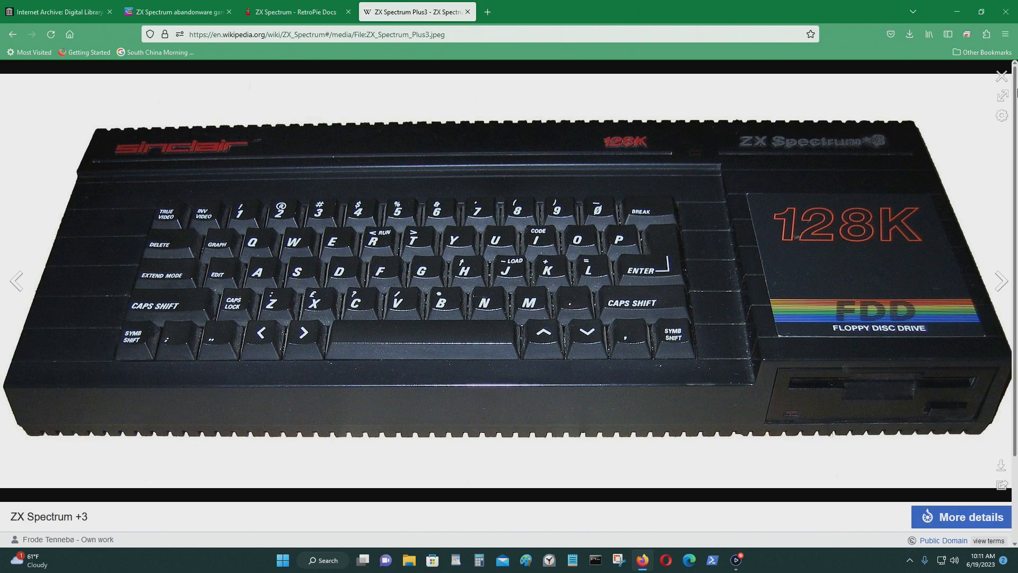
pyautogui.click(1001, 76)
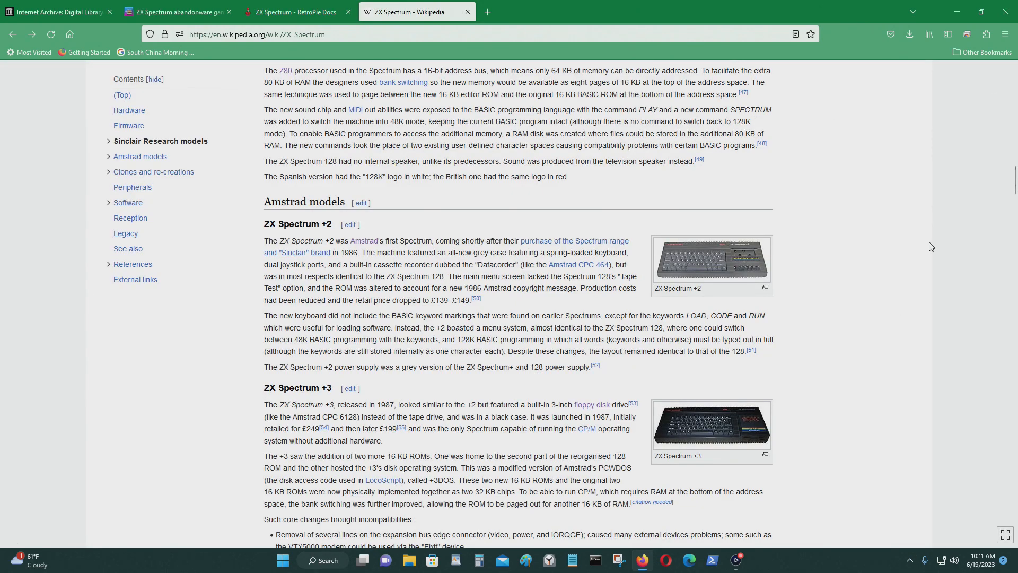
# - Scroll on through the rest of the ZX Spectrum article
pyautogui.scroll(-3)
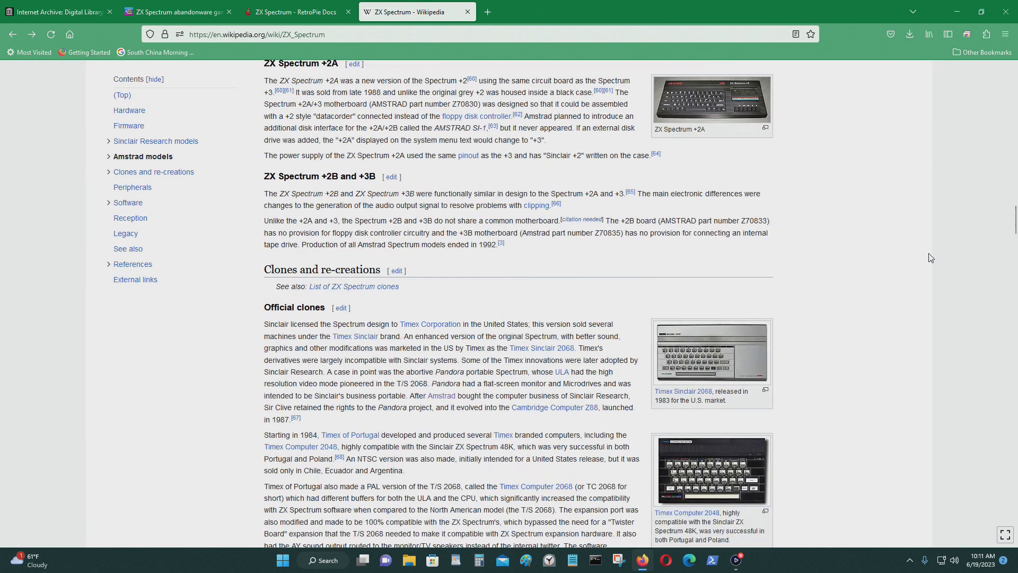
pyautogui.scroll(-3)
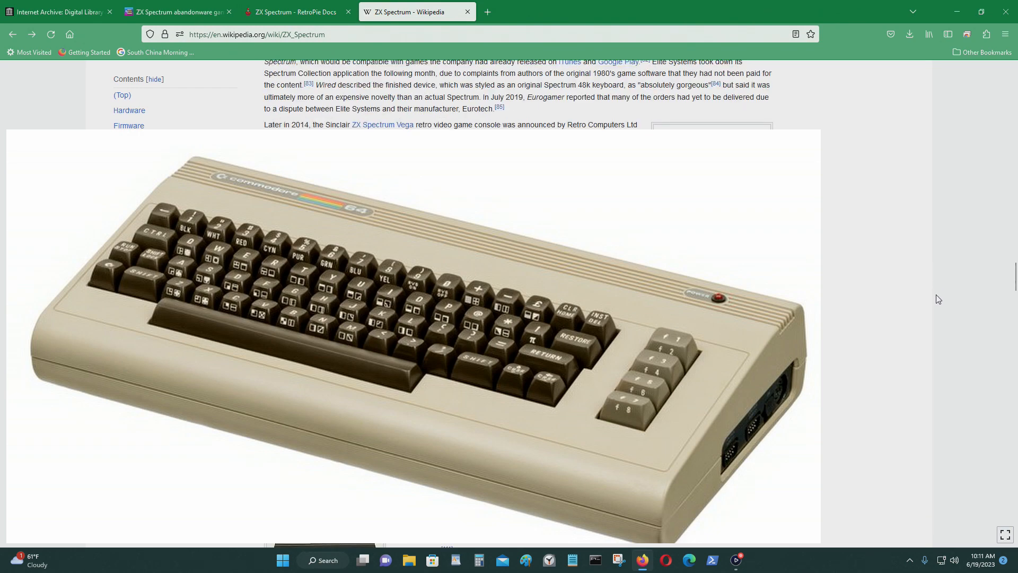
pyautogui.scroll(-3)
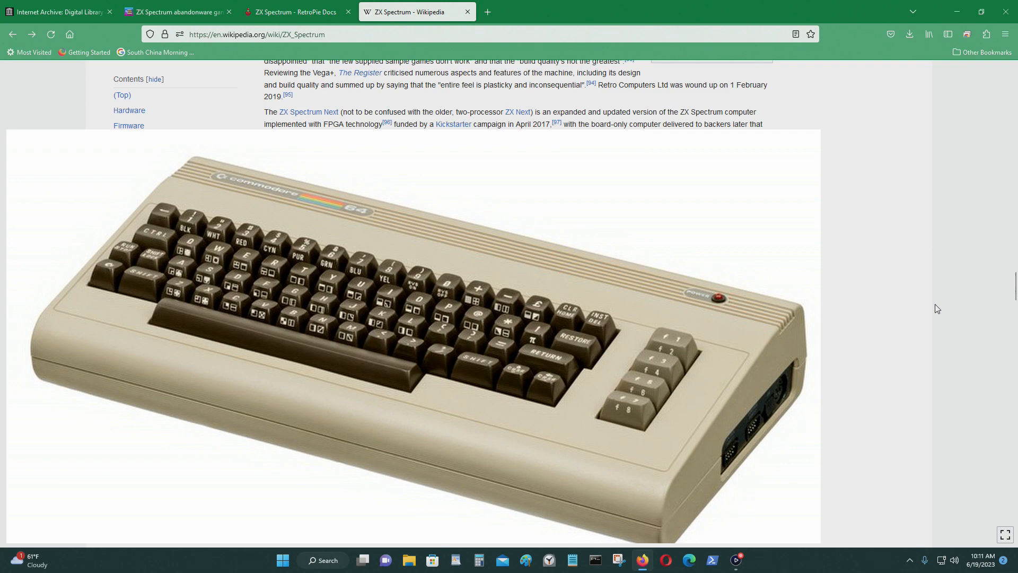
pyautogui.scroll(-3)
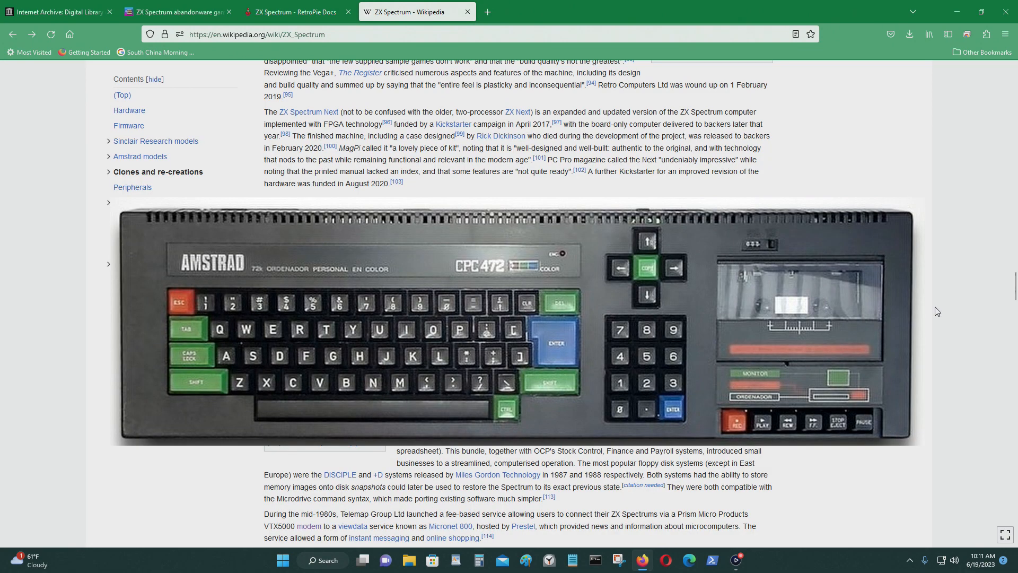
pyautogui.scroll(-3)
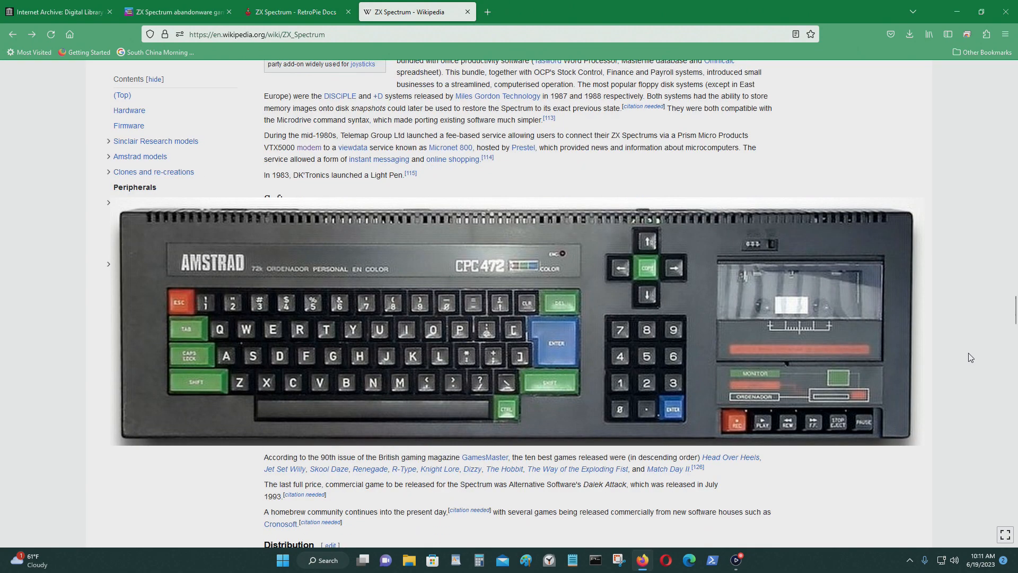
pyautogui.scroll(-3)
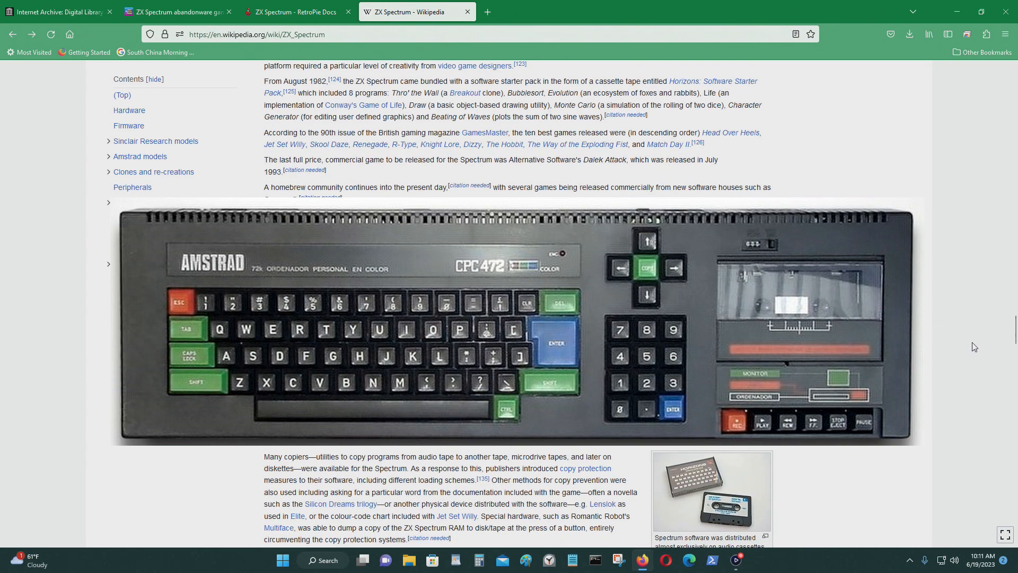
pyautogui.scroll(-3)
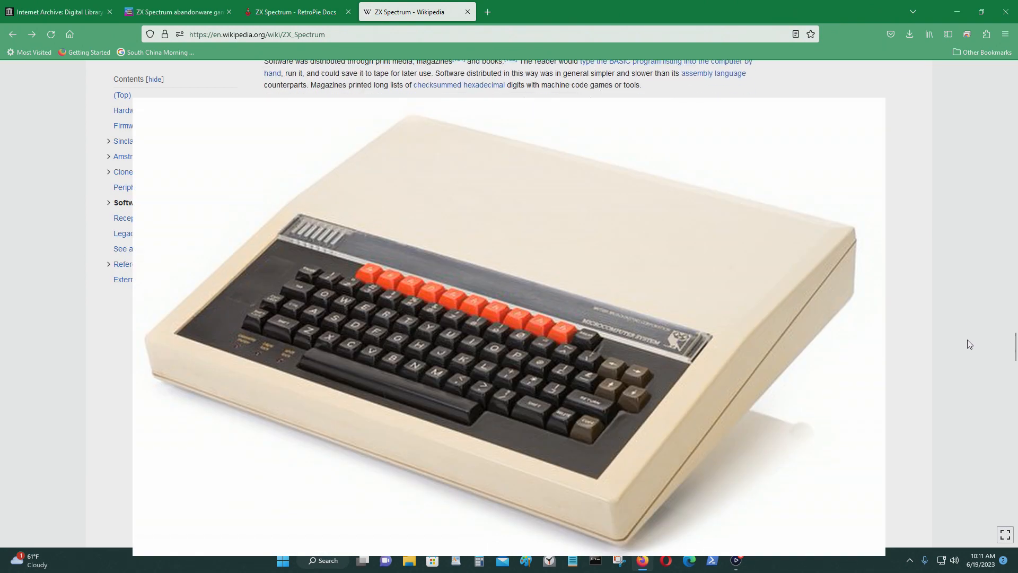
pyautogui.scroll(-3)
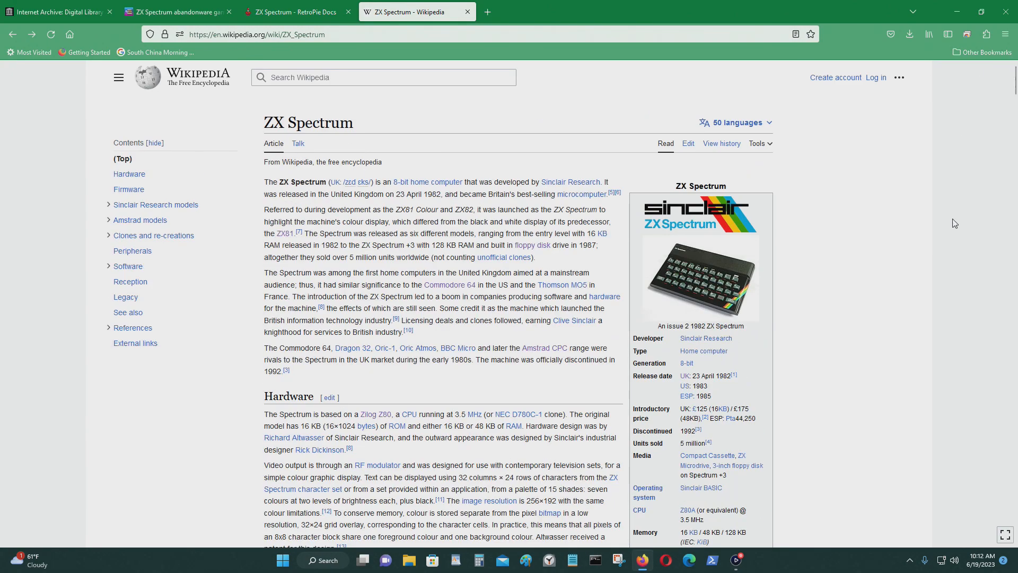
pyautogui.scroll(-3)
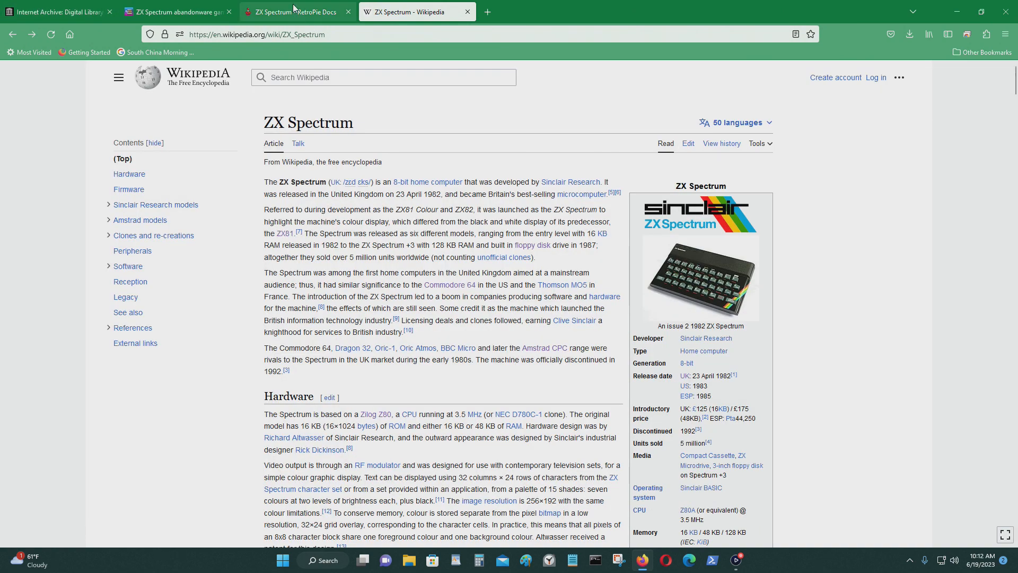
# - Switch to the RetroPie ZX Spectrum docs and read down to the Joypad to Keyboard Mapping section
pyautogui.click(307, 11)
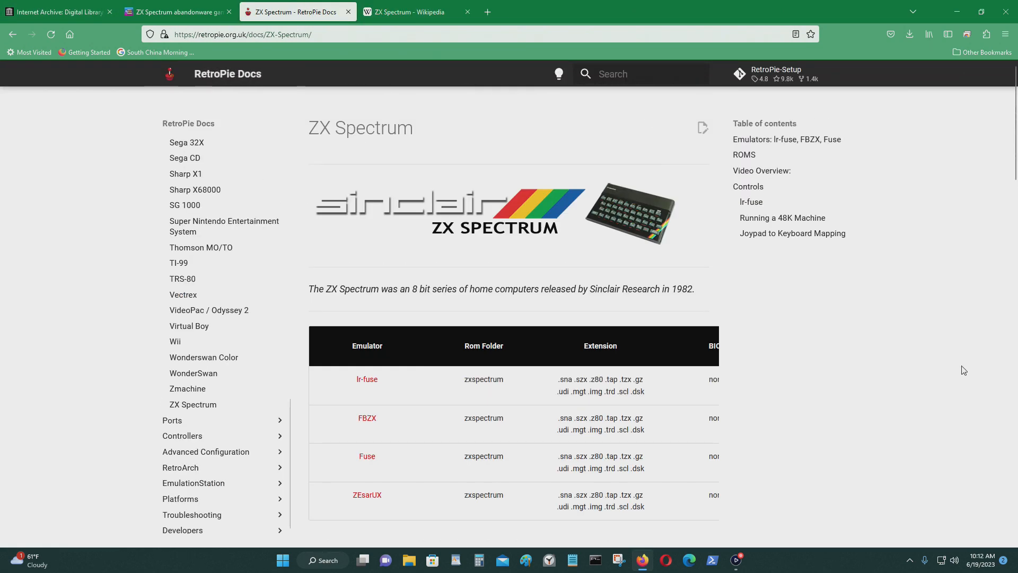
pyautogui.scroll(-3)
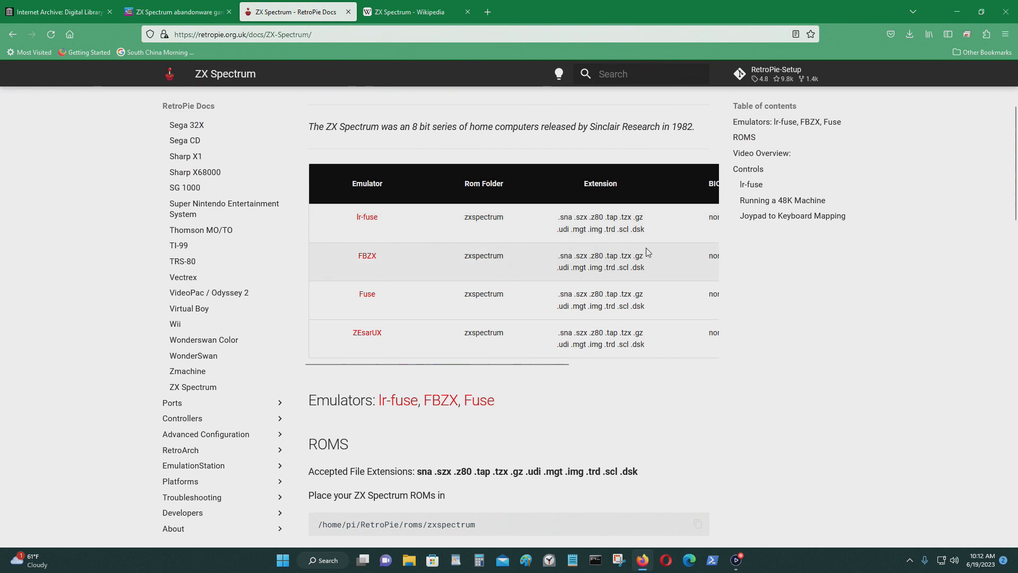
pyautogui.moveTo(544, 227)
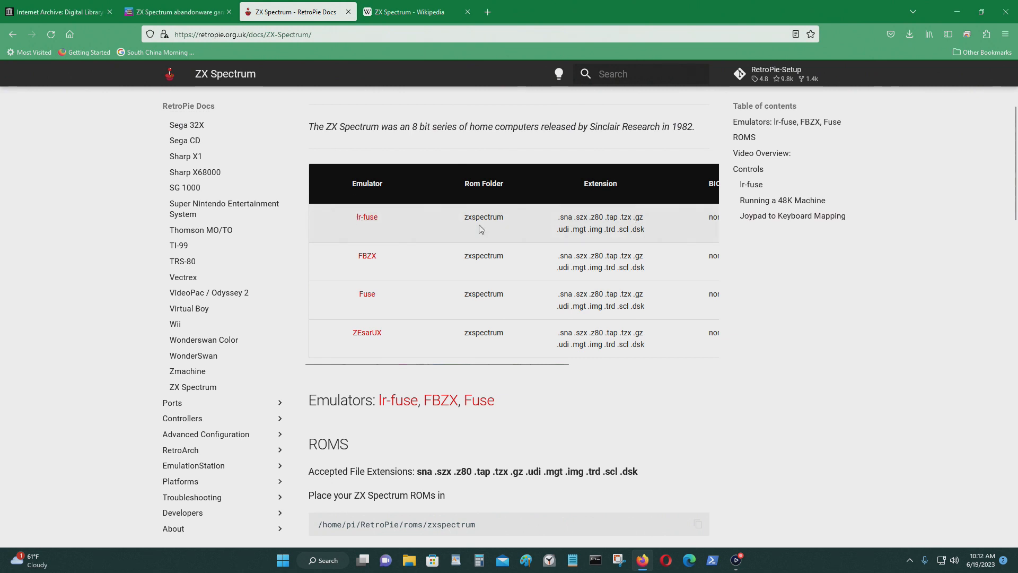
pyautogui.moveTo(821, 233)
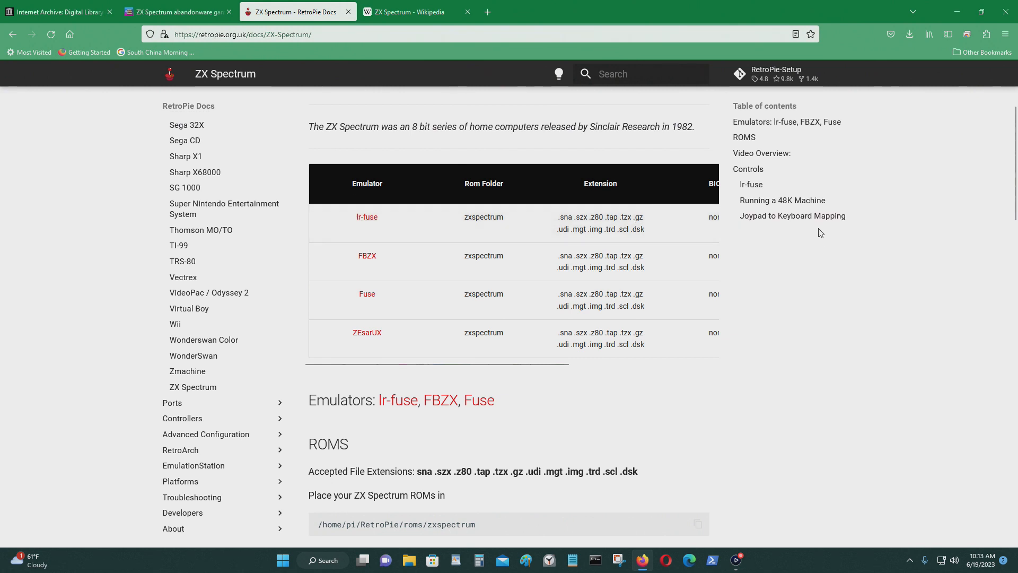
pyautogui.moveTo(792, 216)
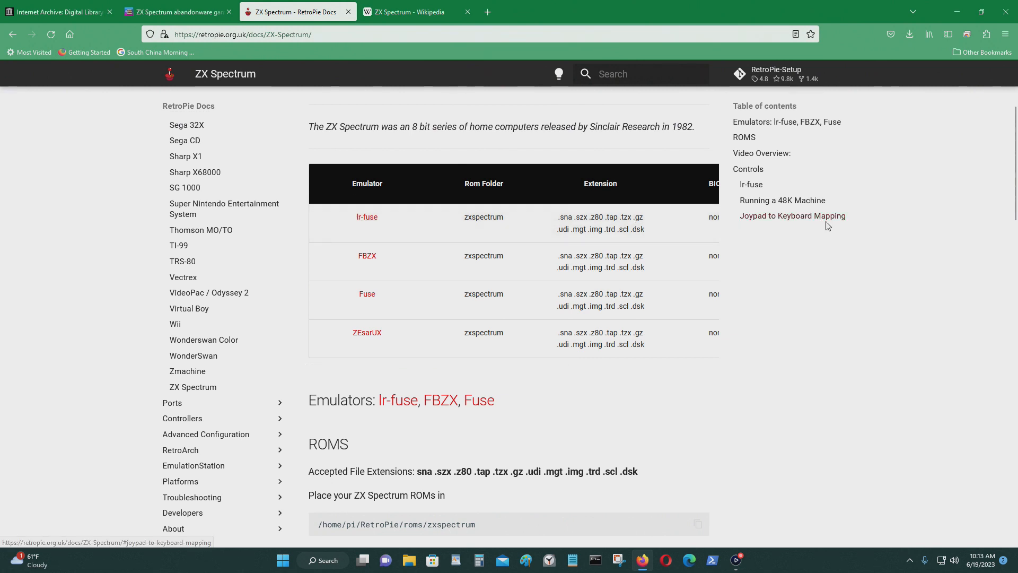
pyautogui.scroll(-3)
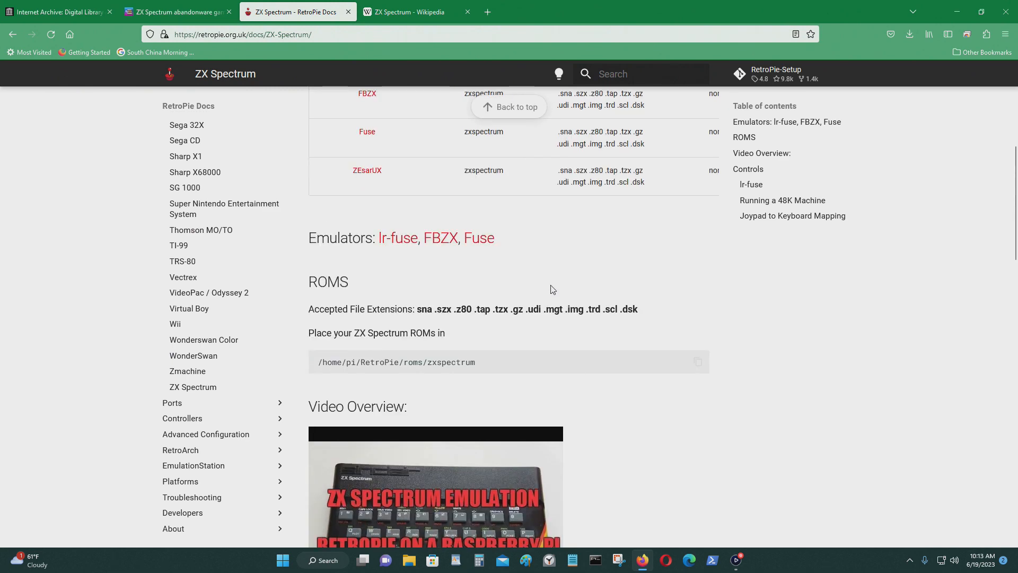
pyautogui.scroll(-3)
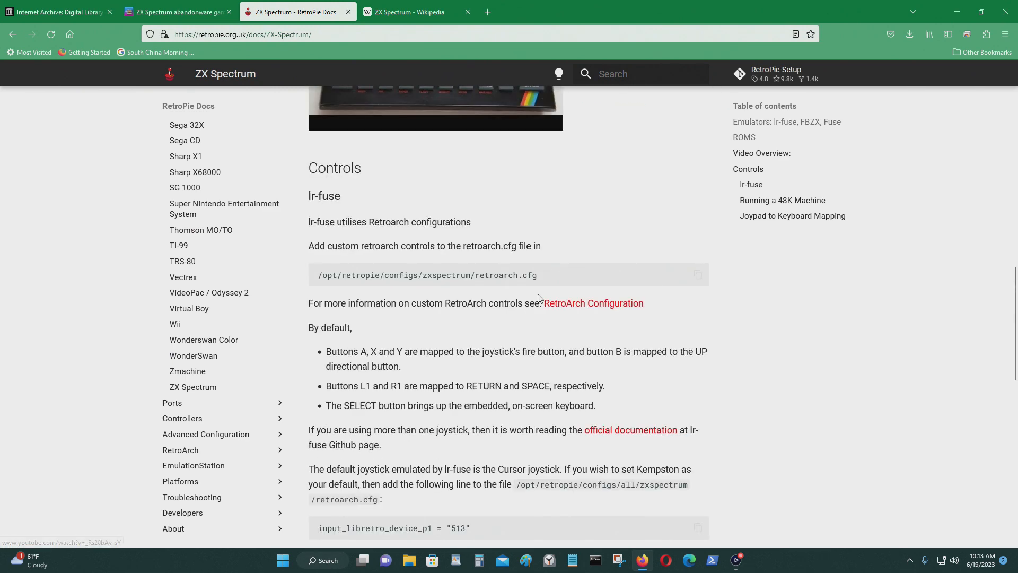
pyautogui.scroll(-3)
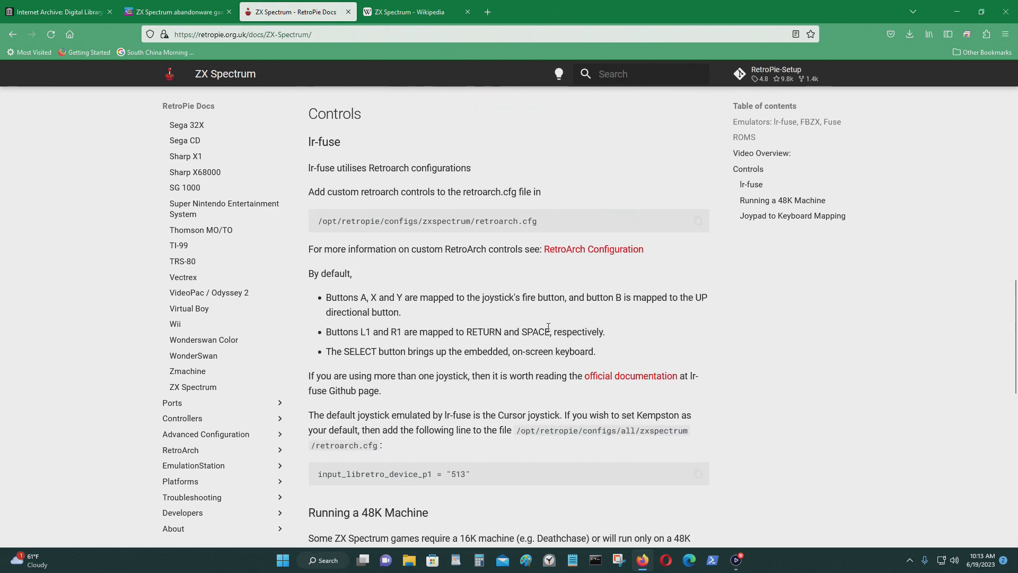
pyautogui.scroll(-3)
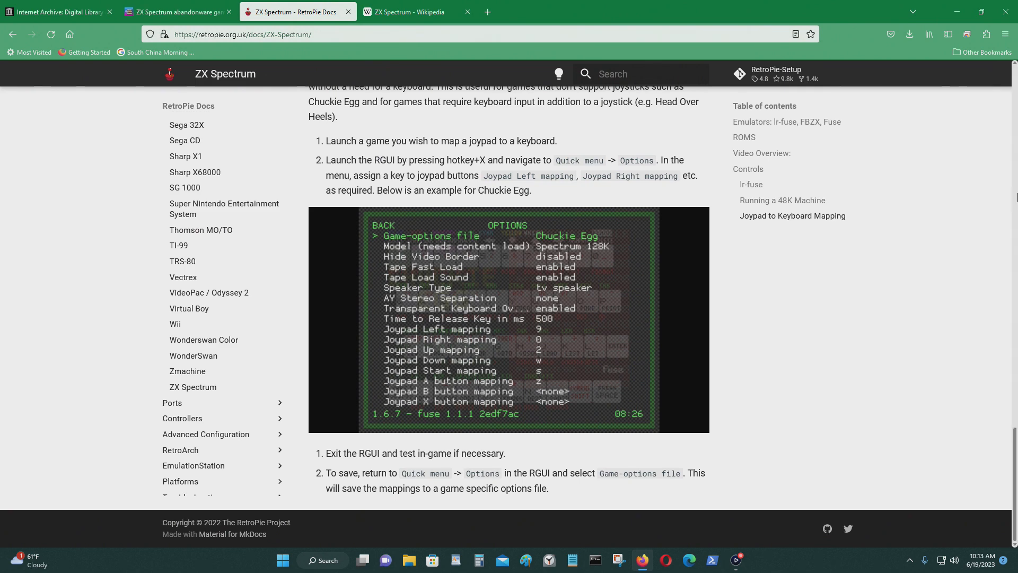
# - Switch to the Internet Archive tab and scroll its ZX Spectrum games search results
pyautogui.click(54, 12)
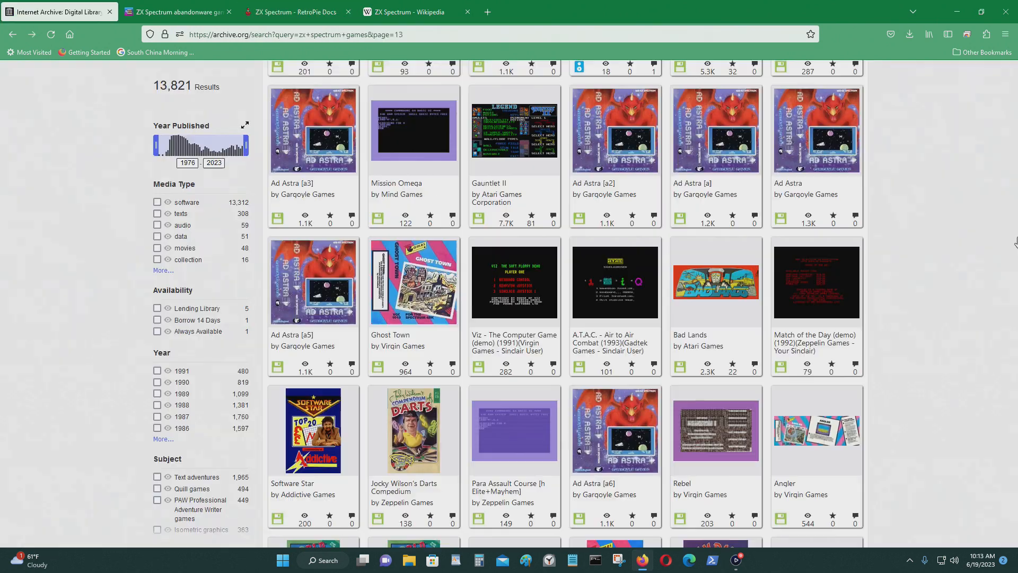
pyautogui.scroll(-3)
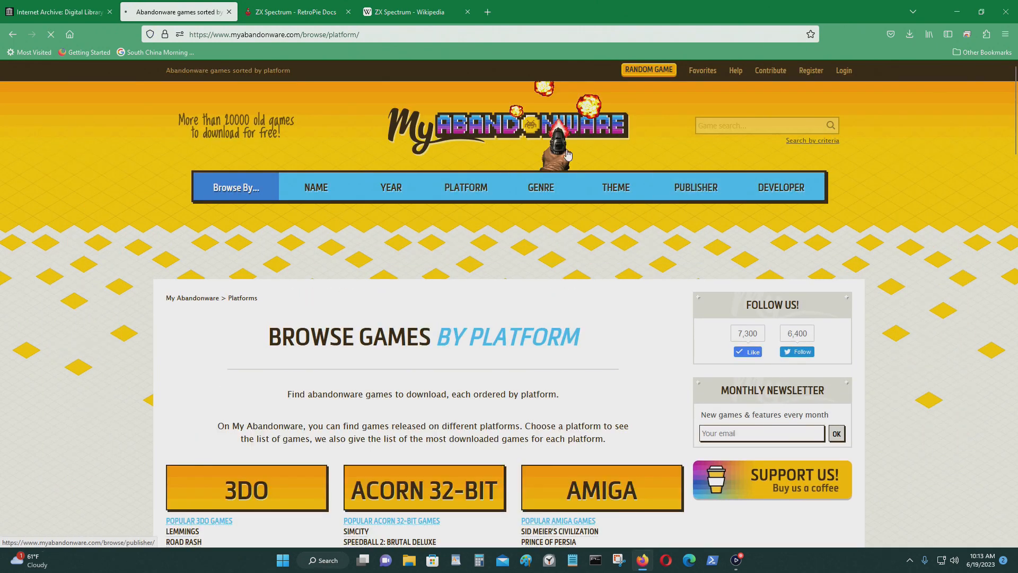
# - Open the ZX Spectrum games listing from the Browse by Platform page and scroll through it
pyautogui.scroll(-3)
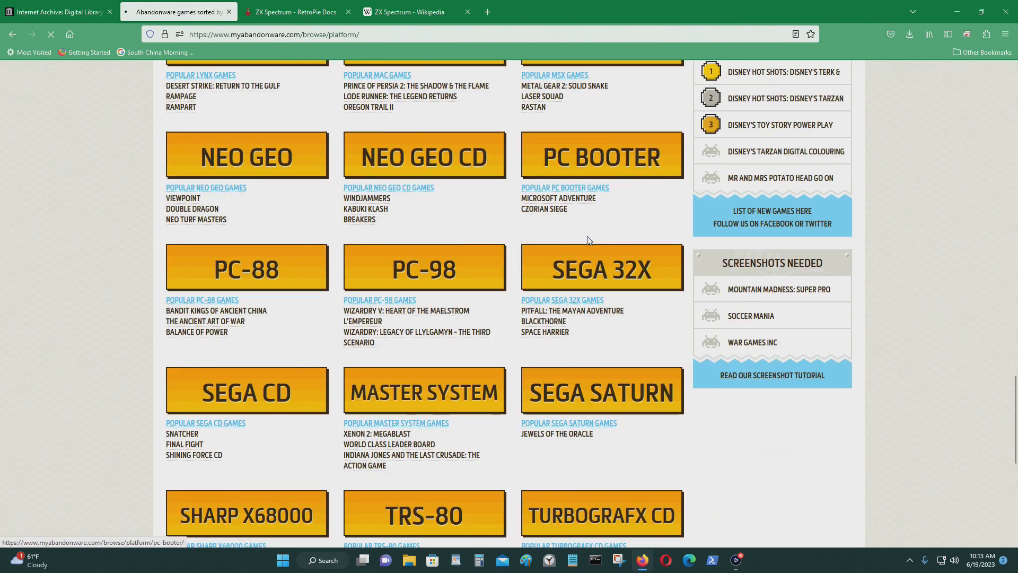
pyautogui.scroll(-3)
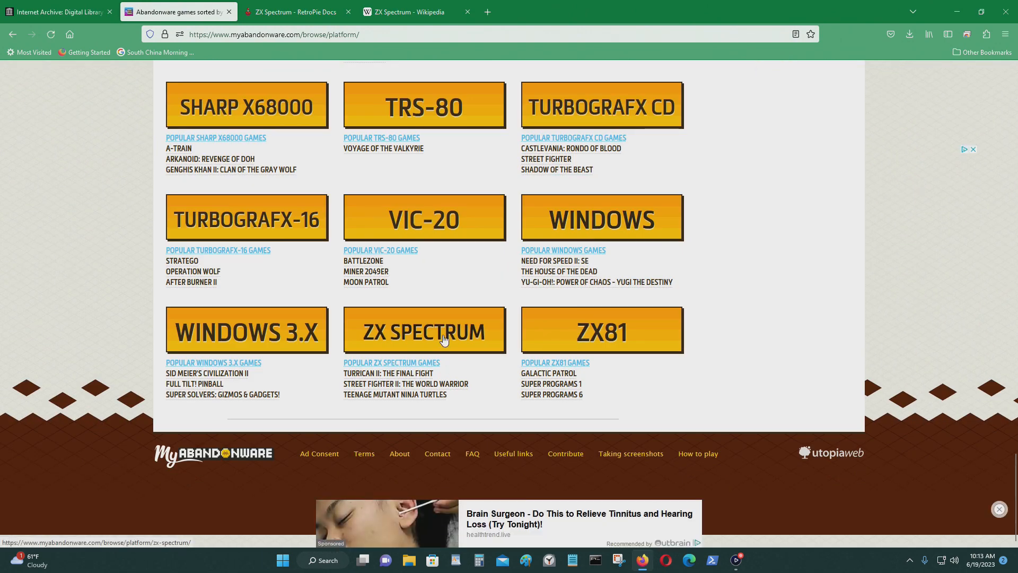
pyautogui.click(424, 330)
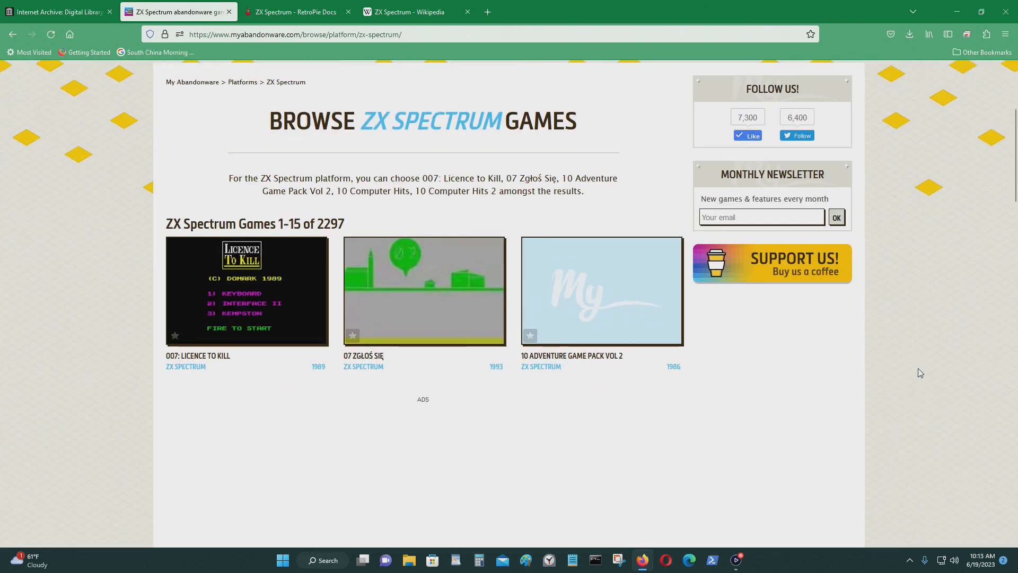
pyautogui.scroll(-3)
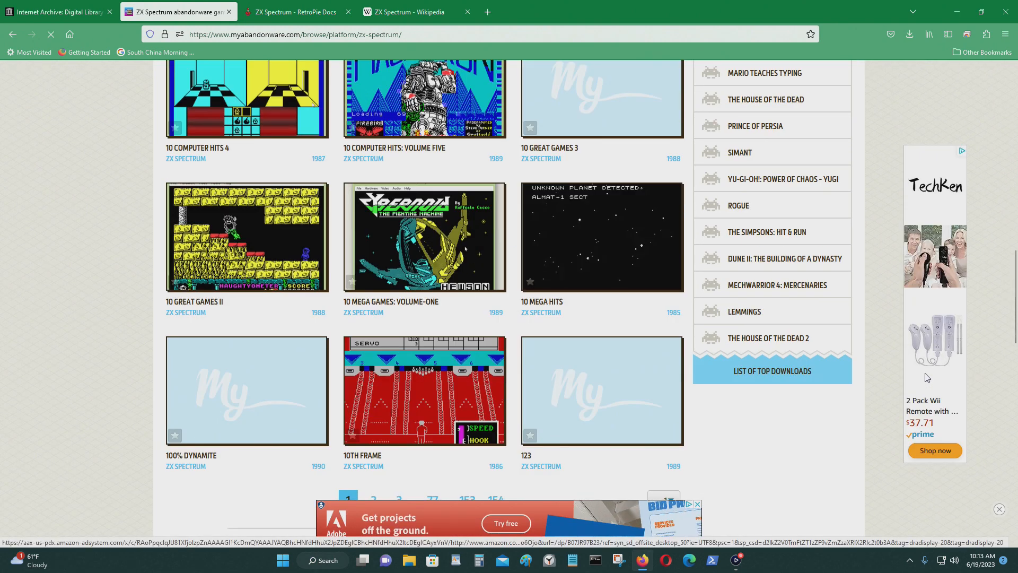
pyautogui.scroll(-3)
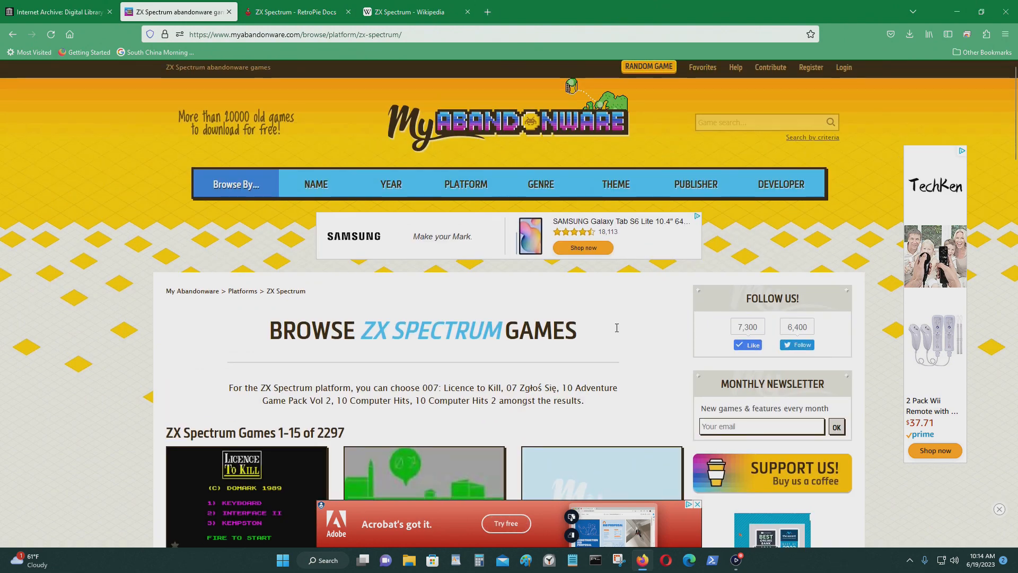
pyautogui.scroll(-3)
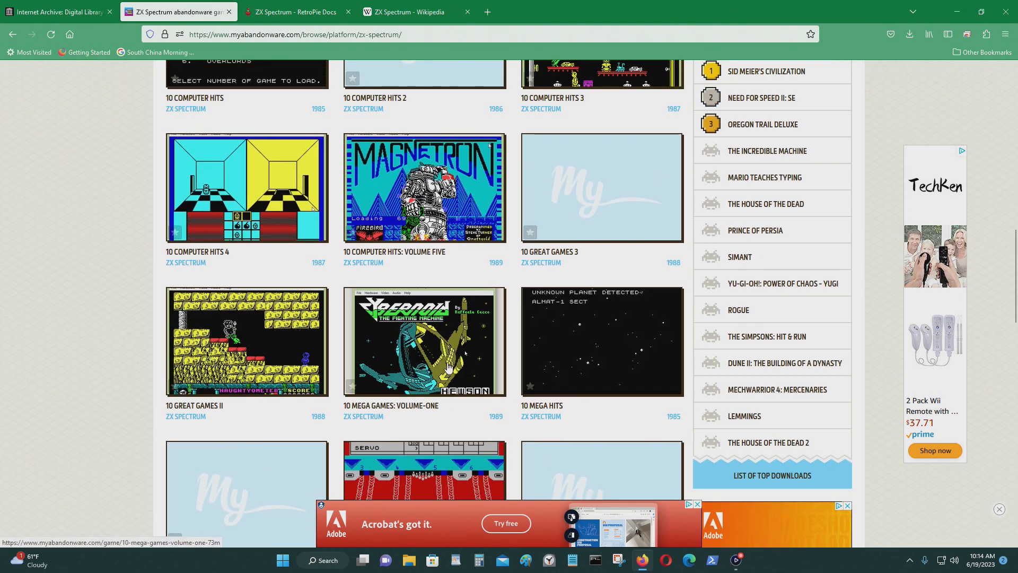
pyautogui.scroll(-3)
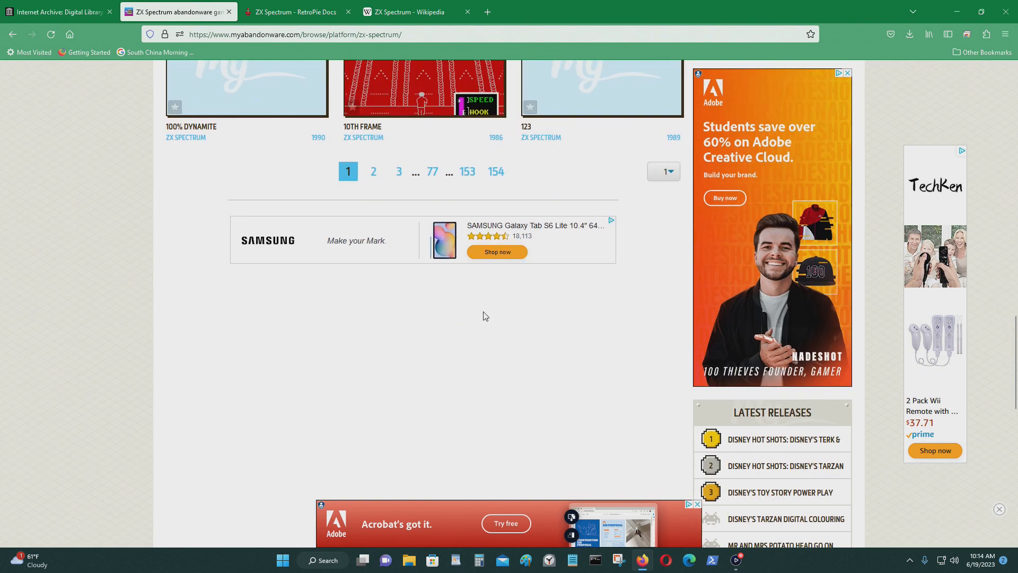
# - Page through the catalogue to page 2 and then page 3 of the ZX Spectrum games
pyautogui.click(374, 172)
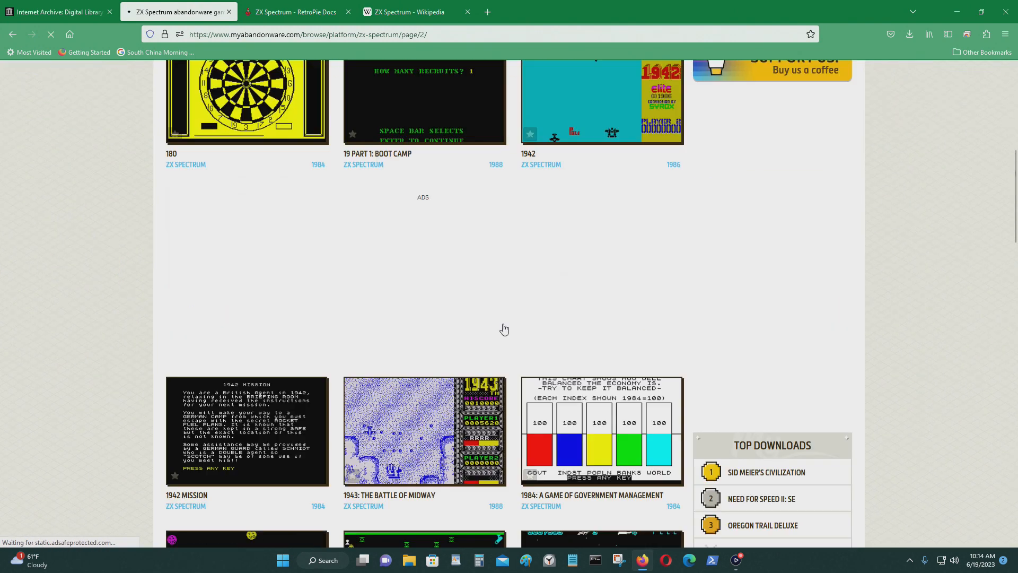
pyautogui.scroll(-3)
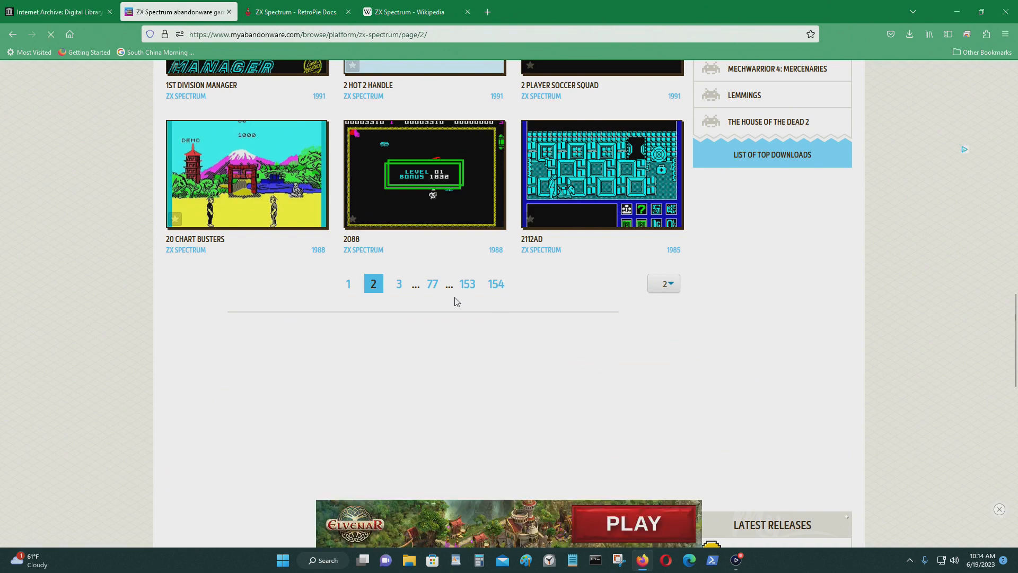
pyautogui.click(399, 284)
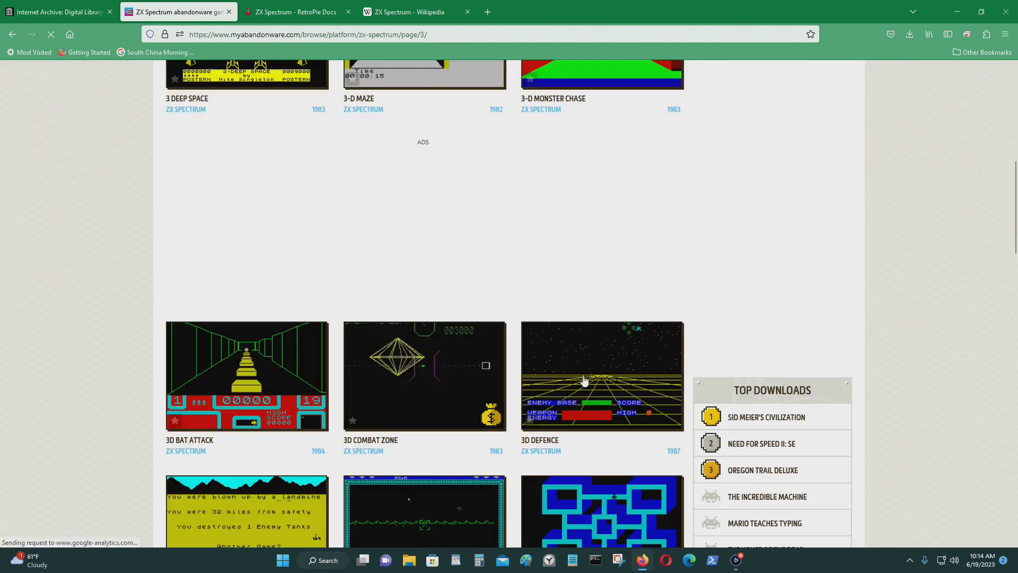
pyautogui.scroll(-3)
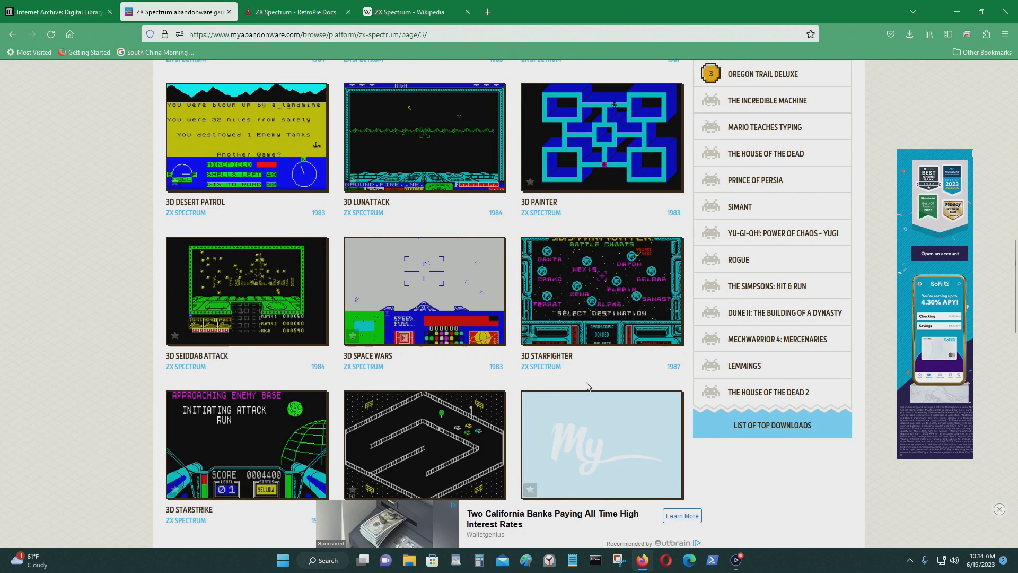
pyautogui.scroll(3)
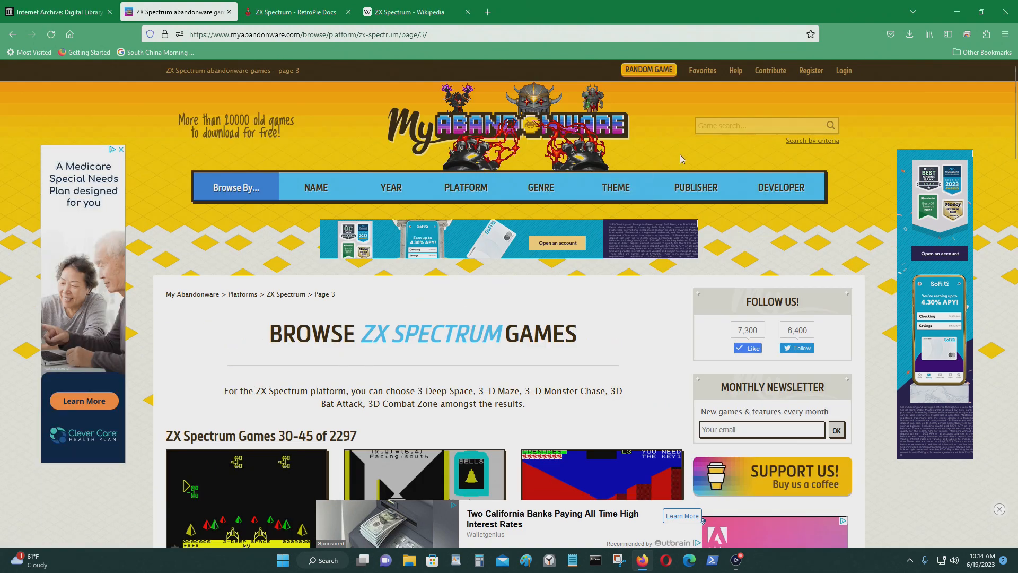
pyautogui.write('comm')
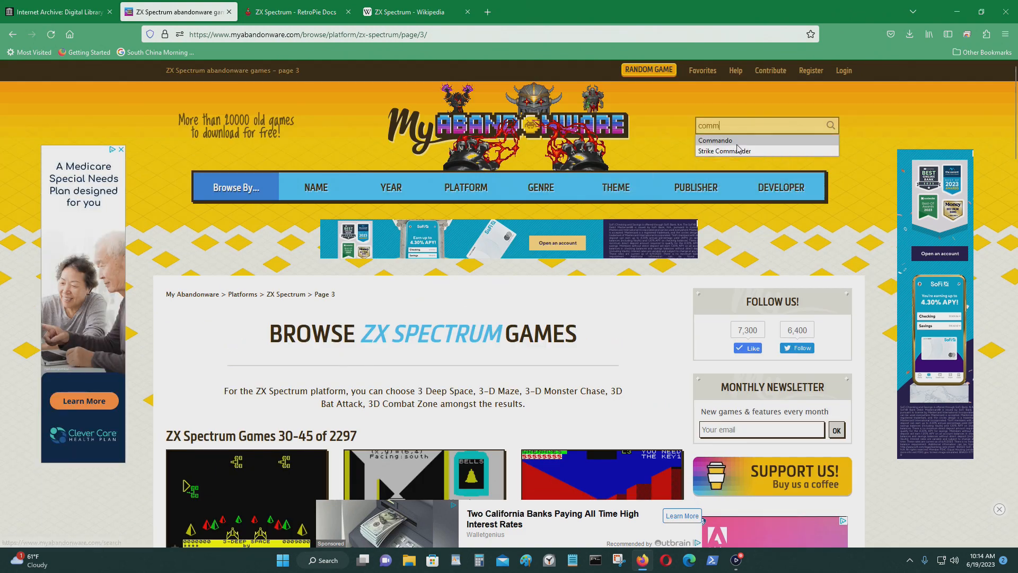
pyautogui.click(715, 140)
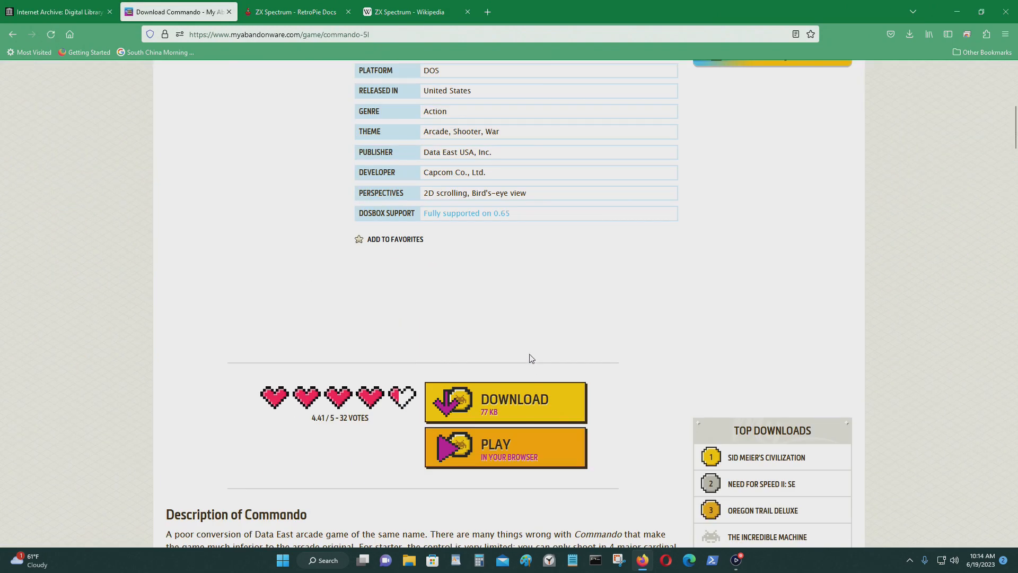
pyautogui.scroll(-3)
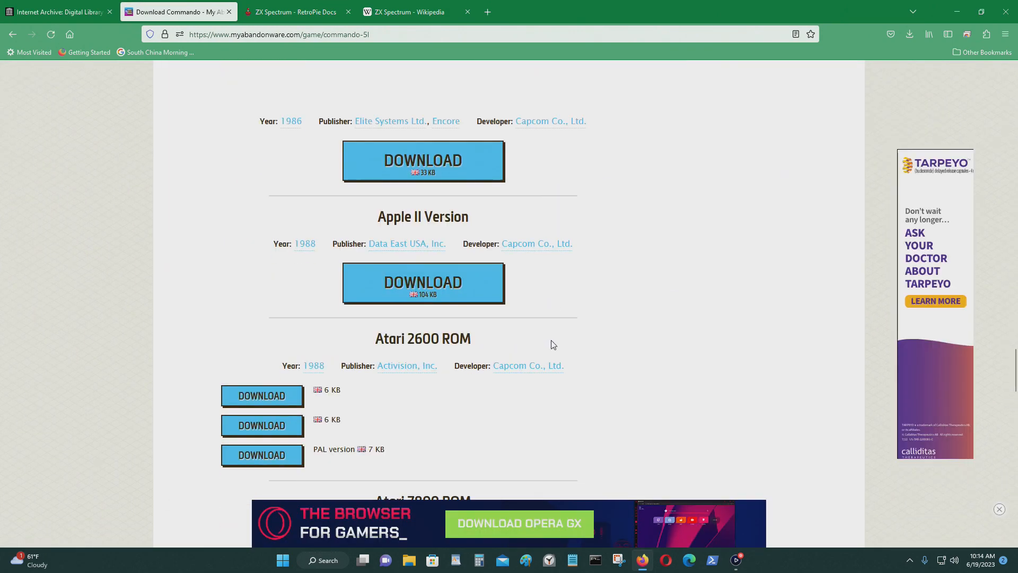
pyautogui.scroll(-3)
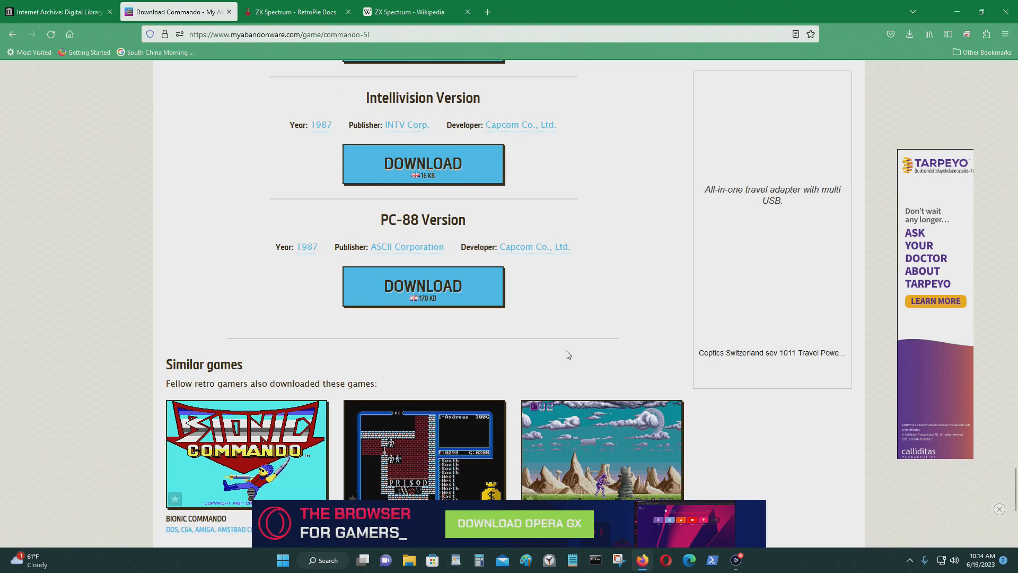
pyautogui.scroll(-3)
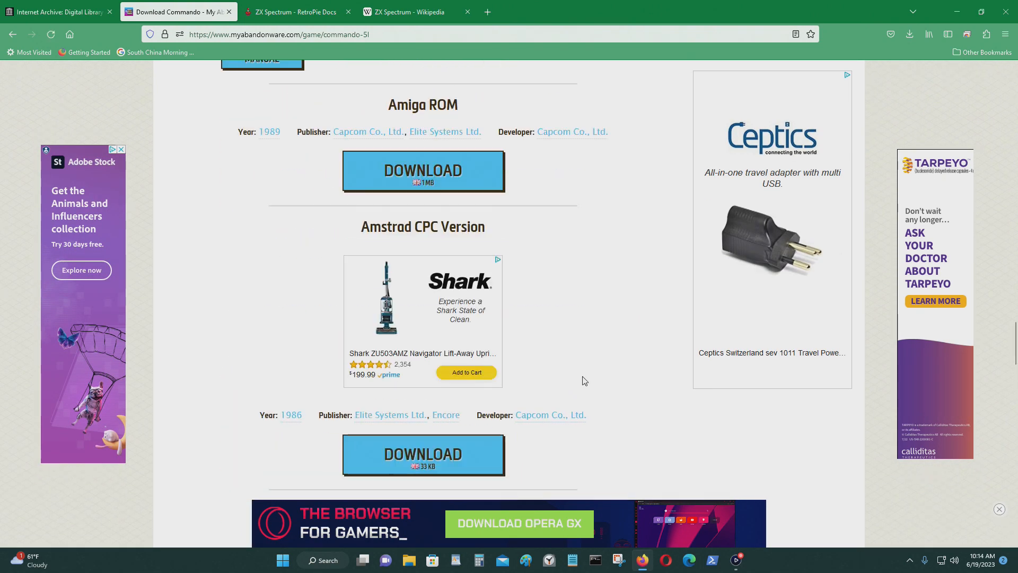
pyautogui.scroll(-3)
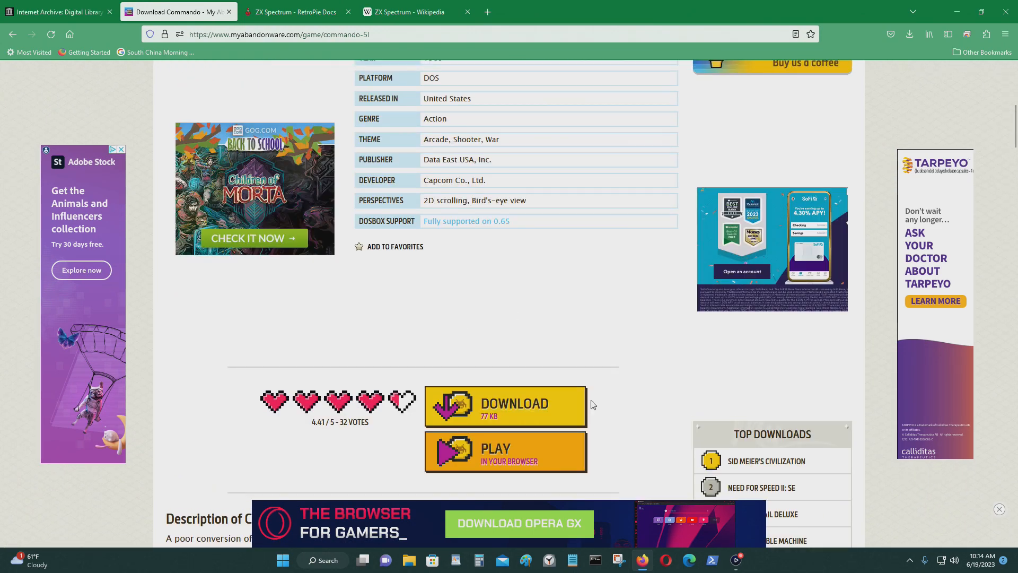
pyautogui.scroll(-3)
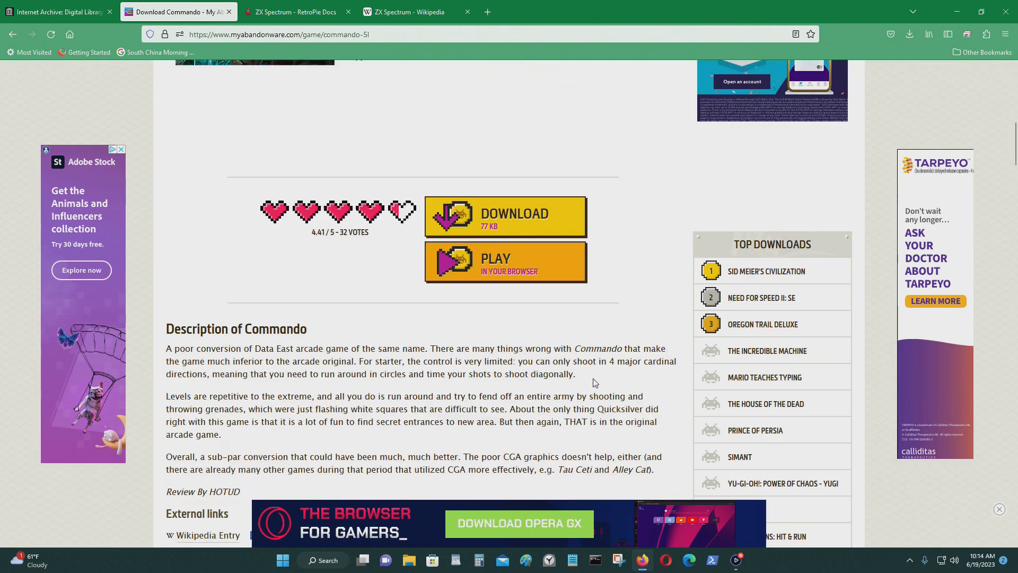
pyautogui.scroll(3)
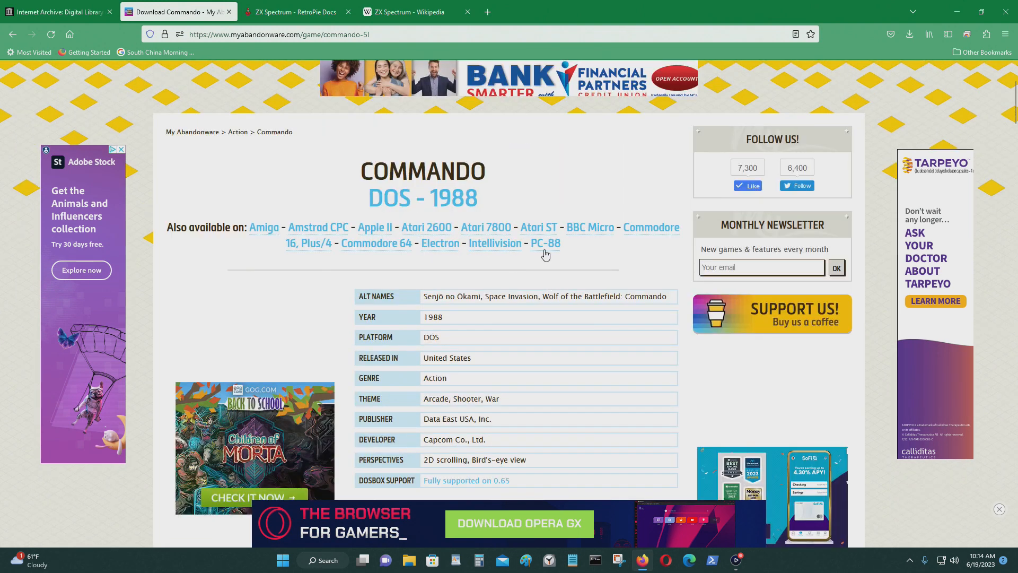
pyautogui.moveTo(588, 316)
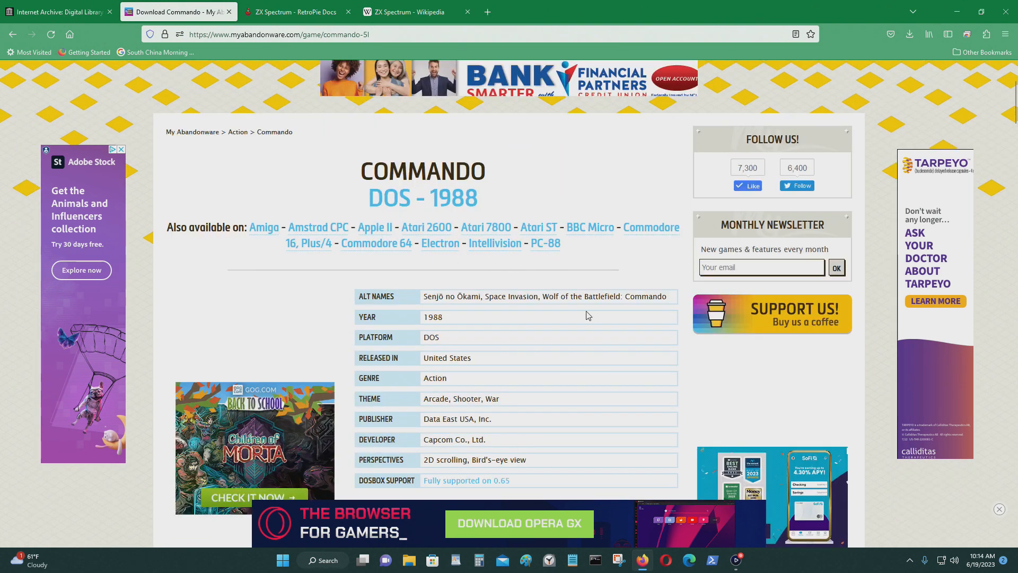
pyautogui.moveTo(649, 412)
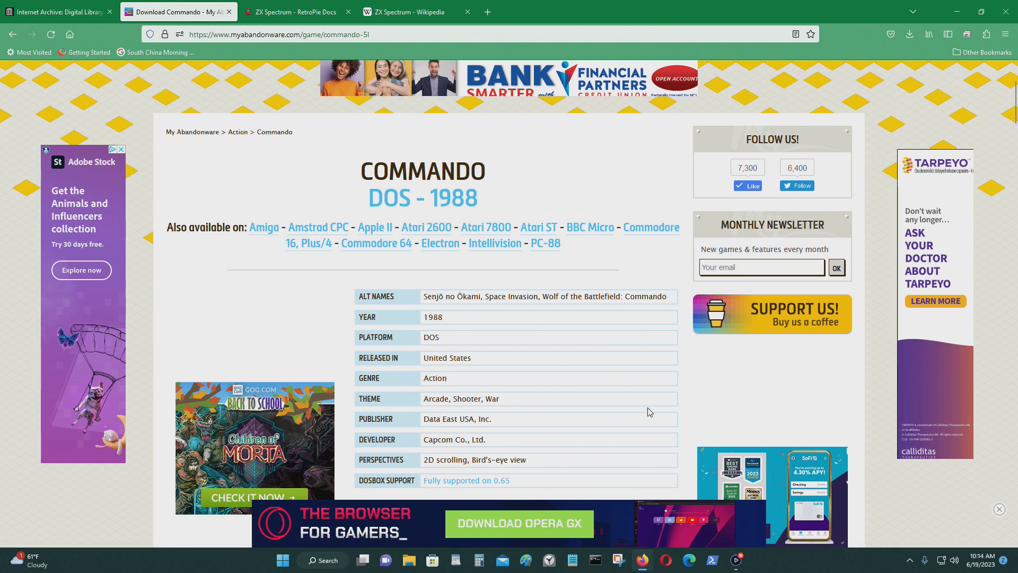
pyautogui.moveTo(505, 267)
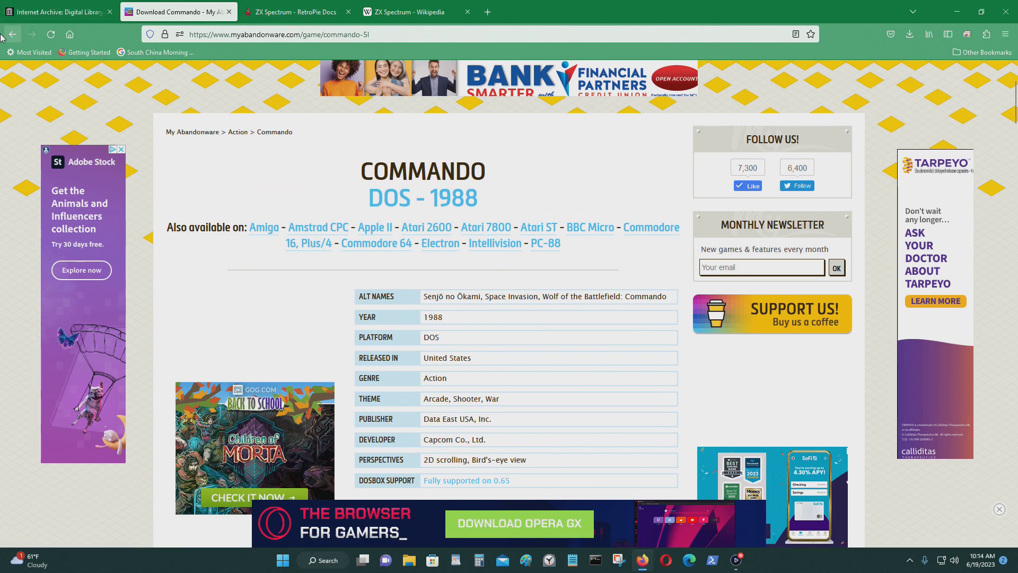
pyautogui.click(11, 32)
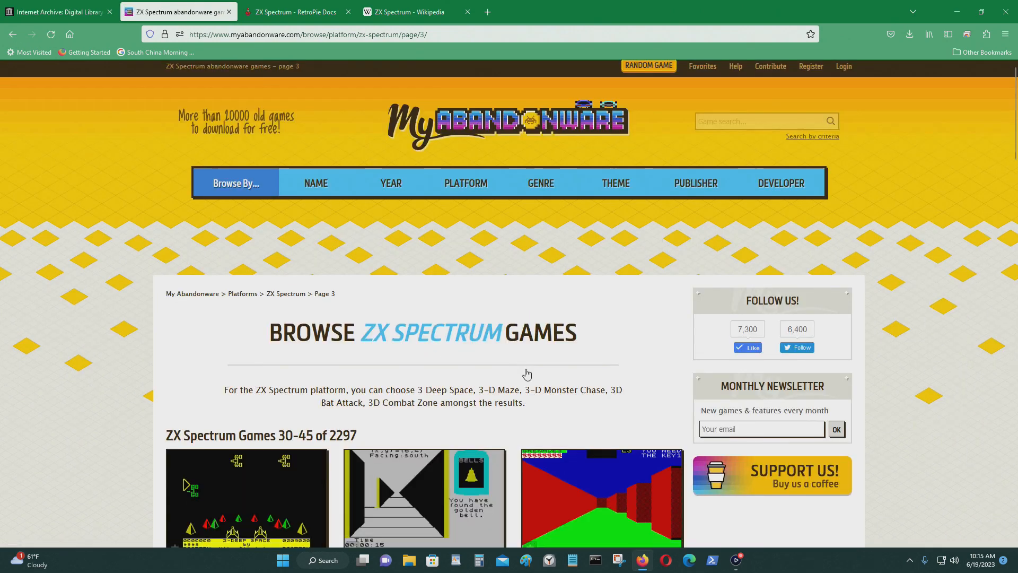
# - Scroll the 3D Space Wars download section, then minimize Firefox to show the desktop
pyautogui.scroll(-3)
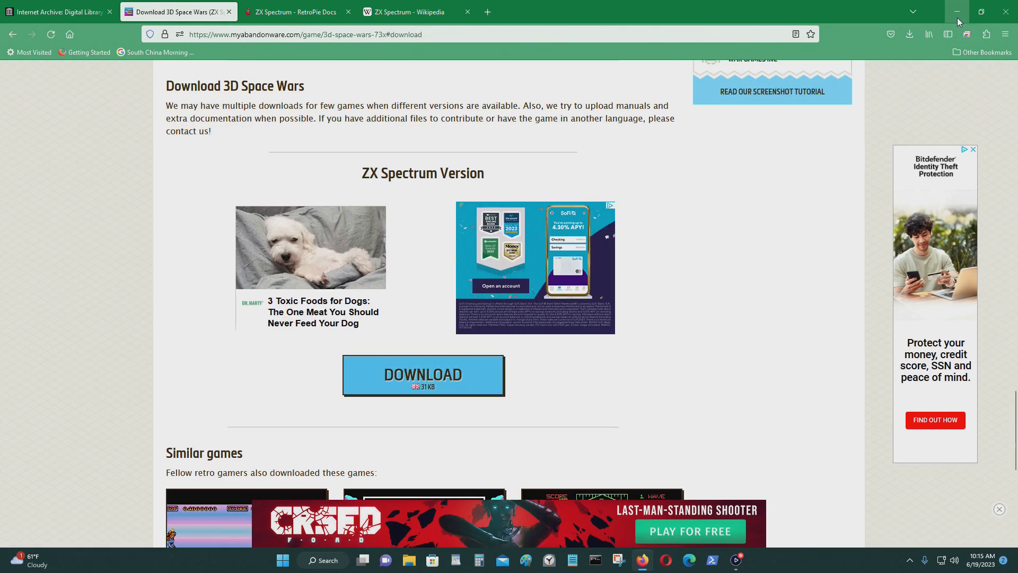
pyautogui.click(957, 12)
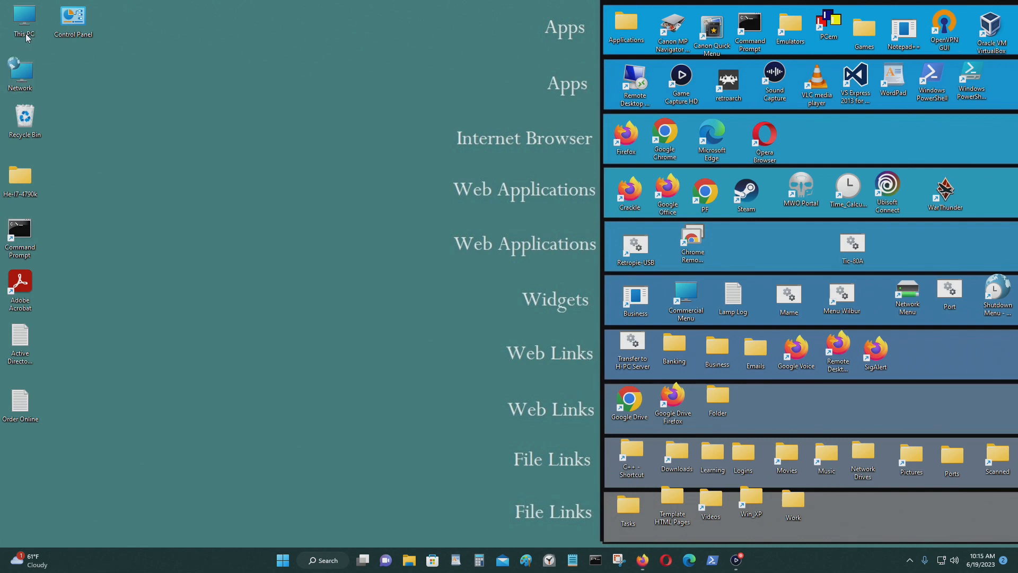
# - Browse This PC to D:\Downloads and open the 3D Space Wars zip and its inner version folder
pyautogui.doubleClick(23, 15)
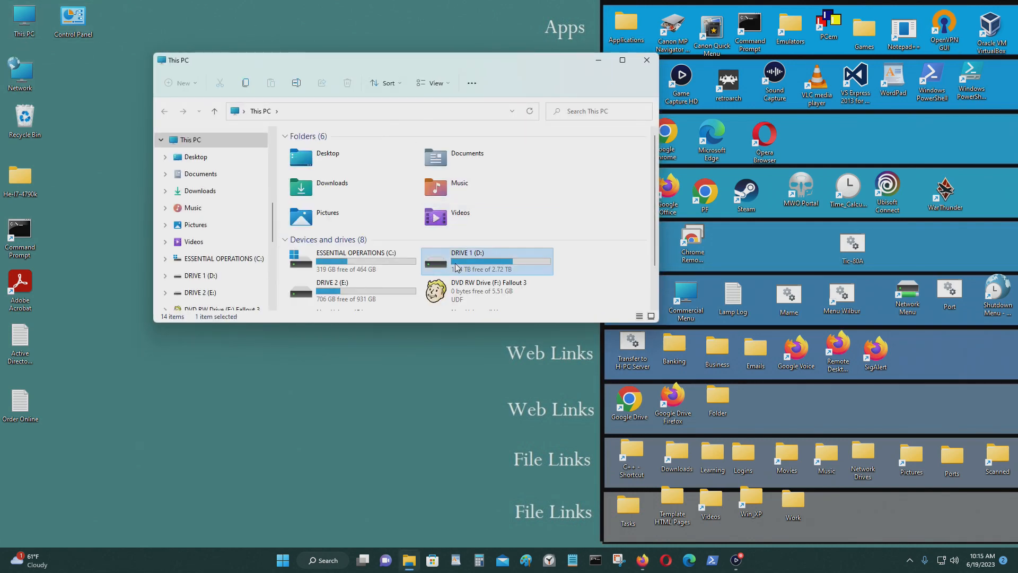
pyautogui.doubleClick(488, 261)
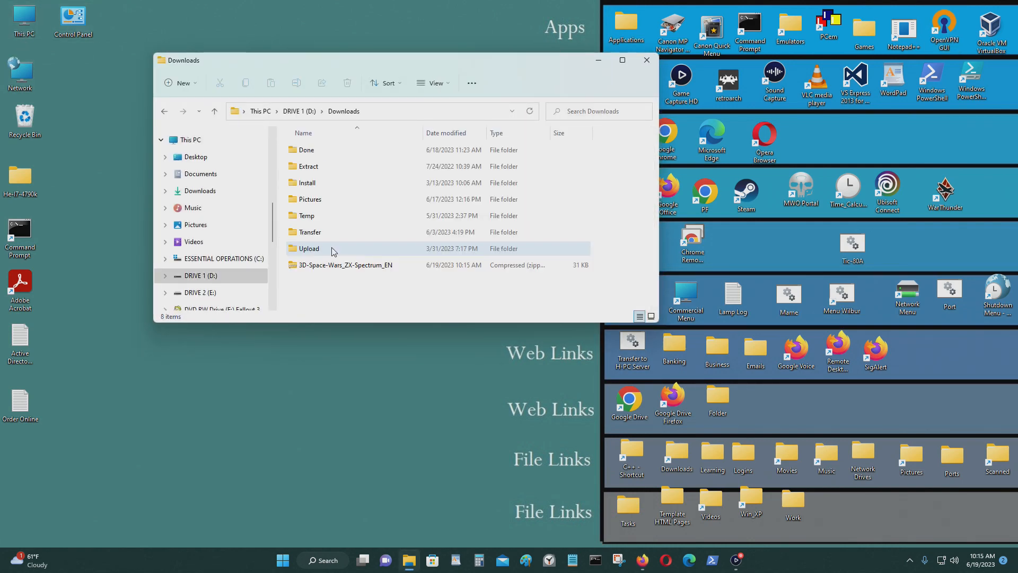
pyautogui.doubleClick(345, 265)
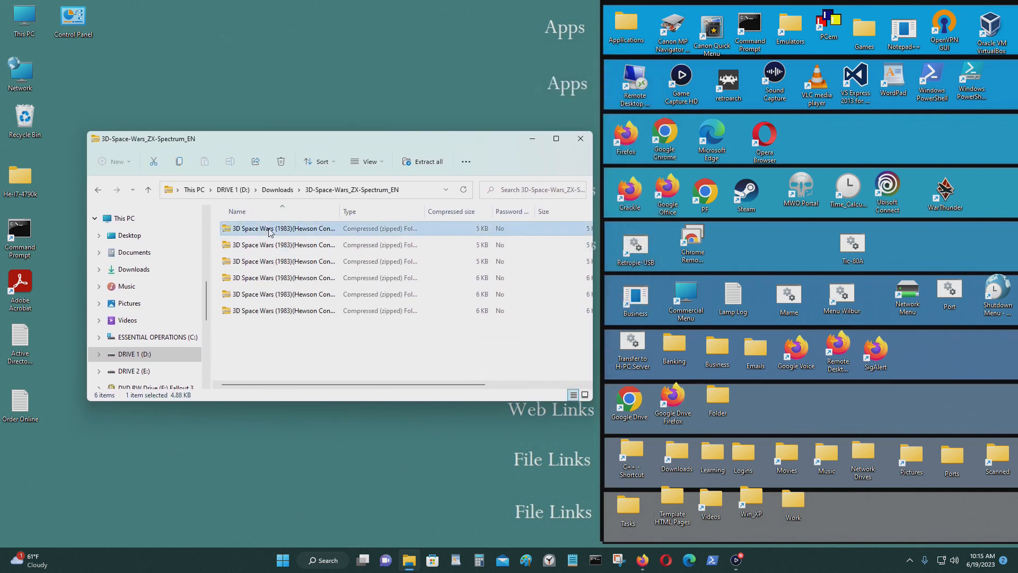
pyautogui.doubleClick(284, 228)
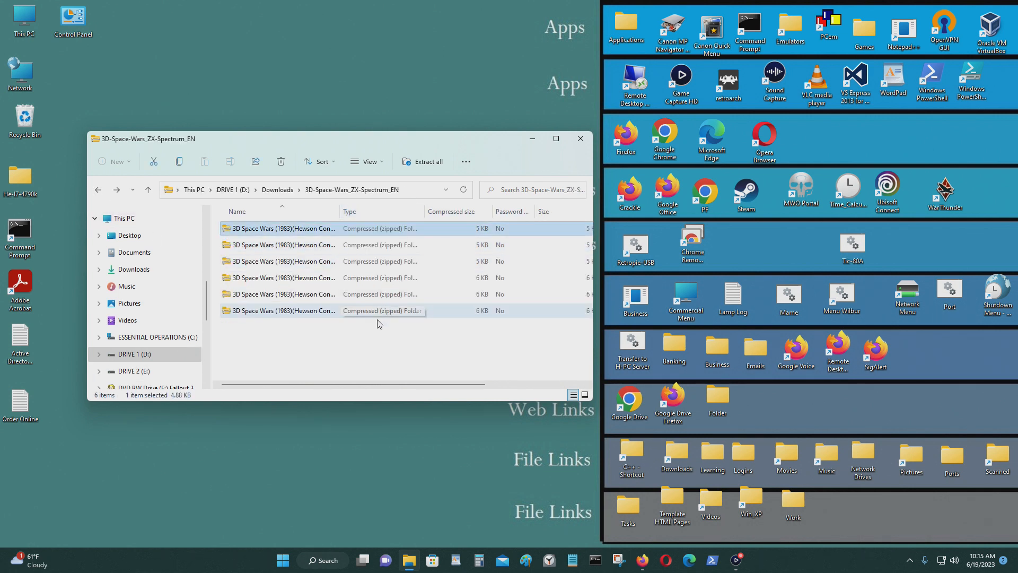
pyautogui.hscroll(3)
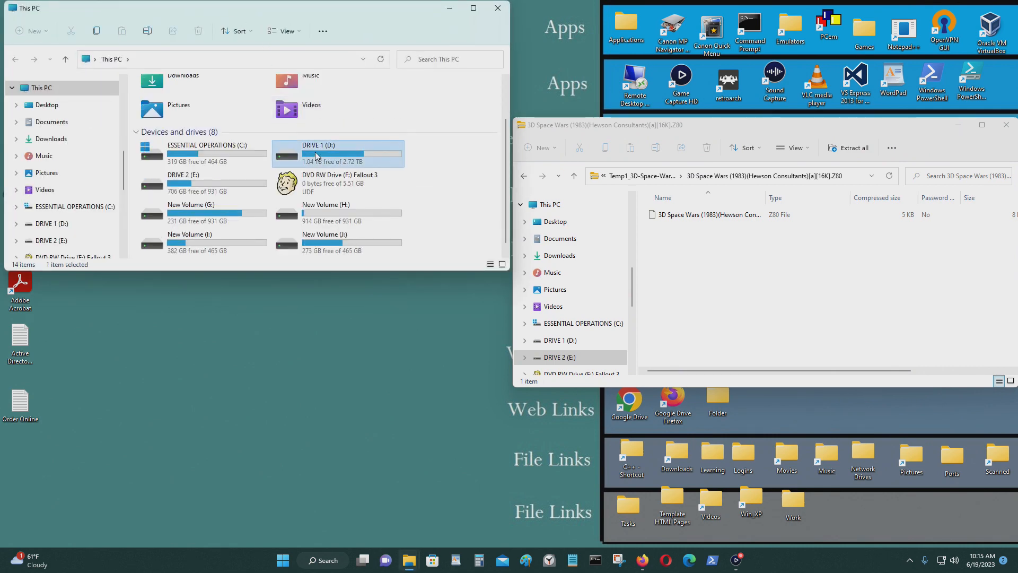
# - Open D:\Emulator in the other window and place the 3D Space Wars .z80 file in the ZX Spectrum folder
pyautogui.doubleClick(318, 153)
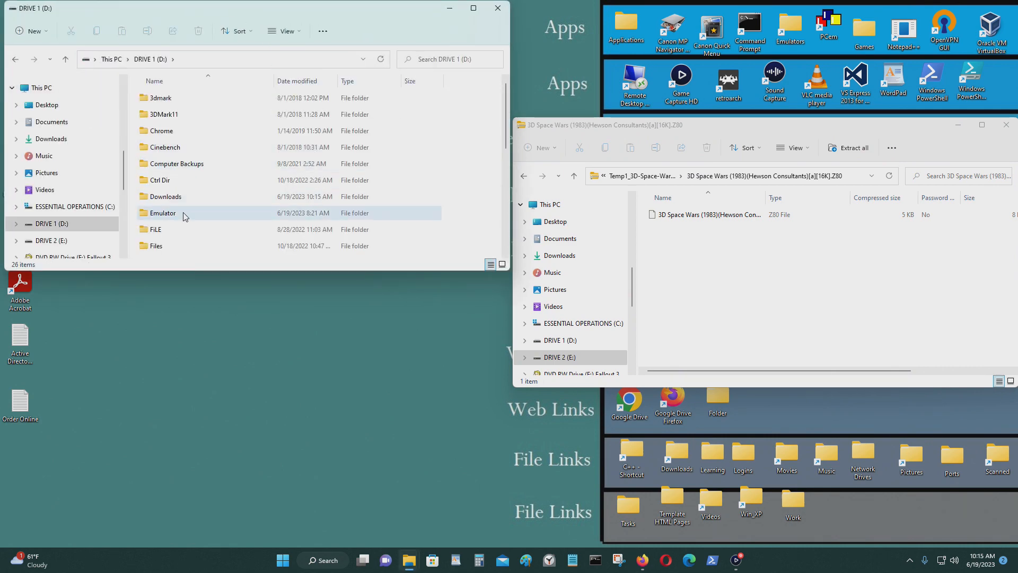
pyautogui.doubleClick(162, 212)
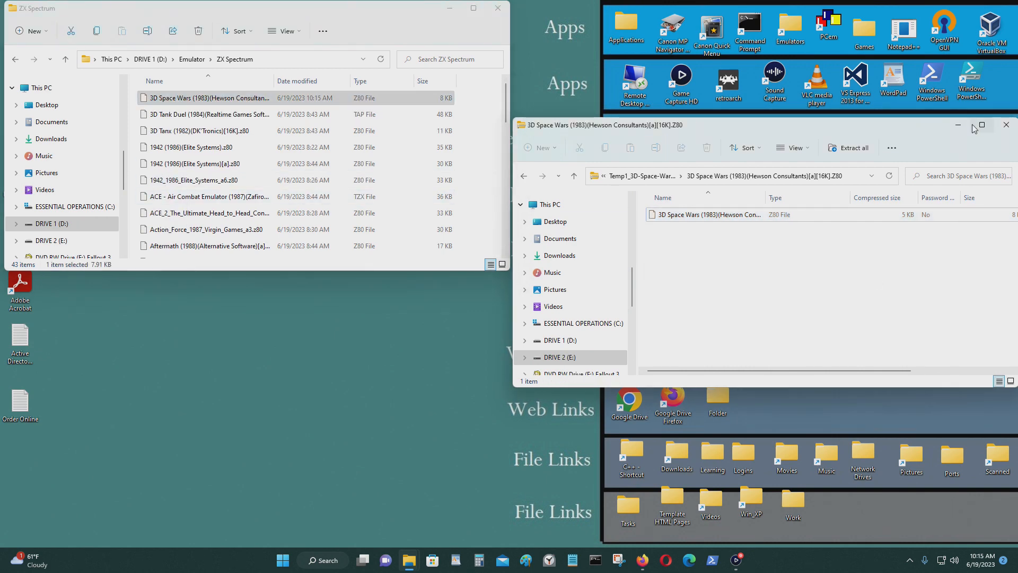
pyautogui.click(1006, 125)
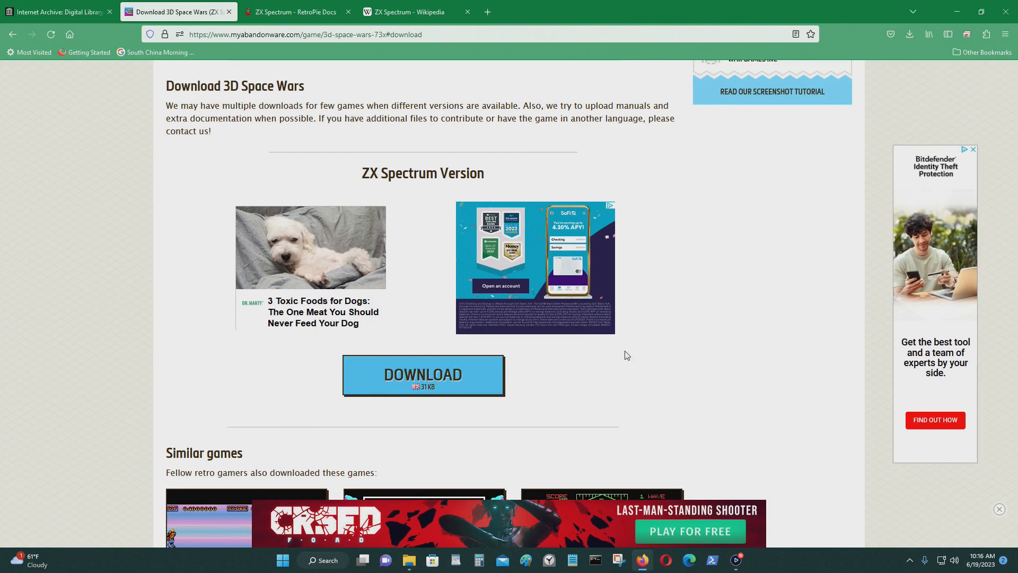
# - Return to the Internet Archive ZX Spectrum results, backing out of the Super Space Invaders item
pyautogui.click(51, 9)
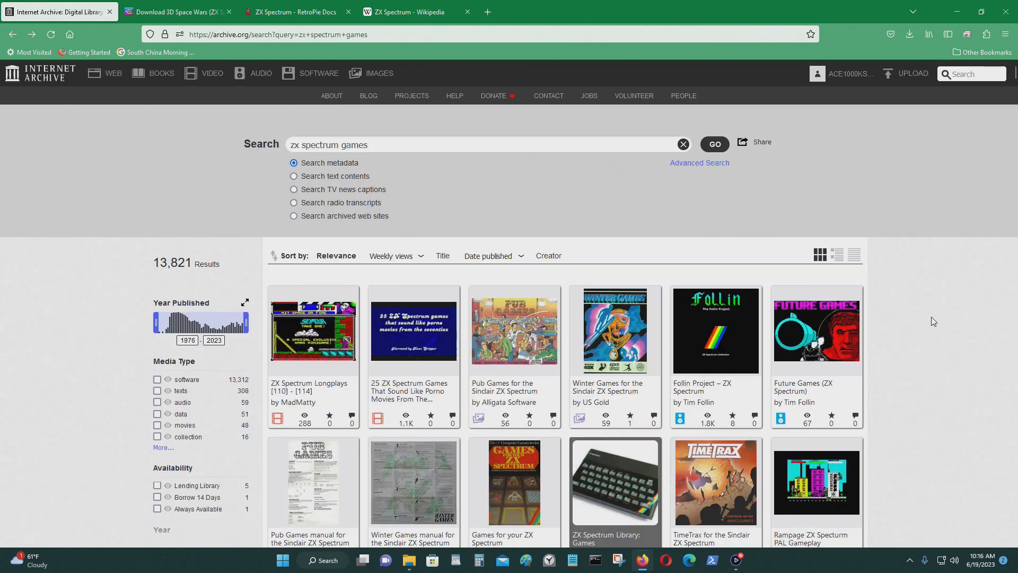
pyautogui.scroll(-3)
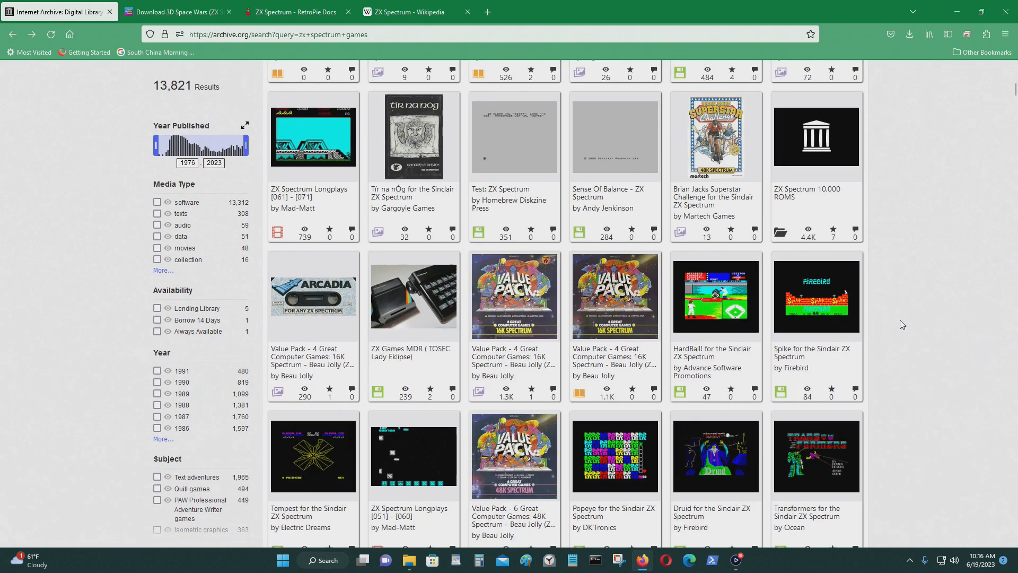
pyautogui.scroll(-3)
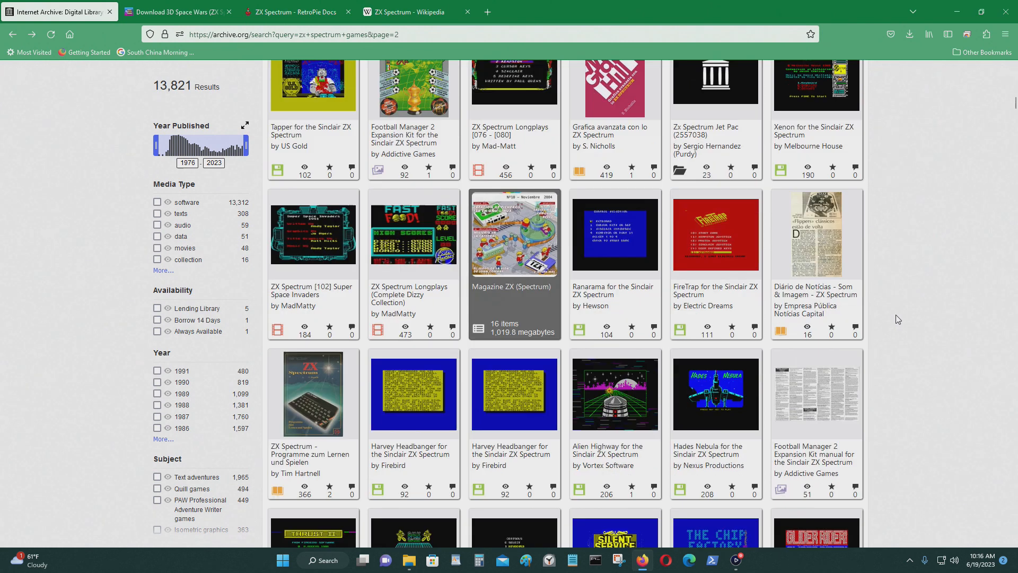
pyautogui.moveTo(306, 218)
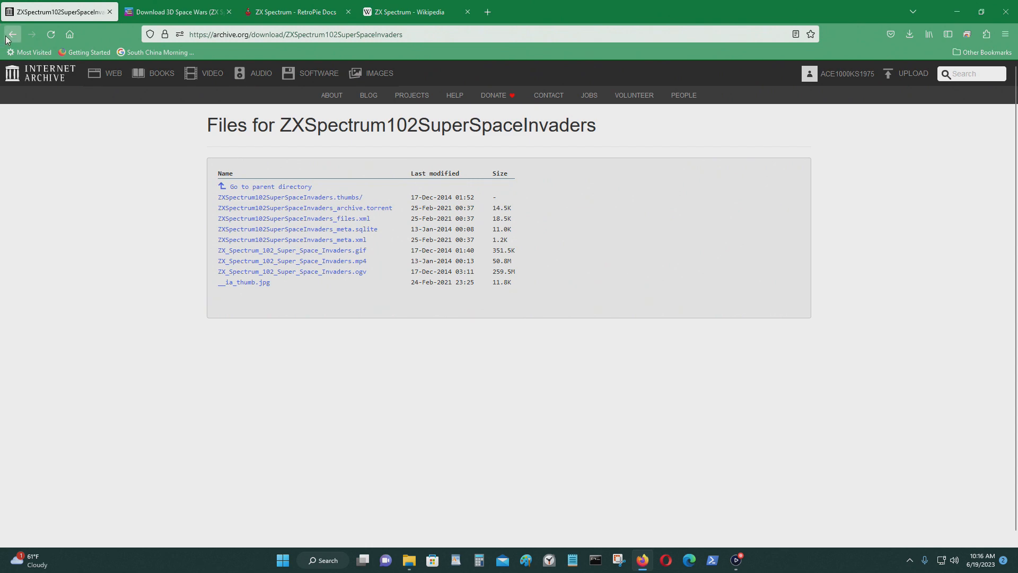
pyautogui.click(12, 34)
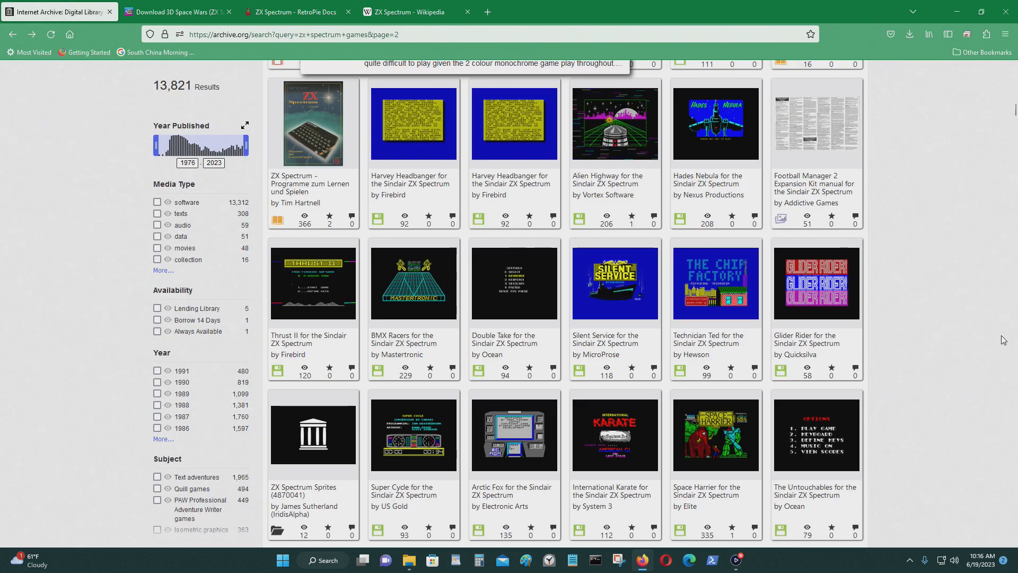
# - Open the Super Sprint for the Sinclair ZX Spectrum item to reach its file listing
pyautogui.scroll(-3)
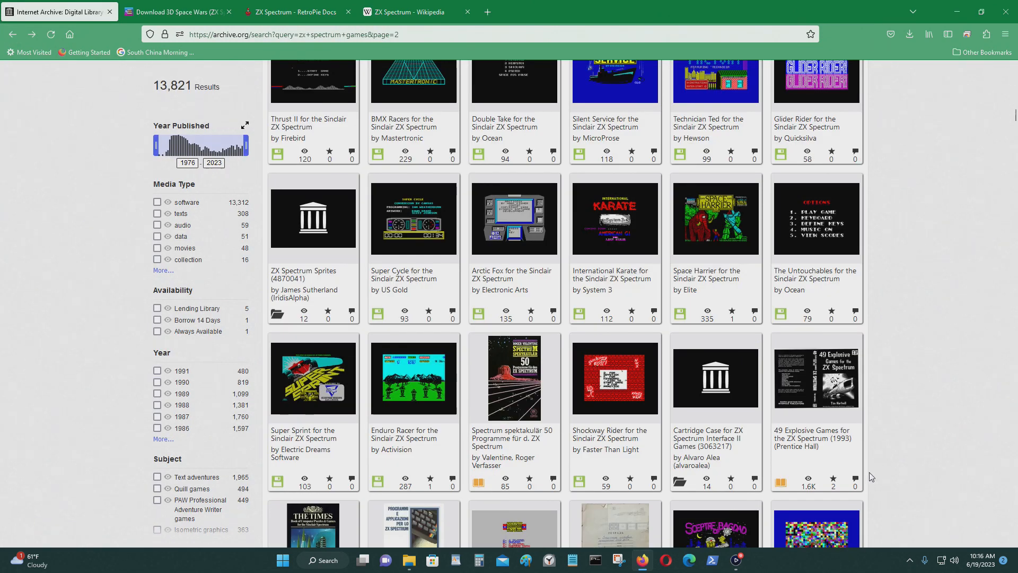
pyautogui.scroll(-3)
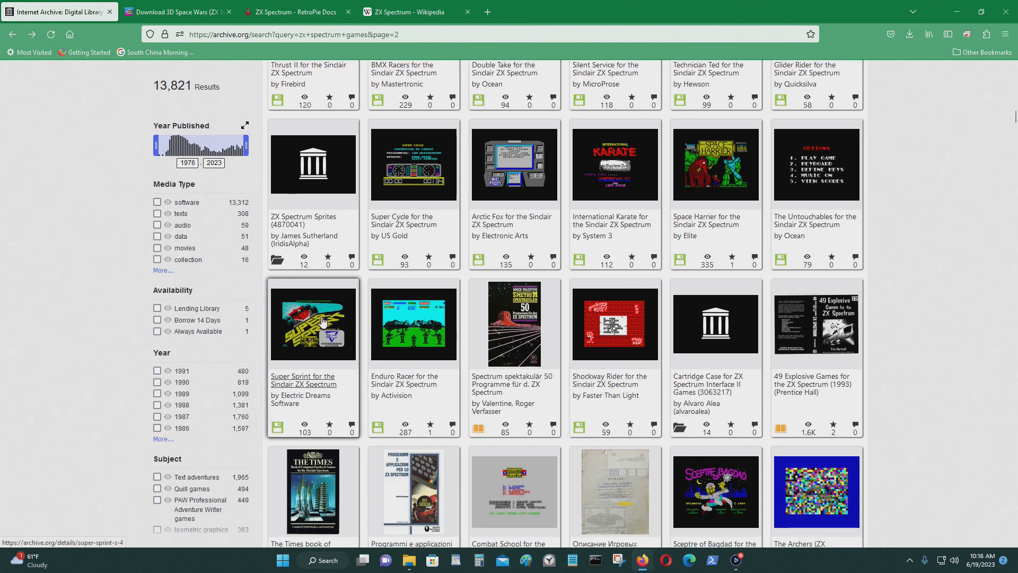
pyautogui.click(313, 325)
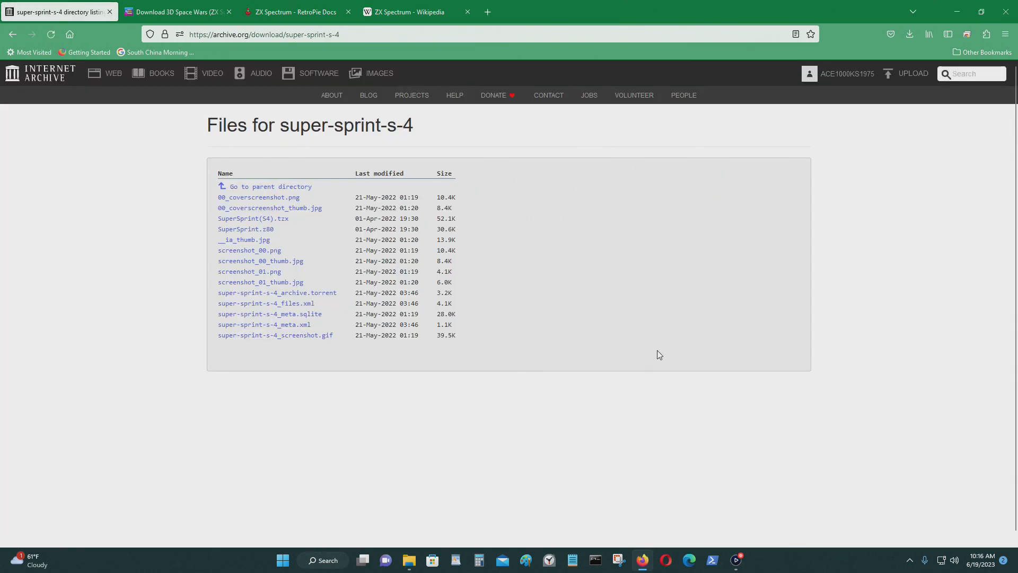
pyautogui.moveTo(240, 231)
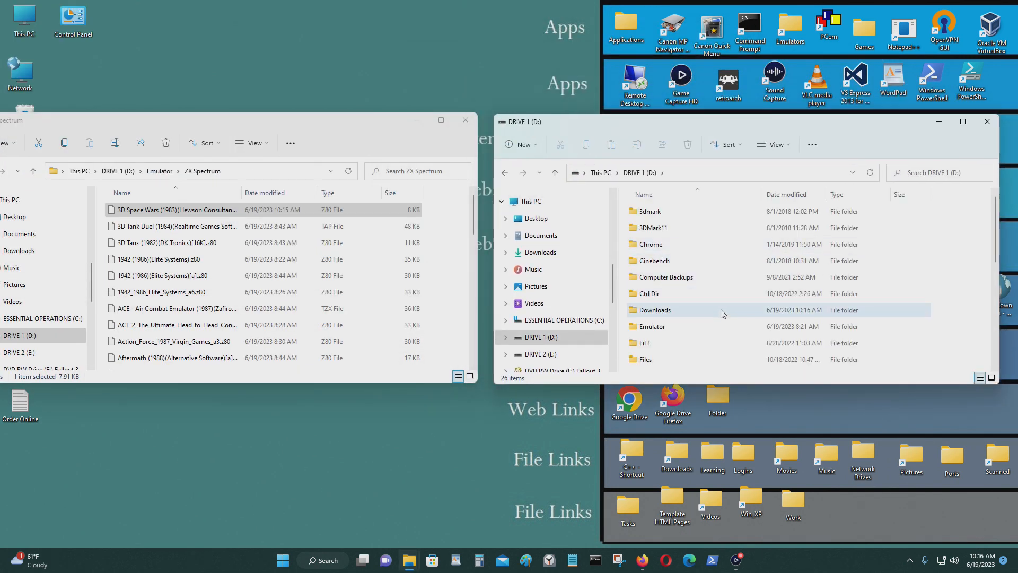
# - Move SuperSprint.z80 from D:\Downloads into the ZX Spectrum folder, close it, and launch RetroArch from drive D
pyautogui.doubleClick(656, 310)
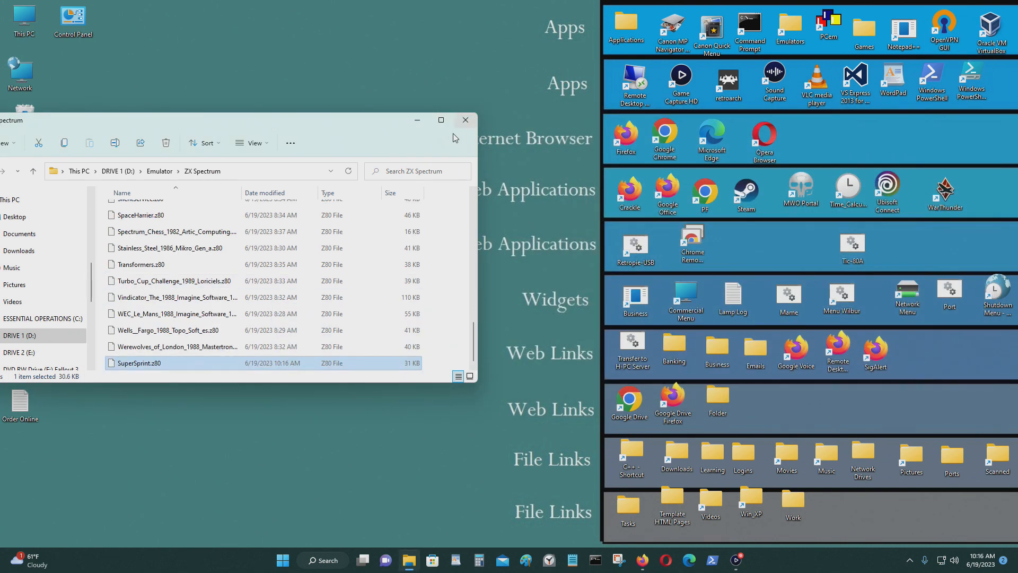
pyautogui.click(465, 120)
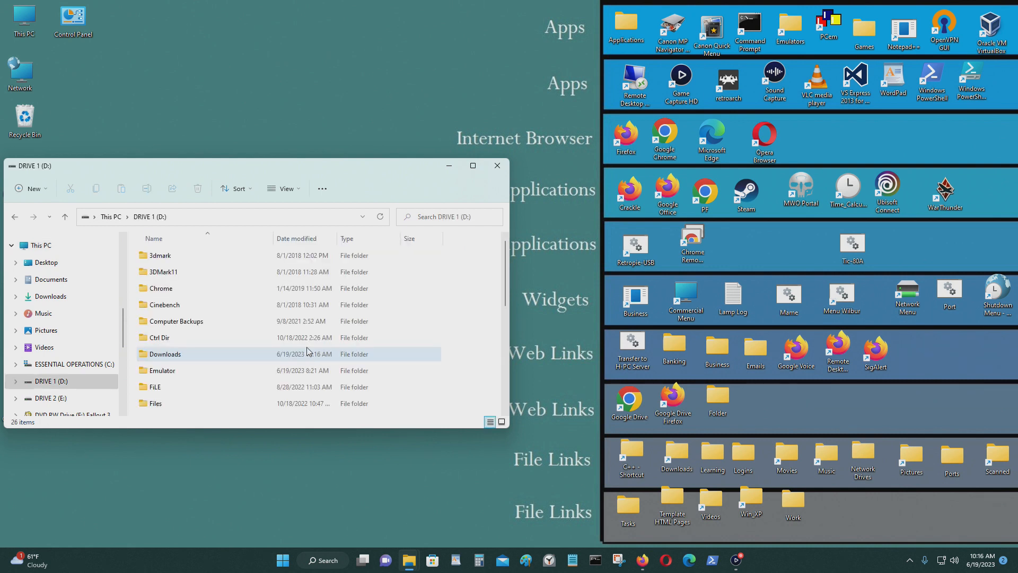
pyautogui.scroll(-3)
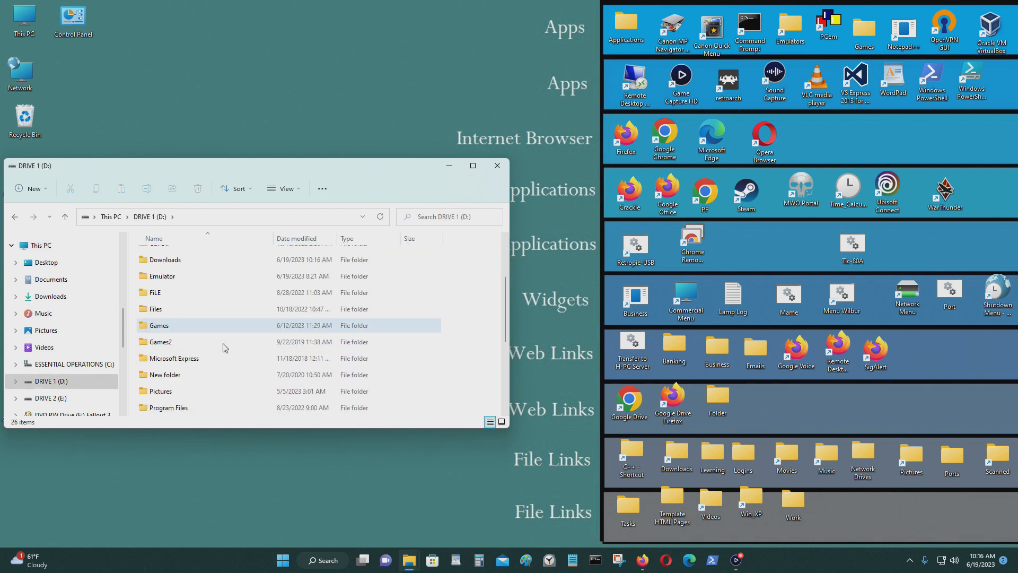
pyautogui.doubleClick(161, 276)
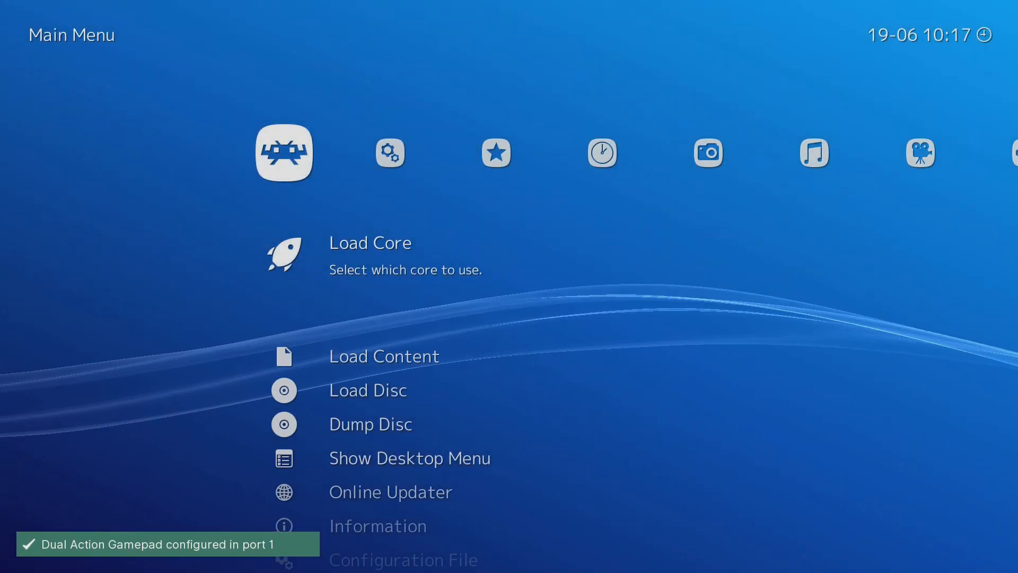
# - Activate Show Desktop Menu from the Main Menu to open RetroArch's desktop window with the Fuse core selected
pyautogui.scroll(-3)
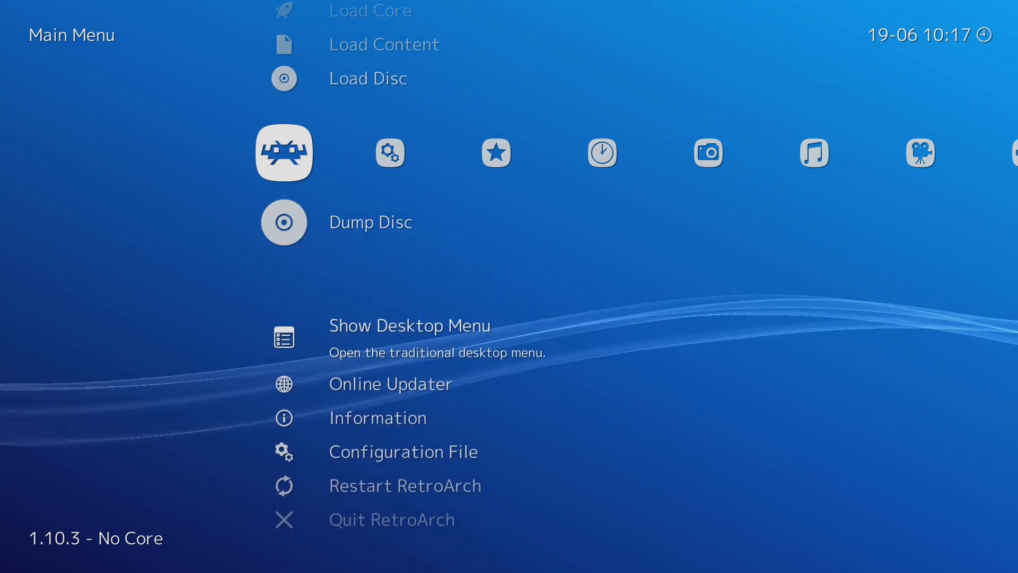
pyautogui.press('Up')
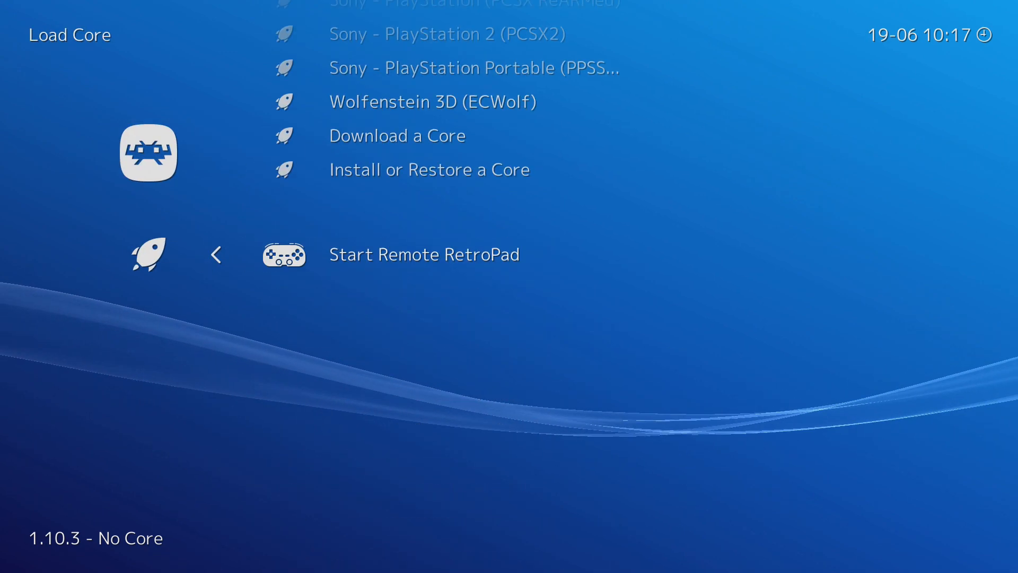
pyautogui.click(397, 136)
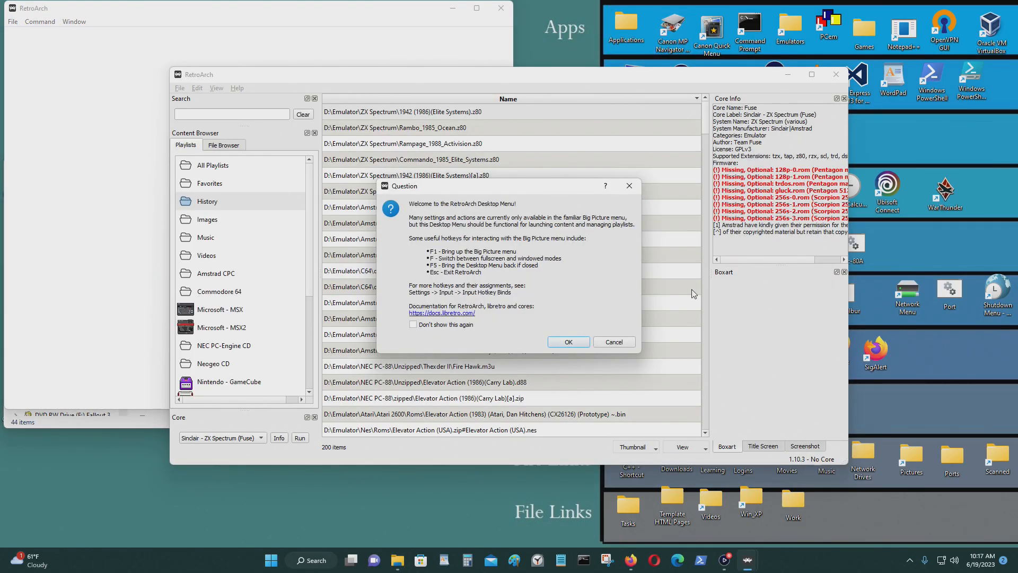
# - Create a new playlist named 'ZX Spectrum' from the playlists context menu
pyautogui.click(568, 341)
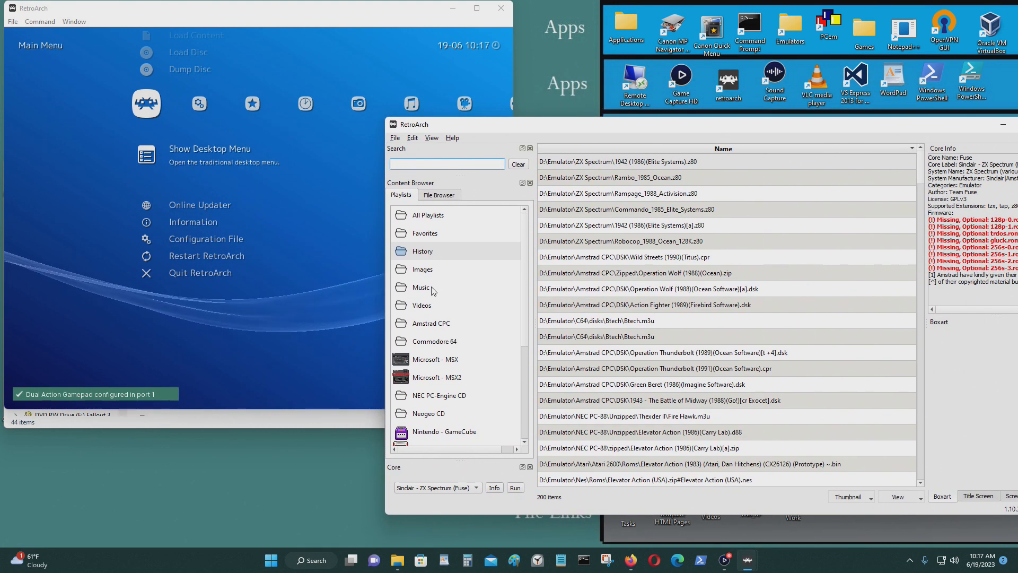
pyautogui.rightClick(420, 287)
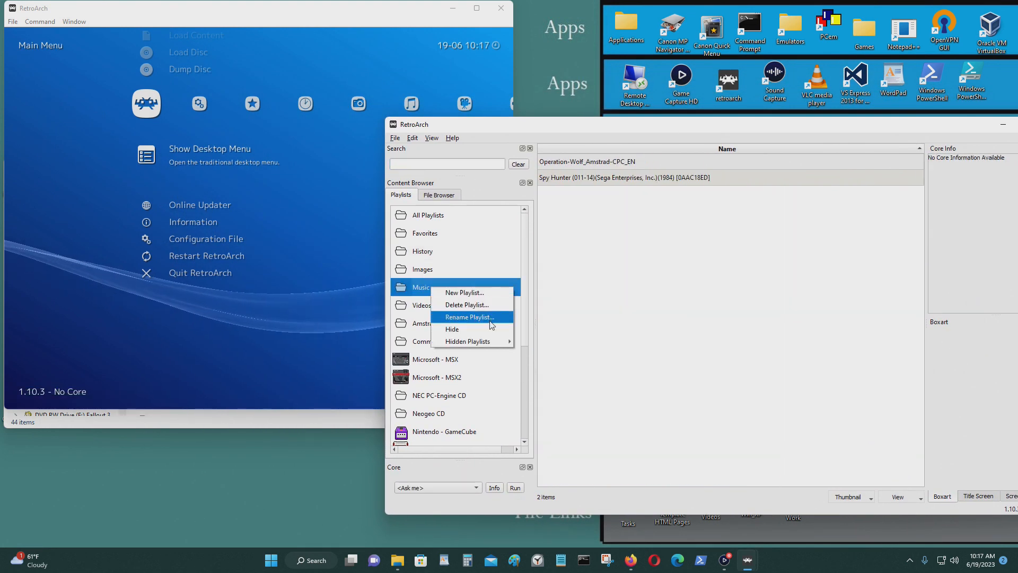
pyautogui.click(465, 292)
pyautogui.write('ZX ')
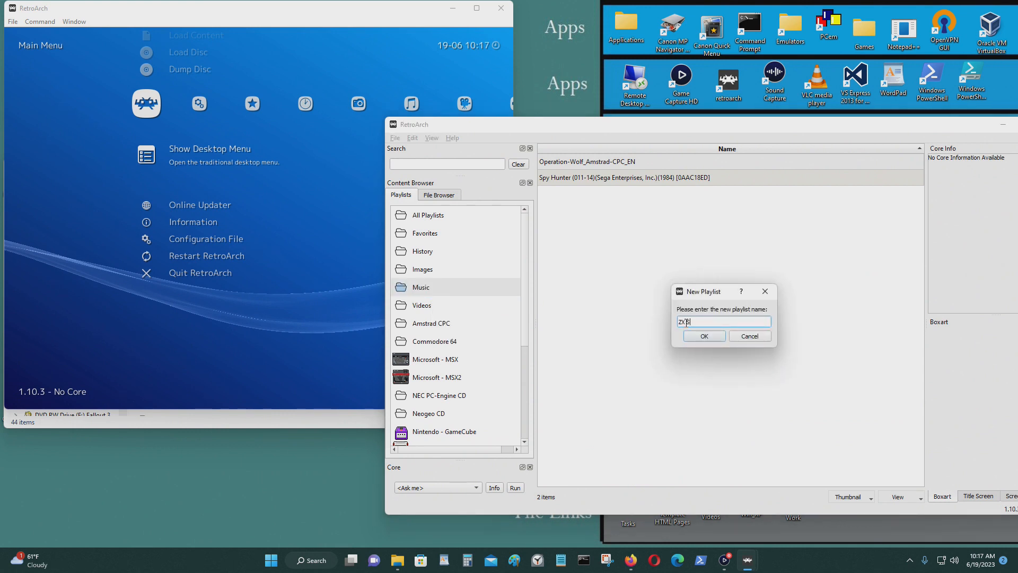
pyautogui.write('Spectrum')
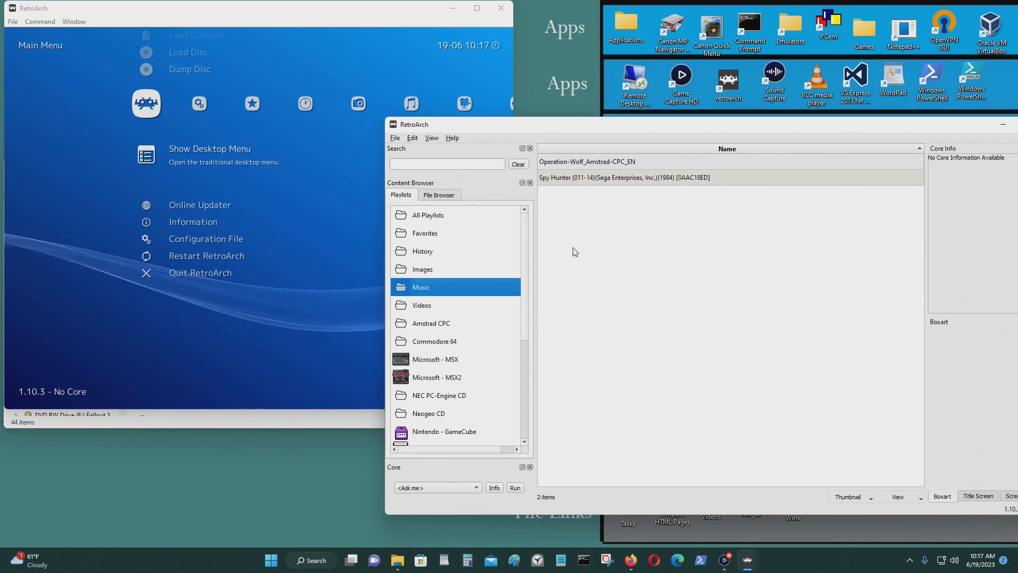
# - Bring up the ZX Spectrum playlist's options to associate it with the Fuse core
pyautogui.scroll(-3)
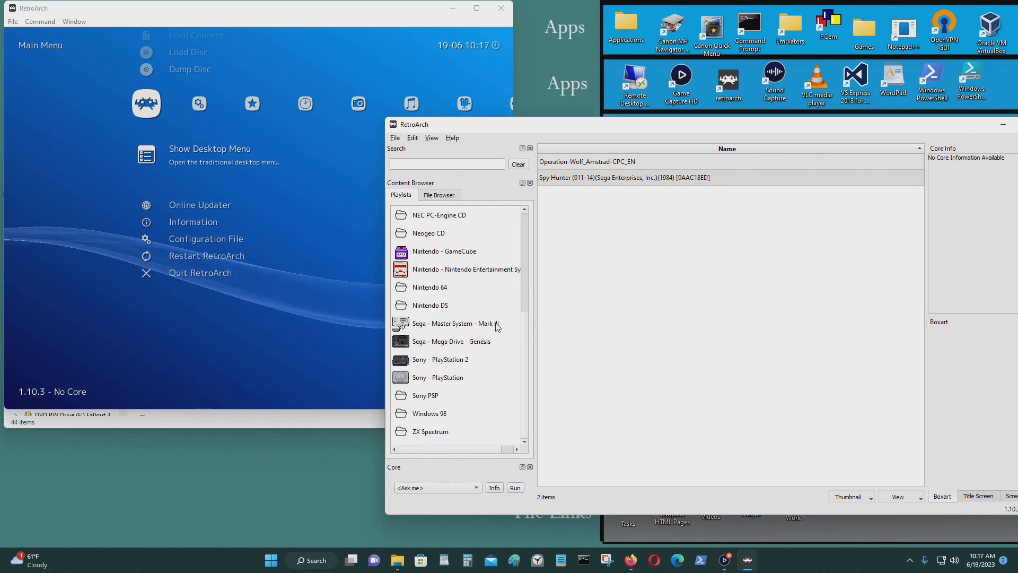
pyautogui.rightClick(430, 431)
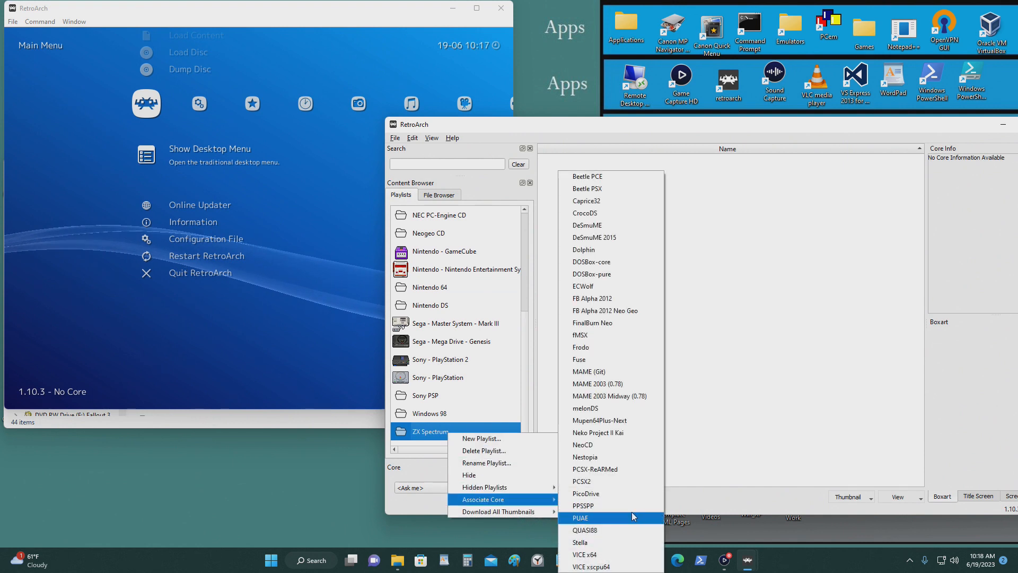
pyautogui.moveTo(636, 359)
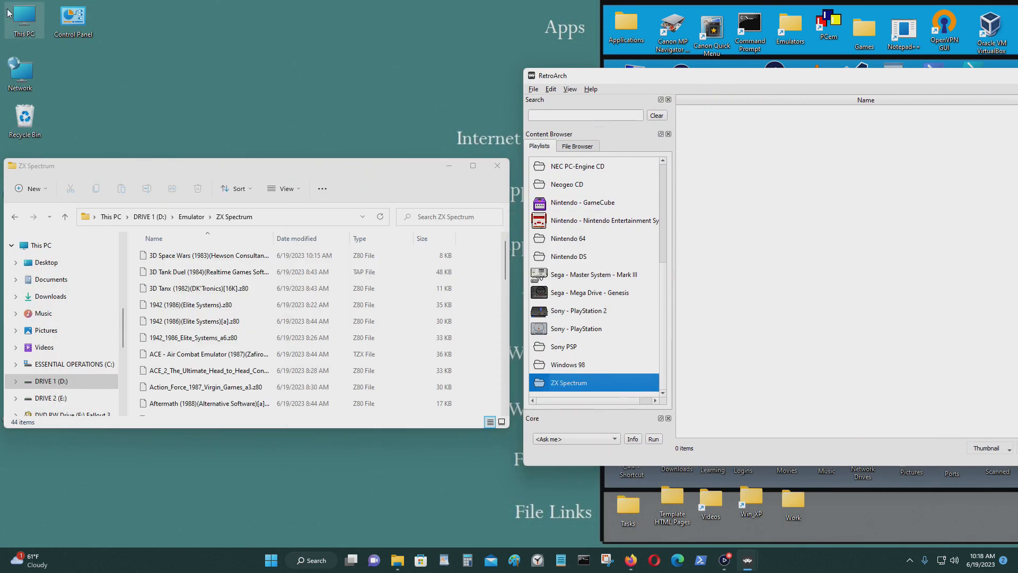
# - Add all 44 selected game files from the ZX Spectrum folder to the playlist, running on Fuse
pyautogui.scroll(-3)
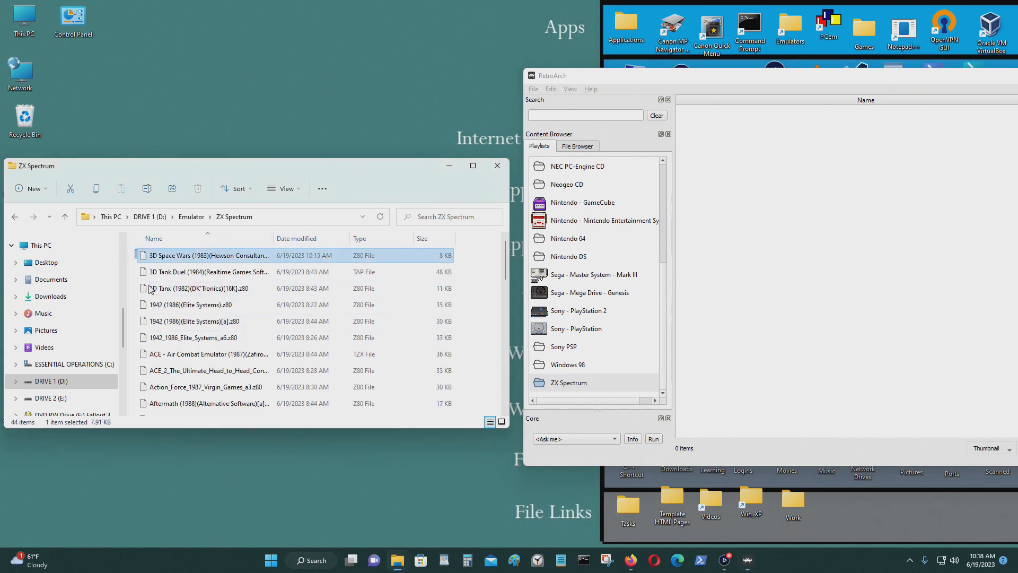
pyautogui.press('ctrl+a')
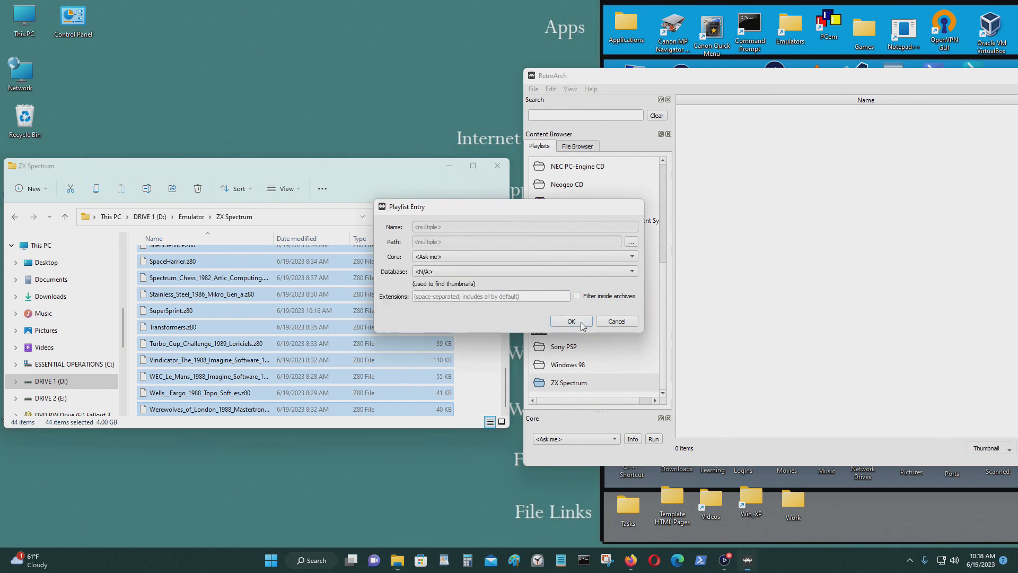
pyautogui.click(571, 320)
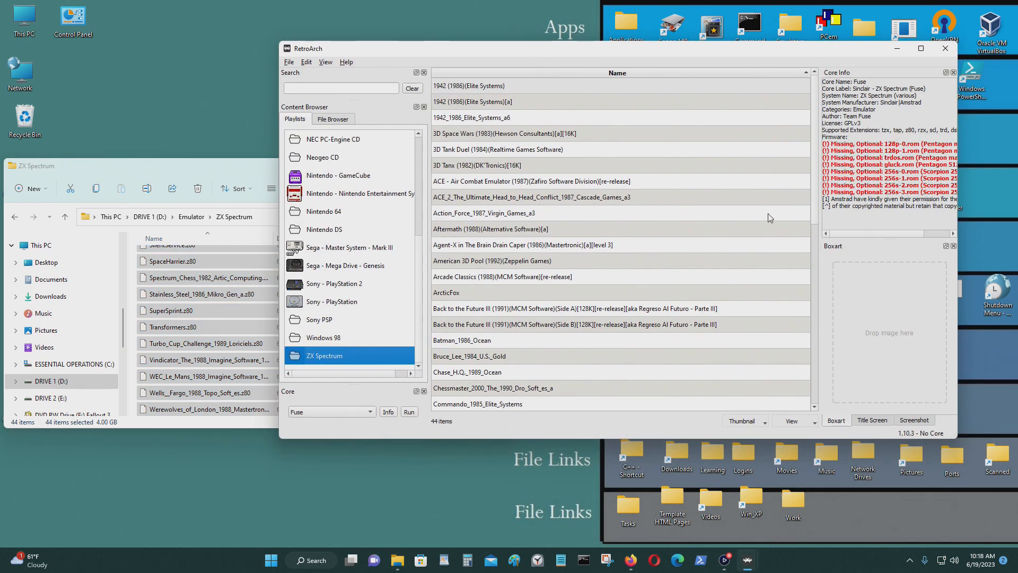
pyautogui.moveTo(910, 295)
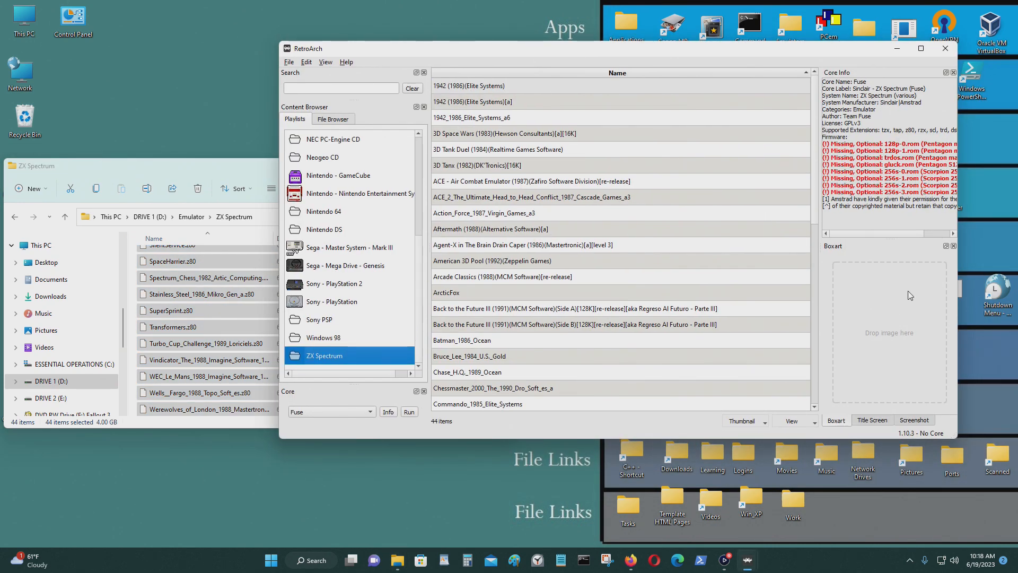
pyautogui.moveTo(906, 223)
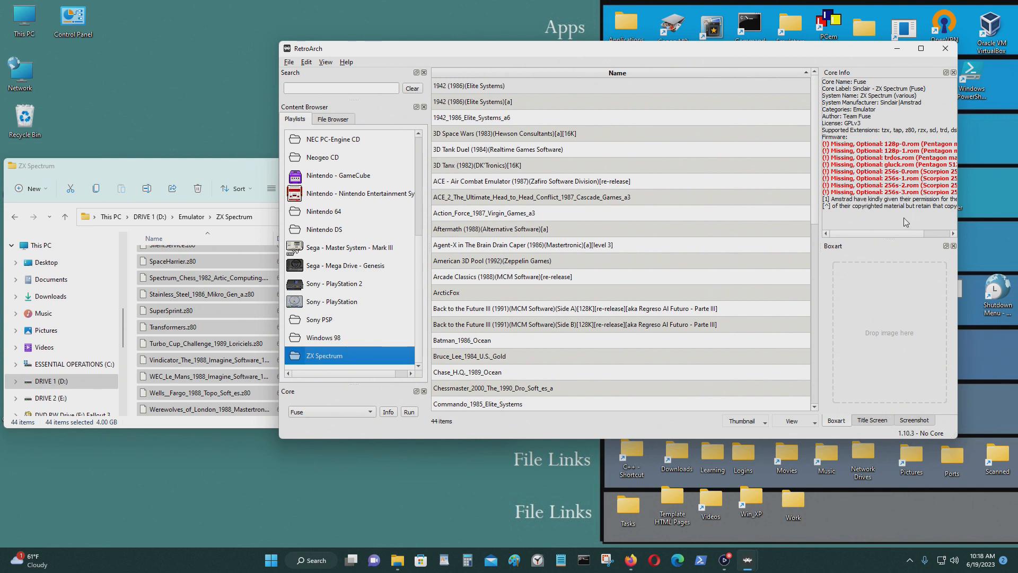
pyautogui.moveTo(916, 313)
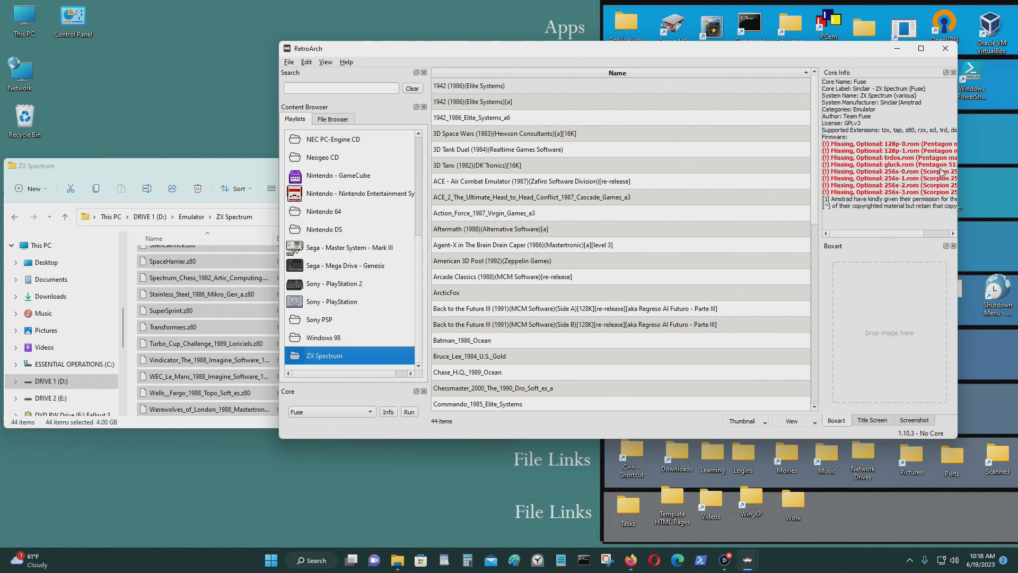
# - Close the desktop menu and game folder, then restore and maximize the main RetroArch window
pyautogui.click(947, 49)
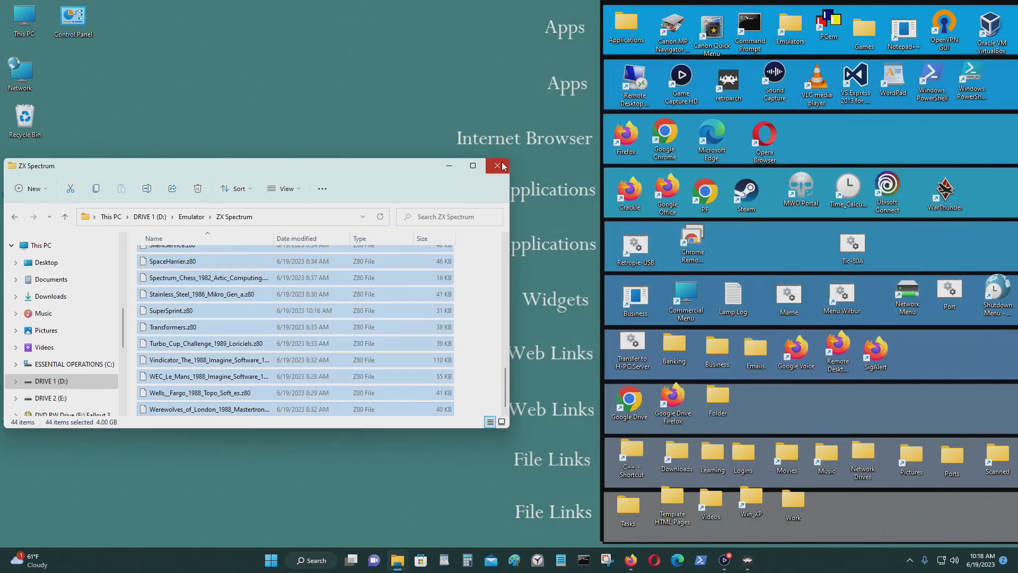
pyautogui.click(497, 166)
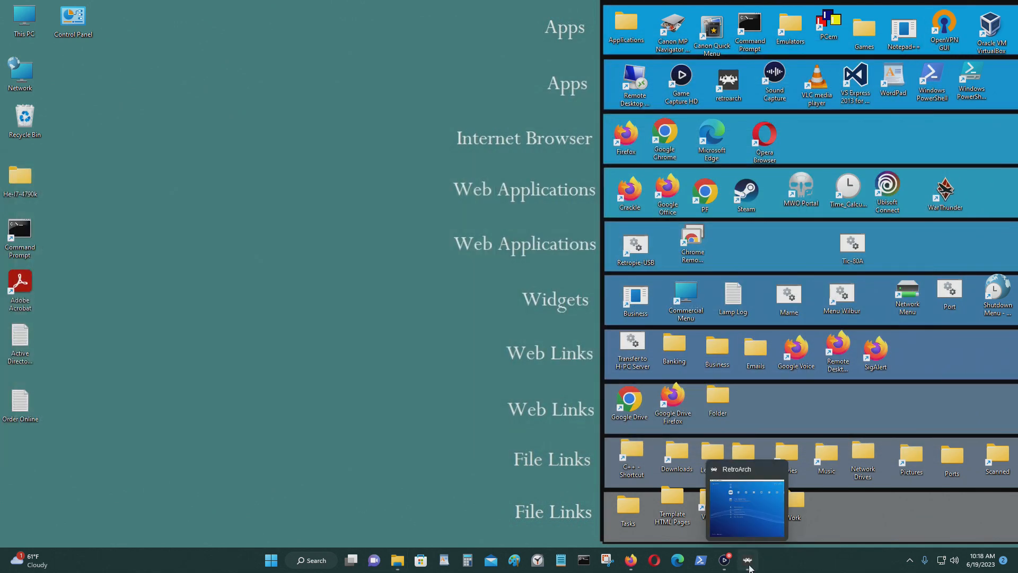
pyautogui.click(747, 560)
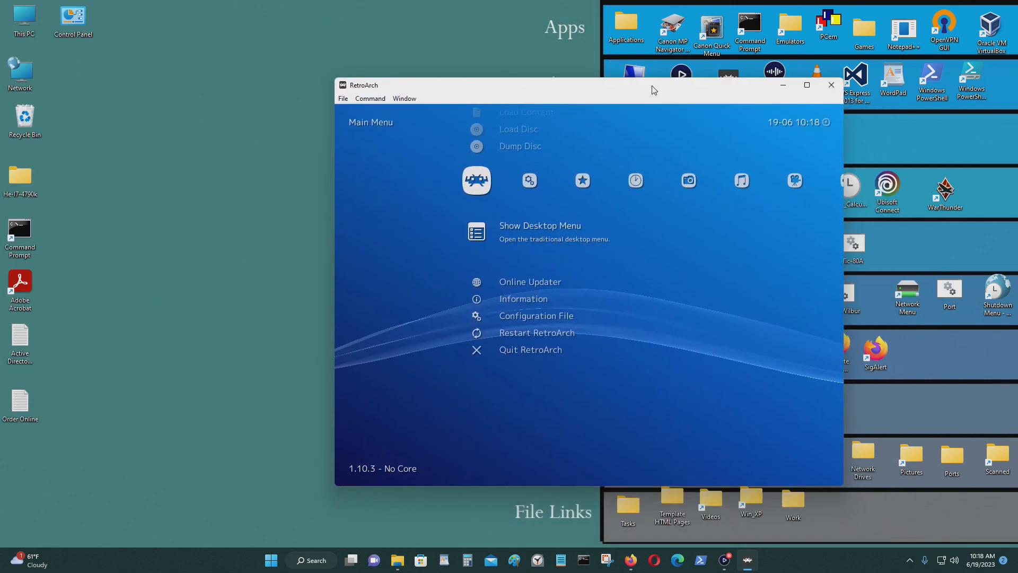
pyautogui.moveTo(807, 113)
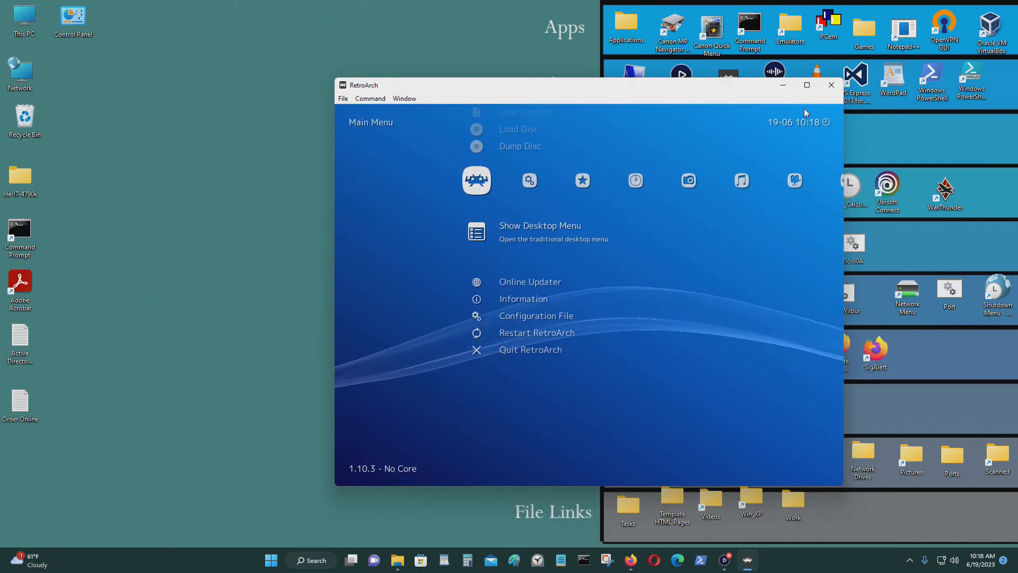
pyautogui.click(807, 85)
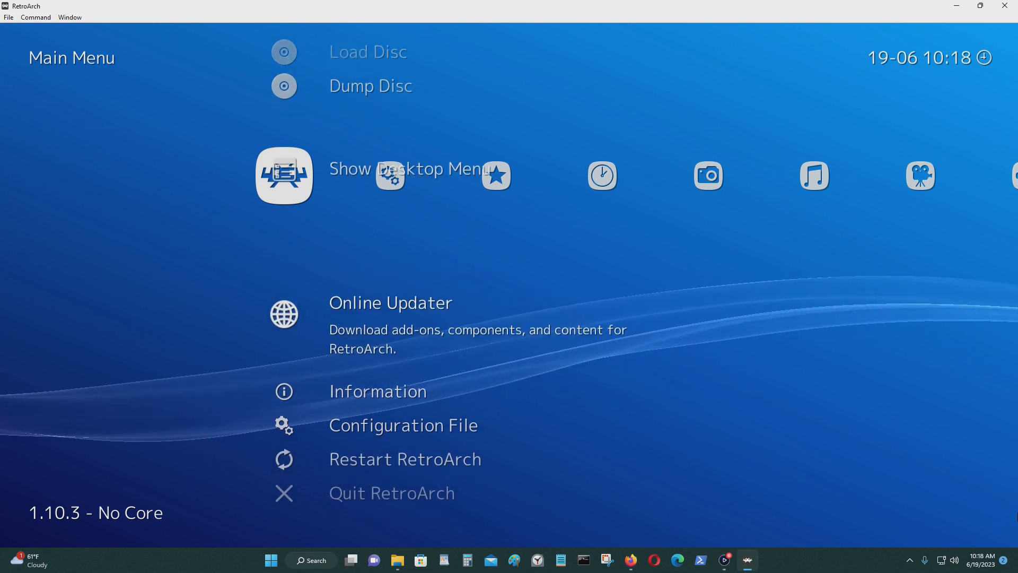
pyautogui.scroll(-3)
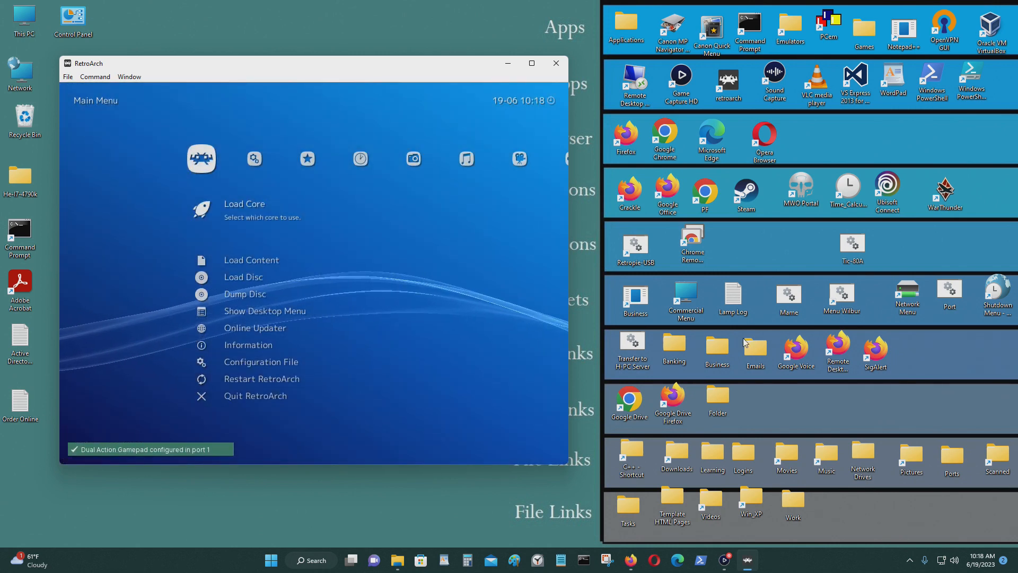
pyautogui.click(531, 63)
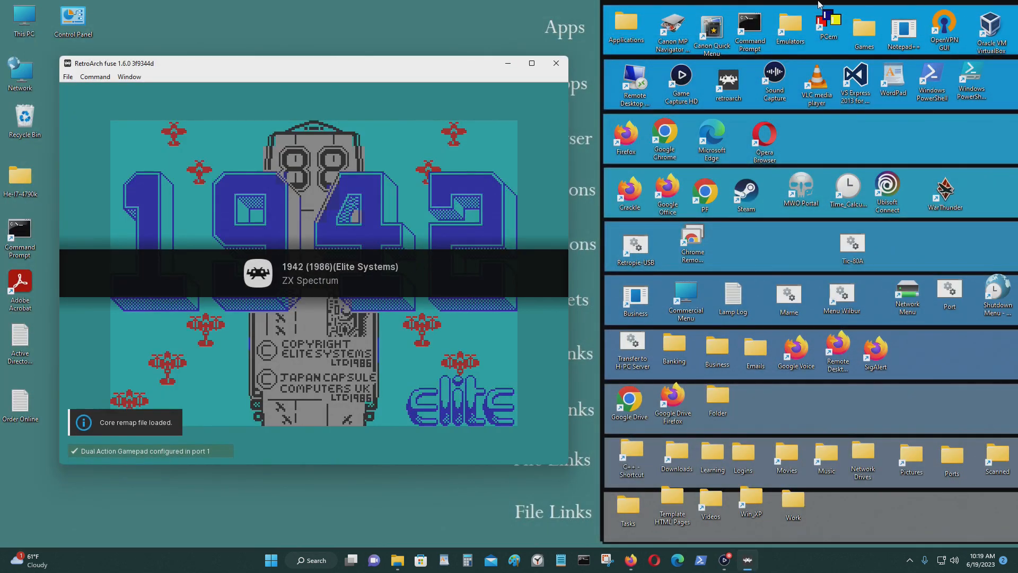
# - Launch 1942 from the ZX Spectrum playlist and go to its Controls settings via the Quick Menu
pyautogui.click(532, 62)
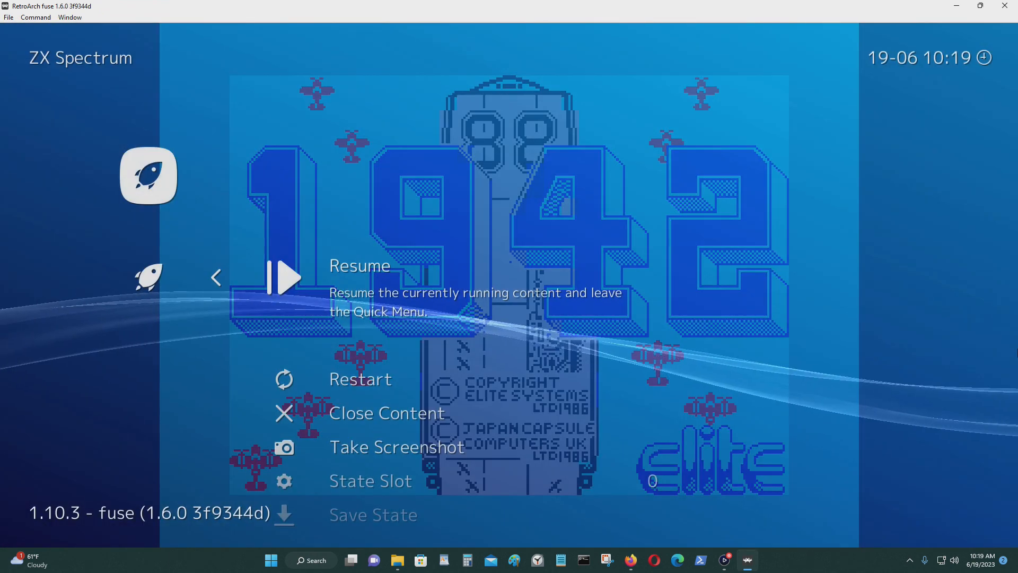
pyautogui.scroll(-3)
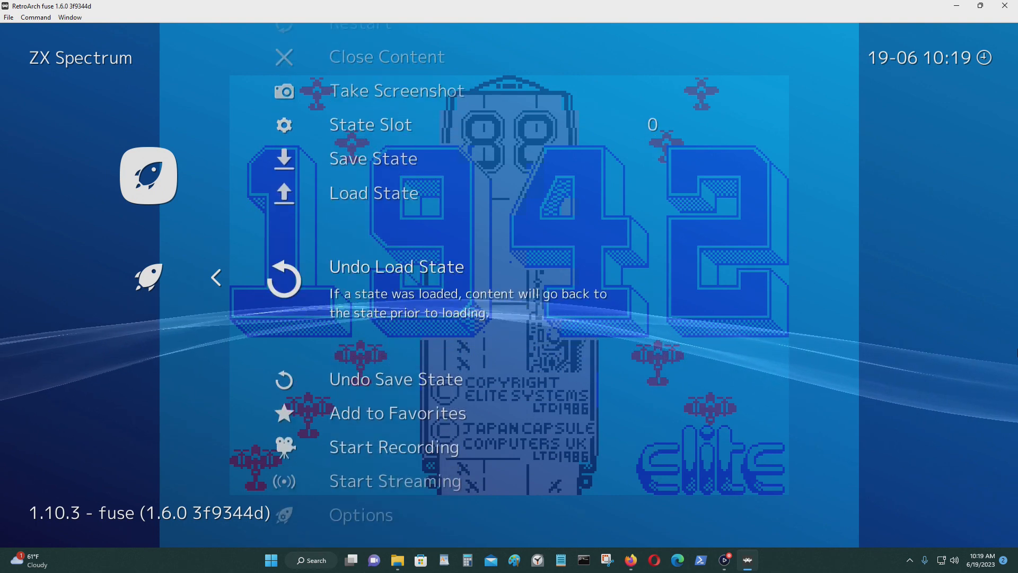
pyautogui.scroll(-3)
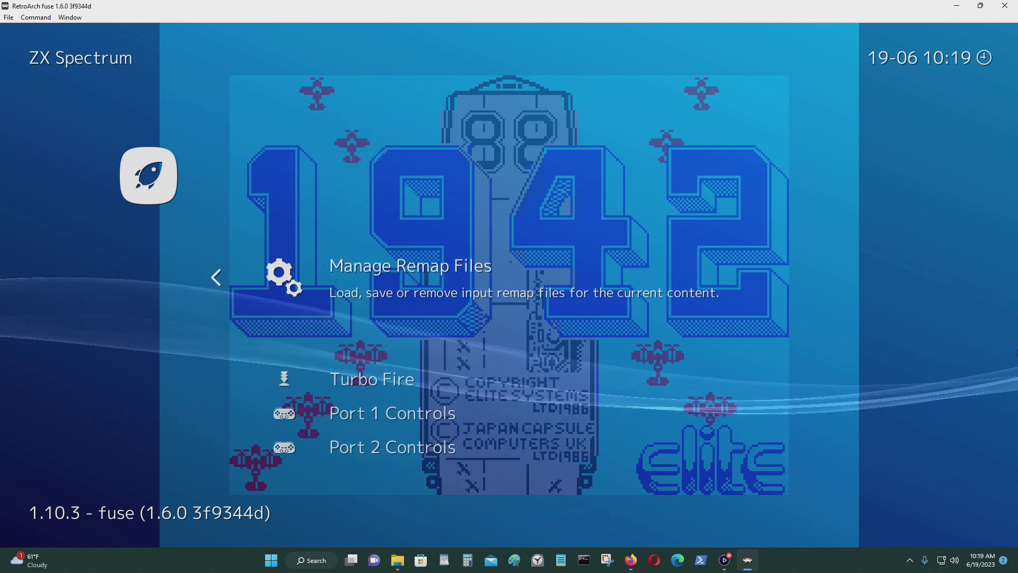
pyautogui.click(410, 265)
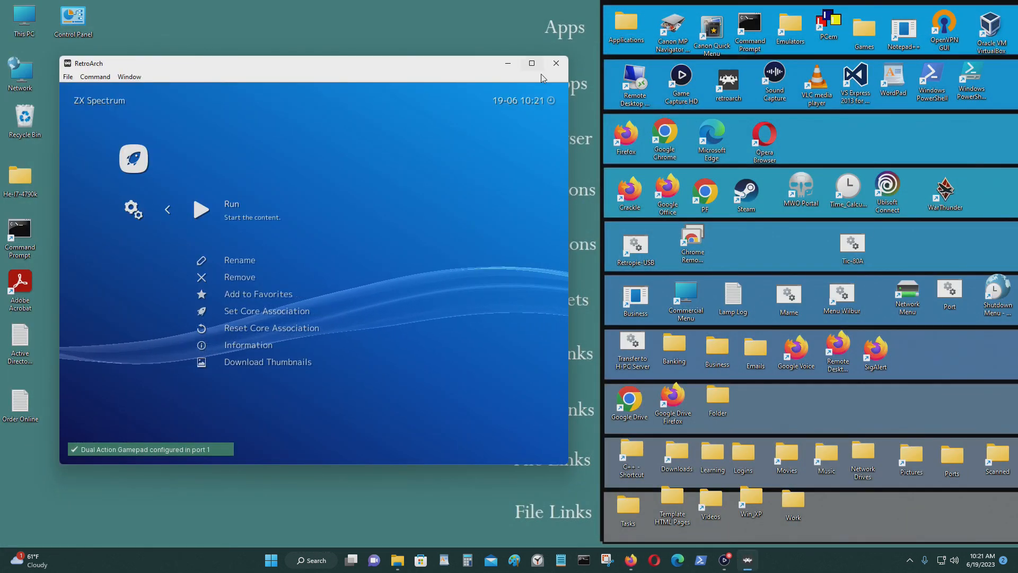
# - Scroll the Quick Menu down to Controls and enter the running Commando game's control settings
pyautogui.click(531, 63)
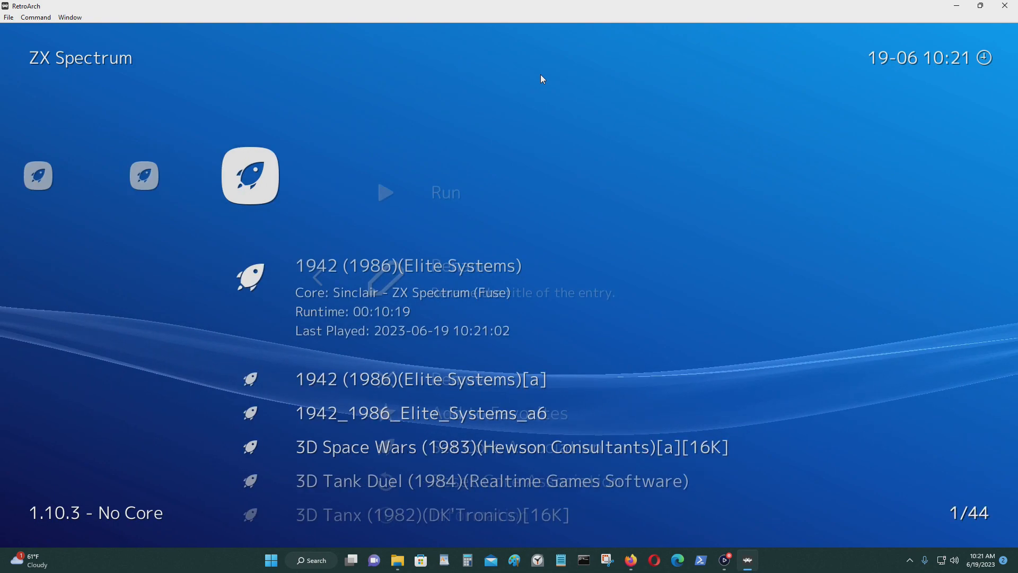
pyautogui.scroll(-3)
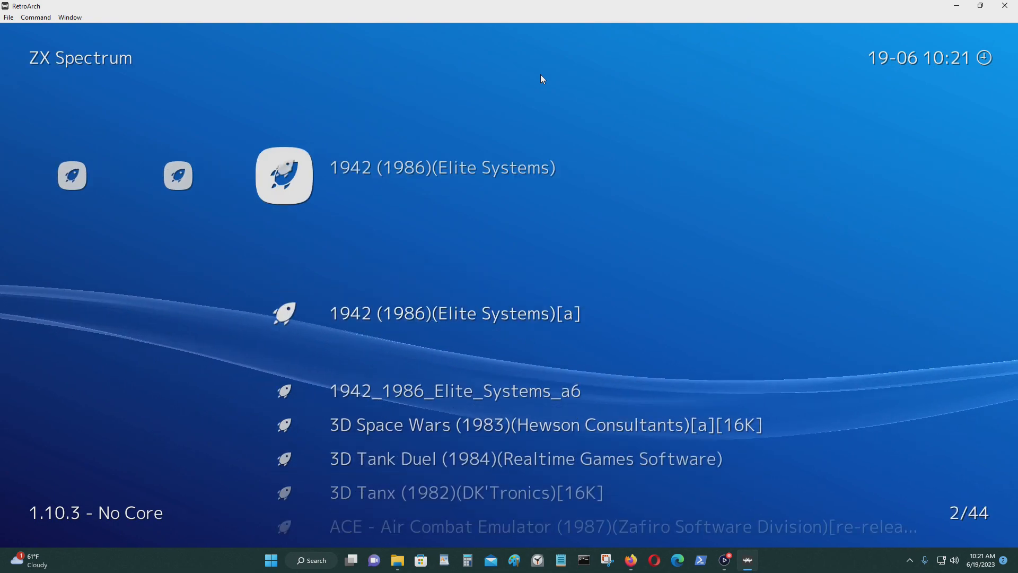
pyautogui.scroll(-3)
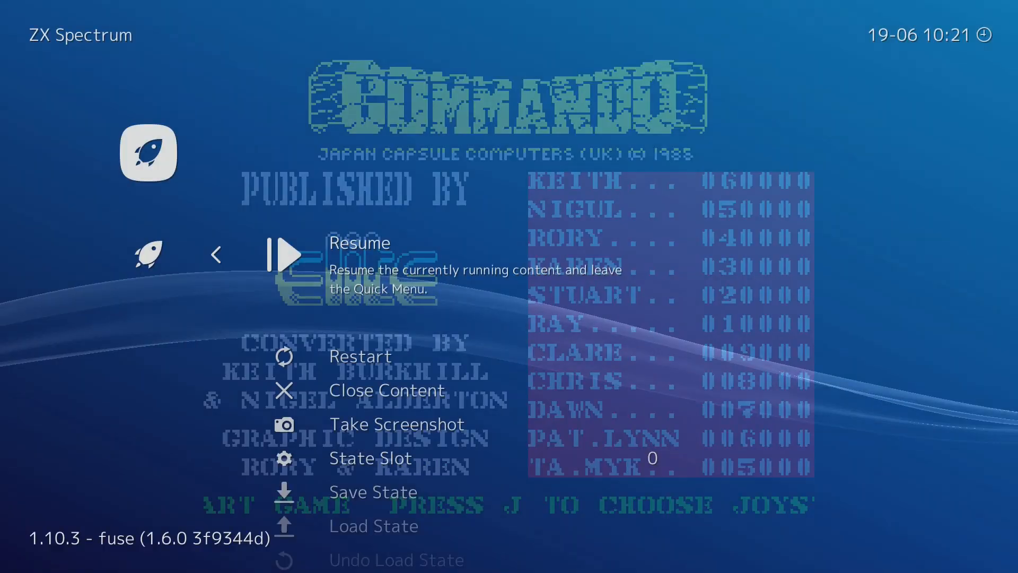
pyautogui.scroll(-3)
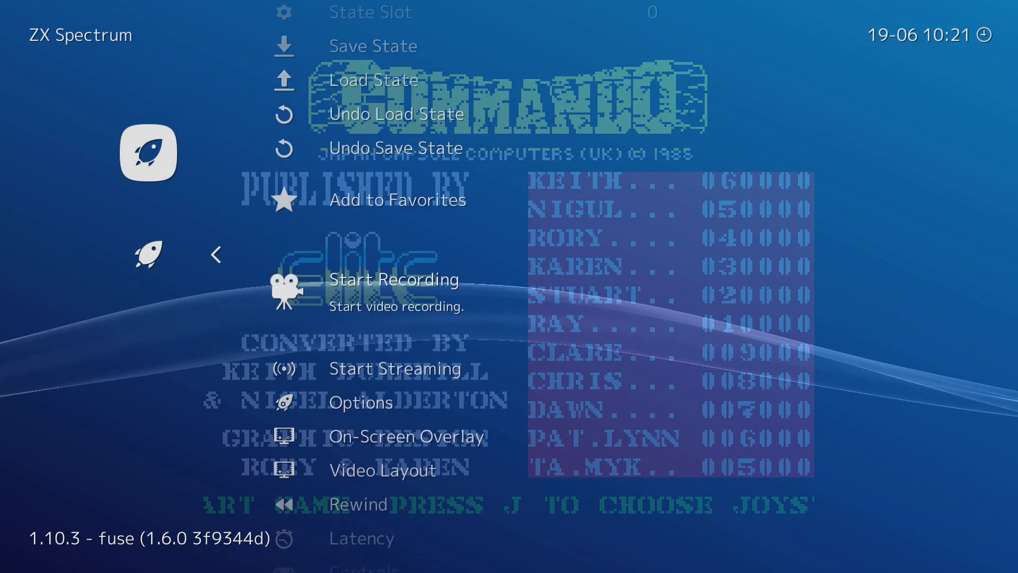
pyautogui.scroll(-3)
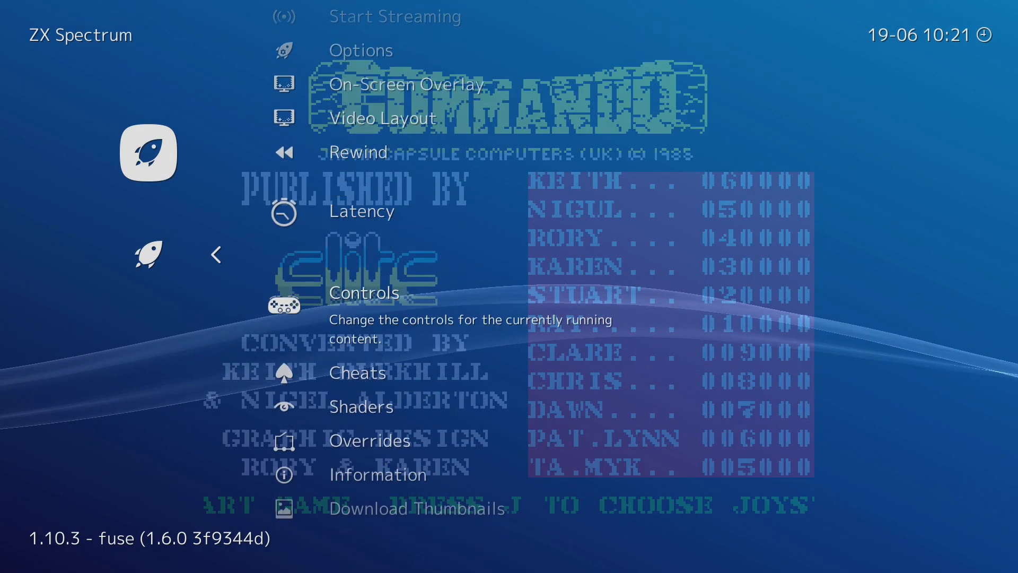
pyautogui.click(363, 293)
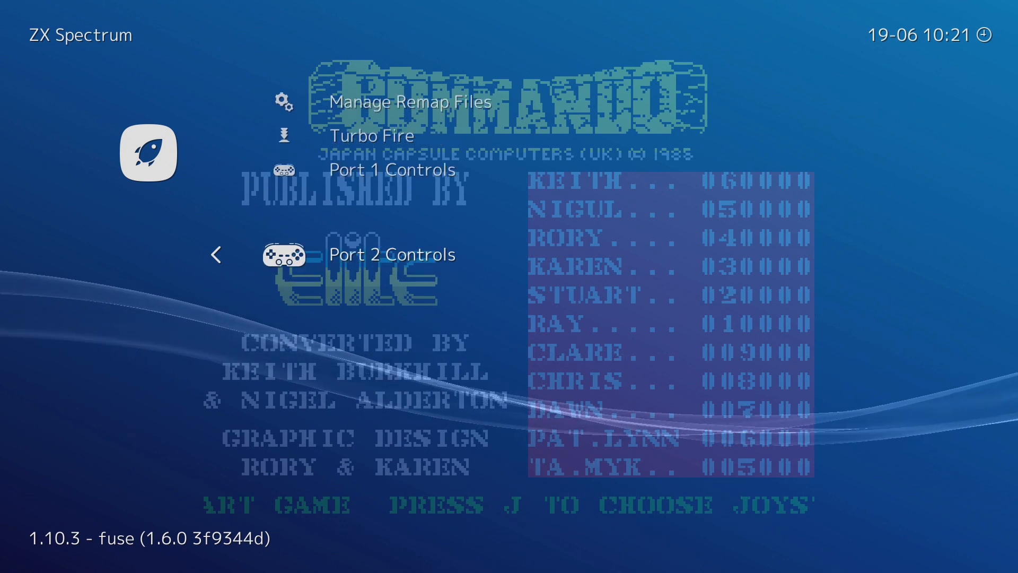
# - Save a content directory remap file, making ZX Spectrum.rmp the active remap
pyautogui.click(392, 254)
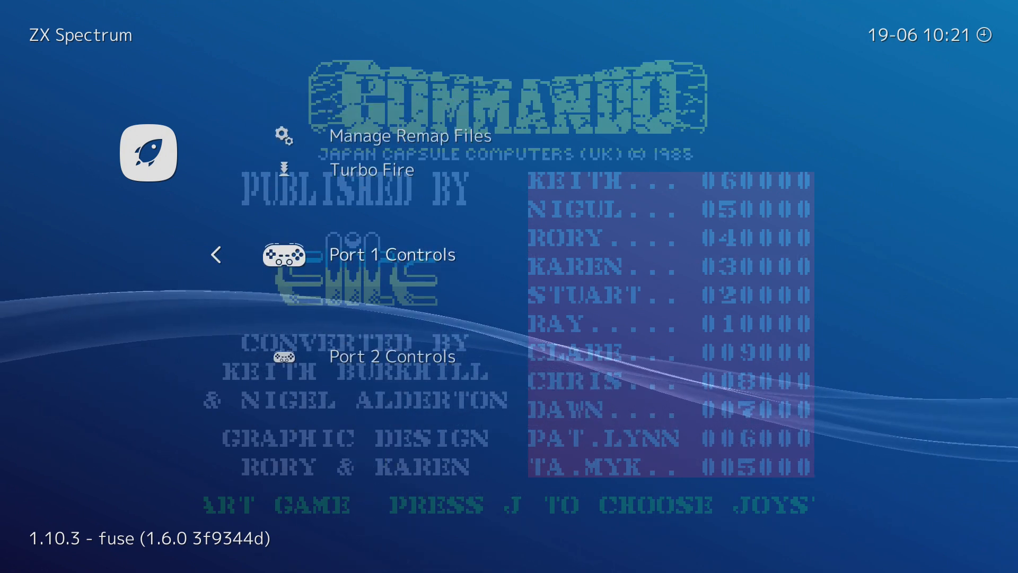
pyautogui.click(409, 136)
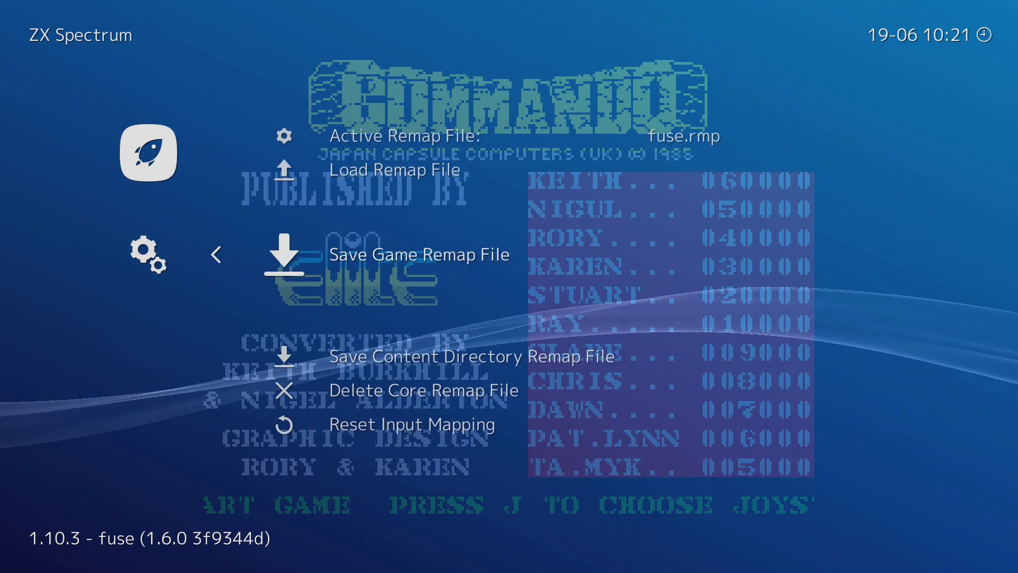
pyautogui.press('Up')
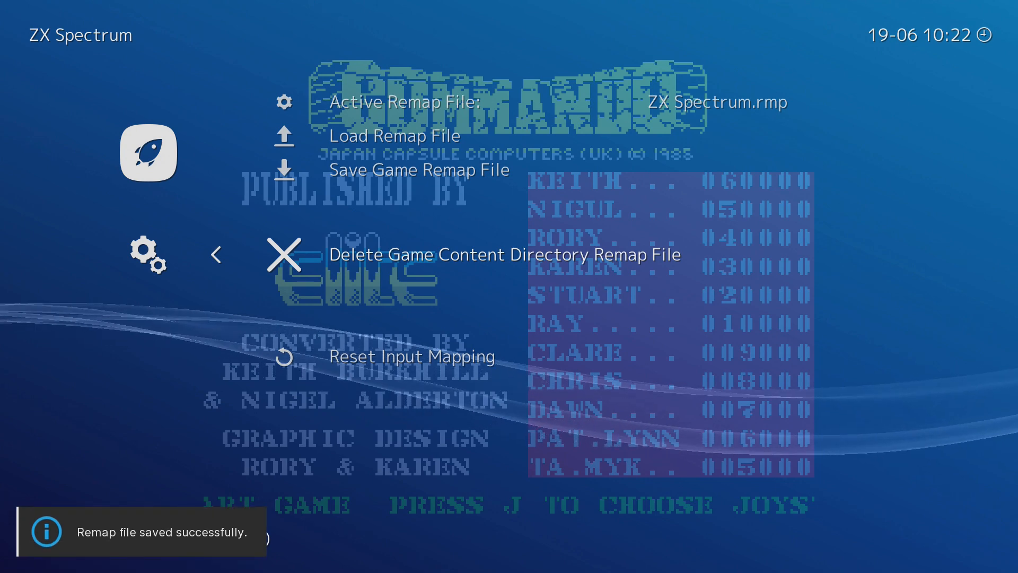
# - Back out of the remap options to the top of the Quick Menu, ready to resume
pyautogui.click(218, 254)
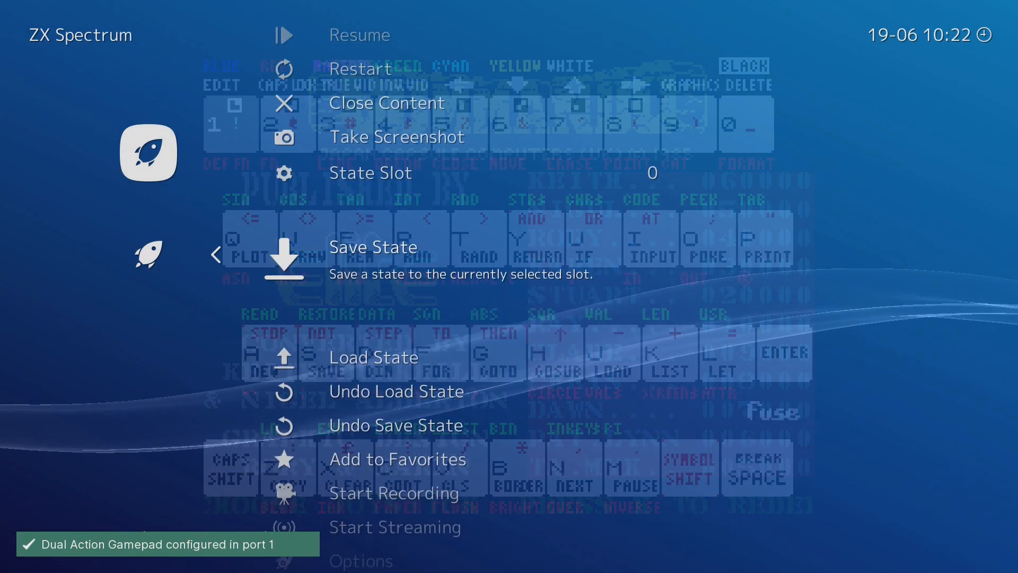
pyautogui.scroll(-3)
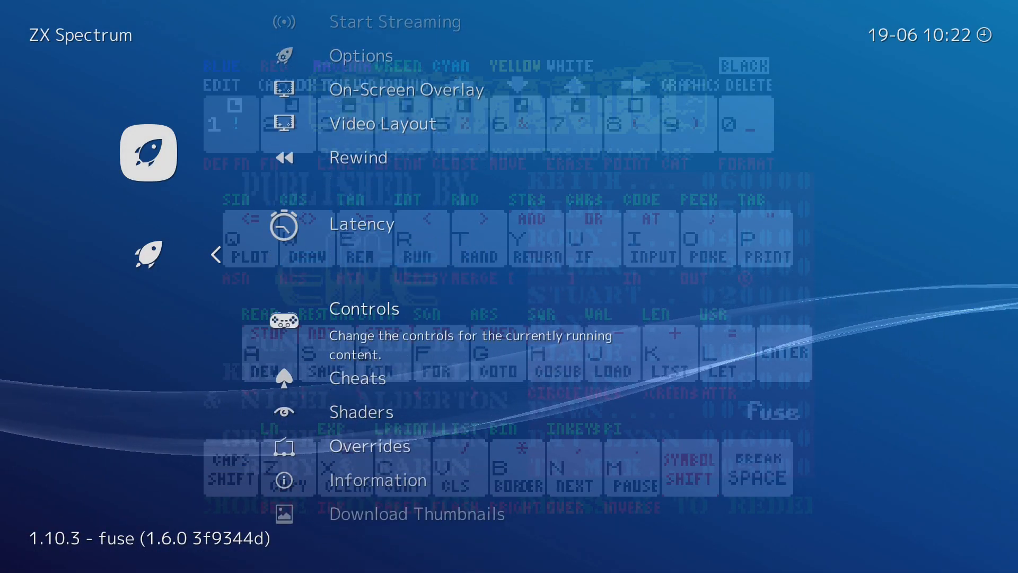
pyautogui.click(363, 309)
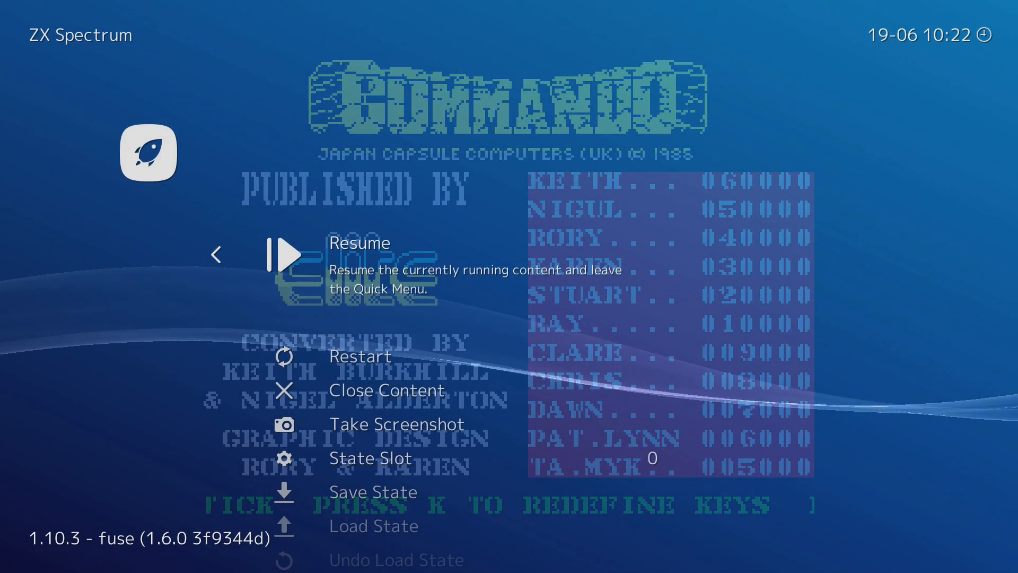
pyautogui.click(288, 256)
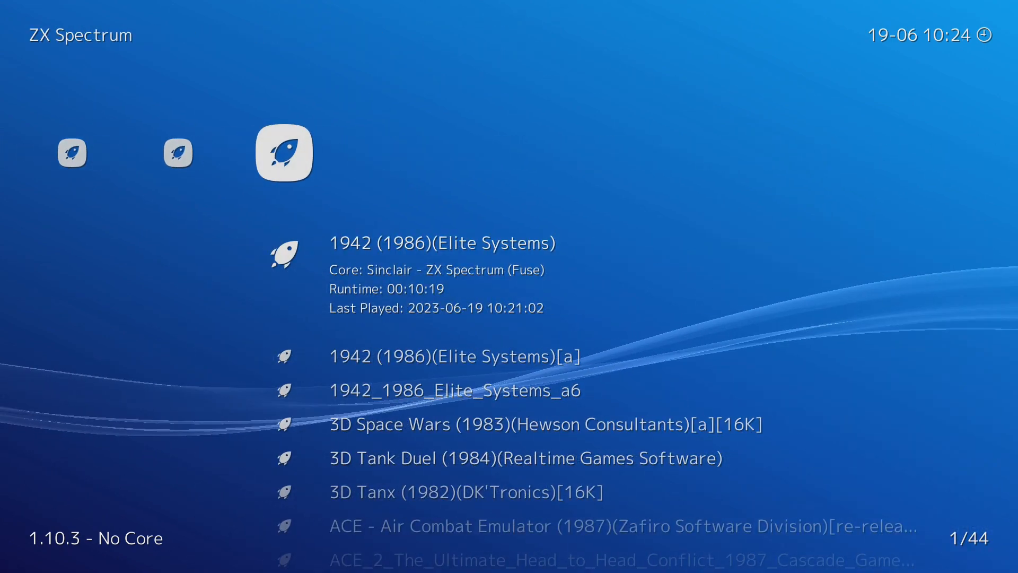
# - Run Robocop_1988_Ocean_128K from the playlist, play it, then toggle Game Focus off and show the Quick Menu
pyautogui.scroll(-3)
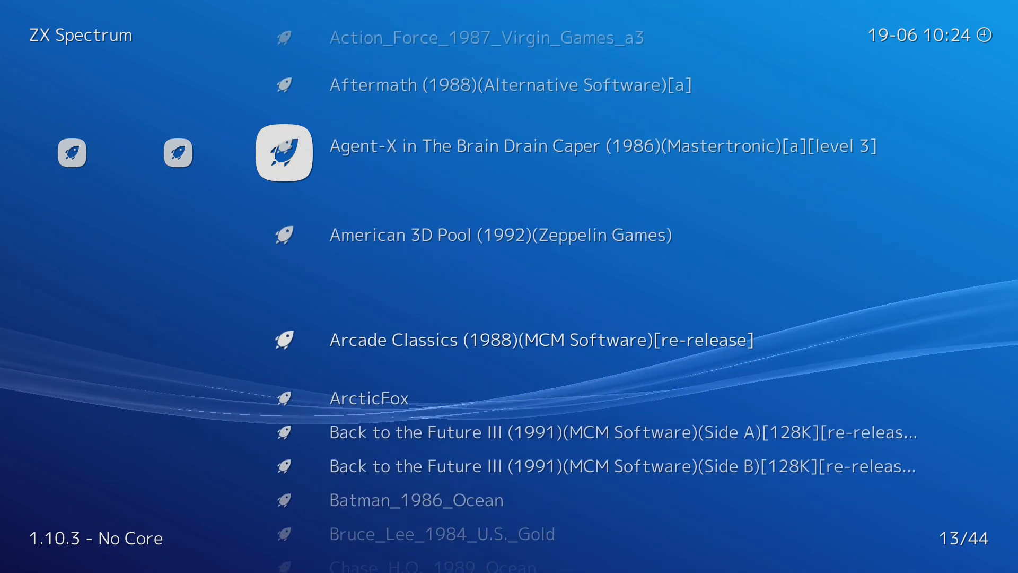
pyautogui.scroll(-3)
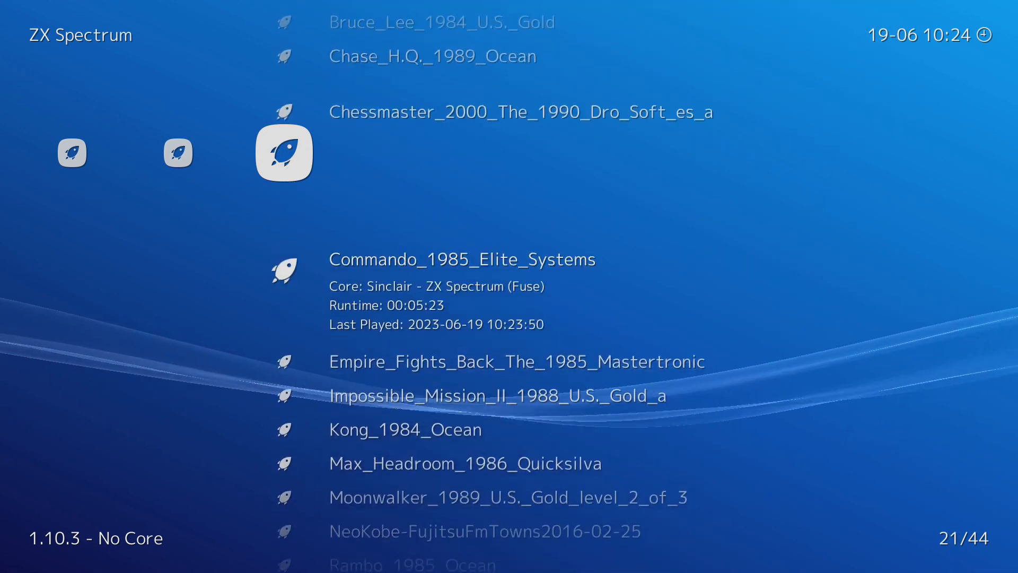
pyautogui.scroll(-3)
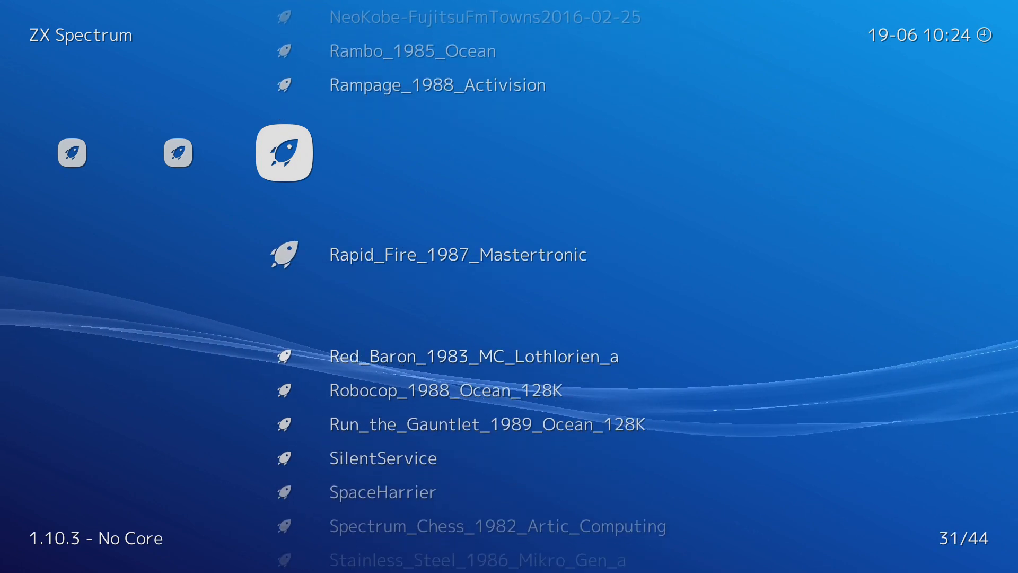
pyautogui.scroll(-3)
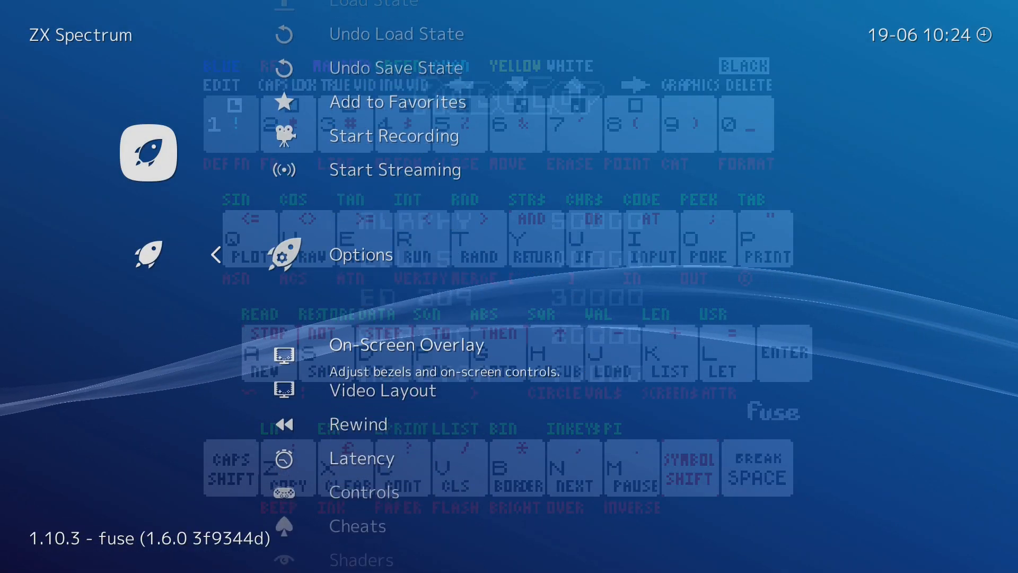
pyautogui.click(359, 492)
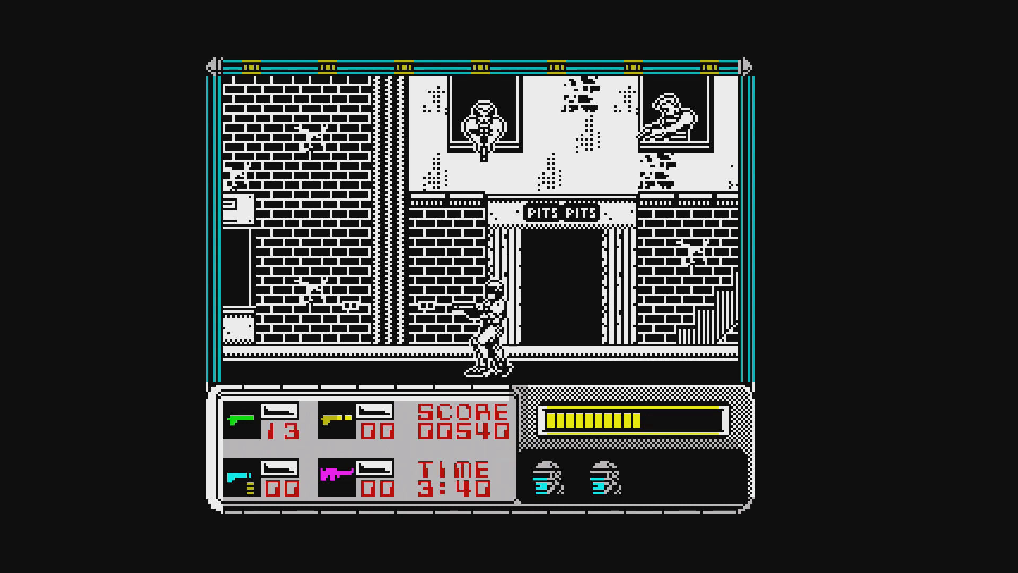
pyautogui.press('Right')
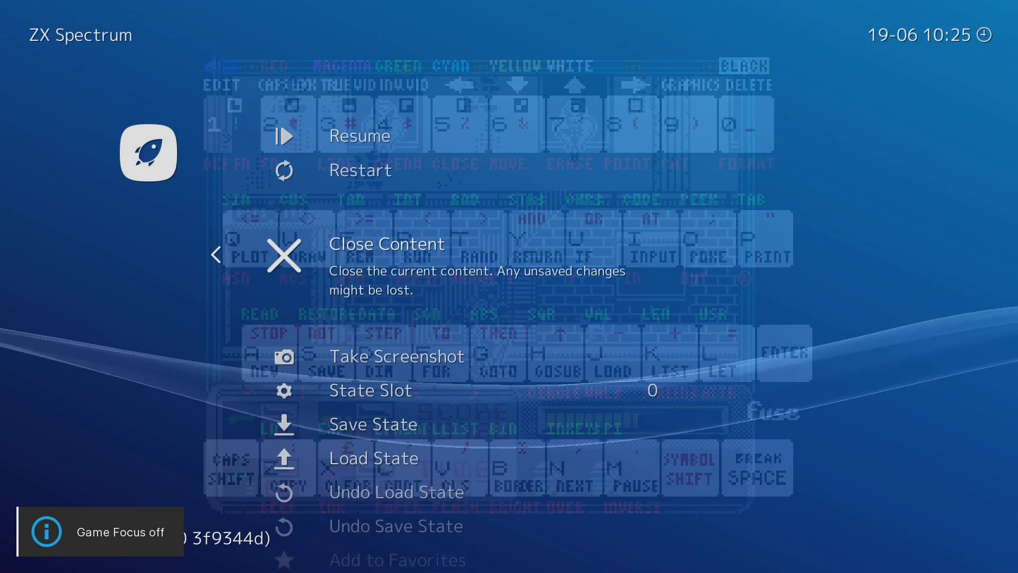
# - Resume Robocop and begin redefining its keys with D for right and A for left
pyautogui.click(284, 254)
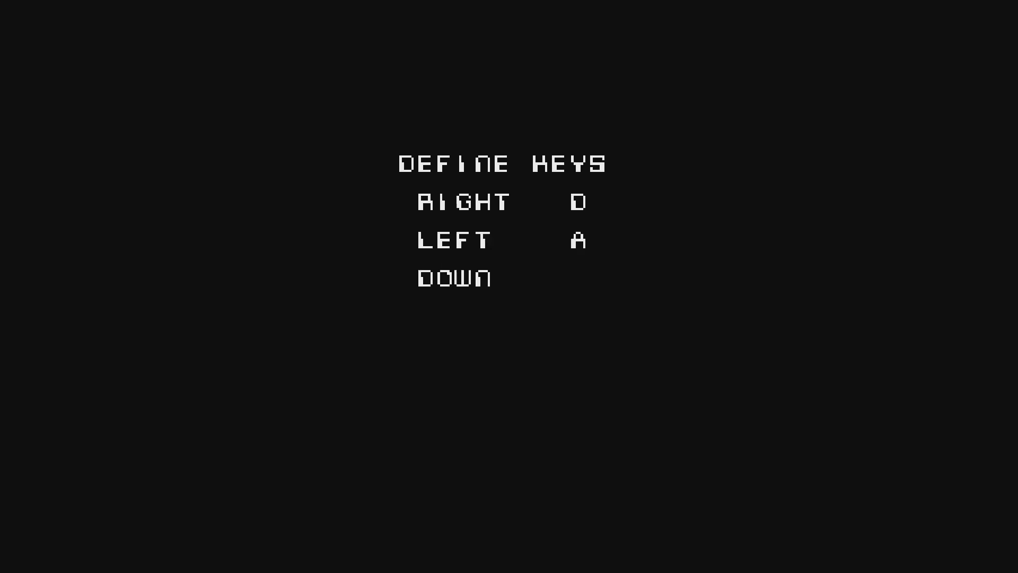
# - Define S as down, W as up and M as fire, then carry on playing Robocop
pyautogui.press('s')
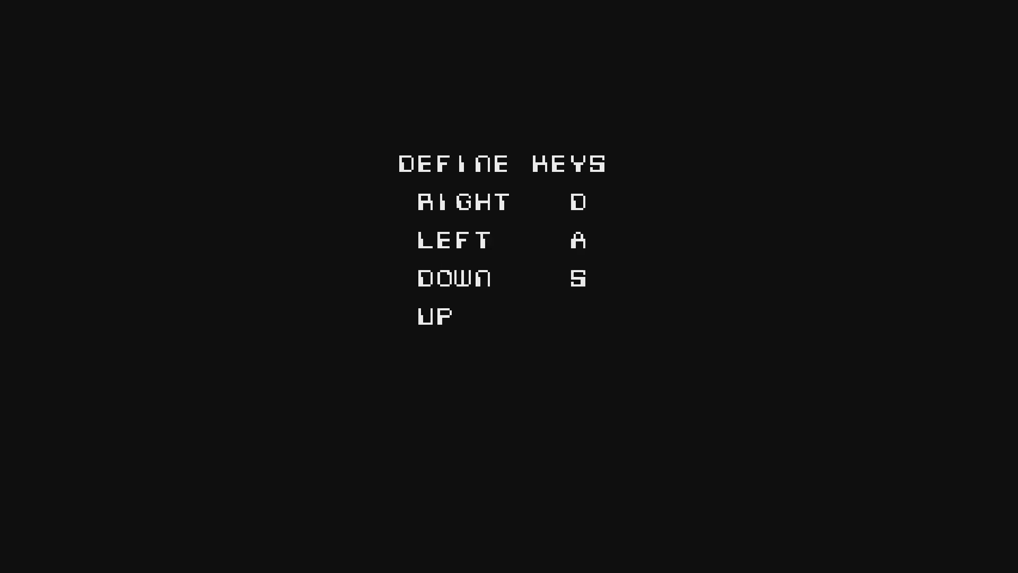
pyautogui.press('w')
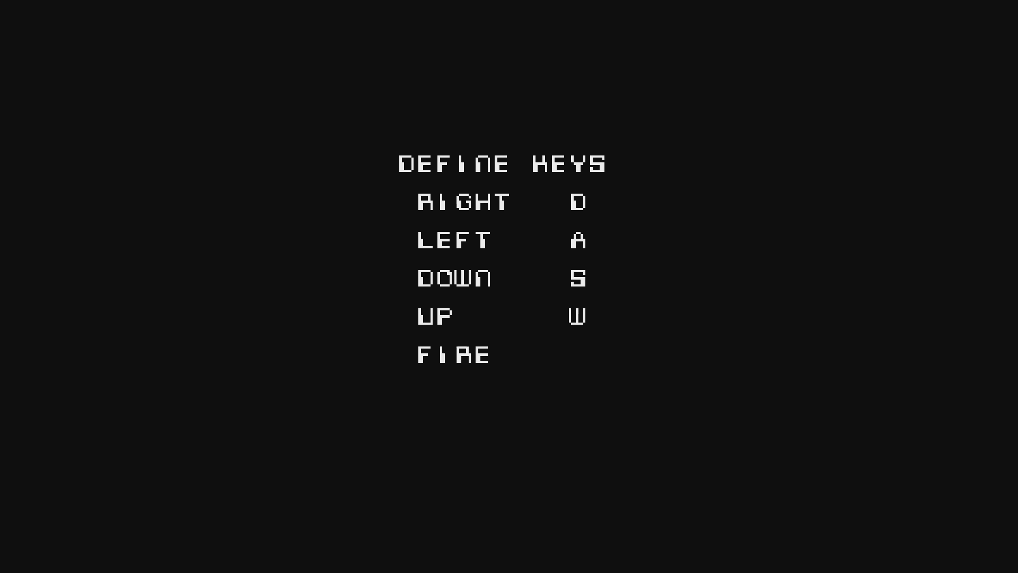
pyautogui.press('m')
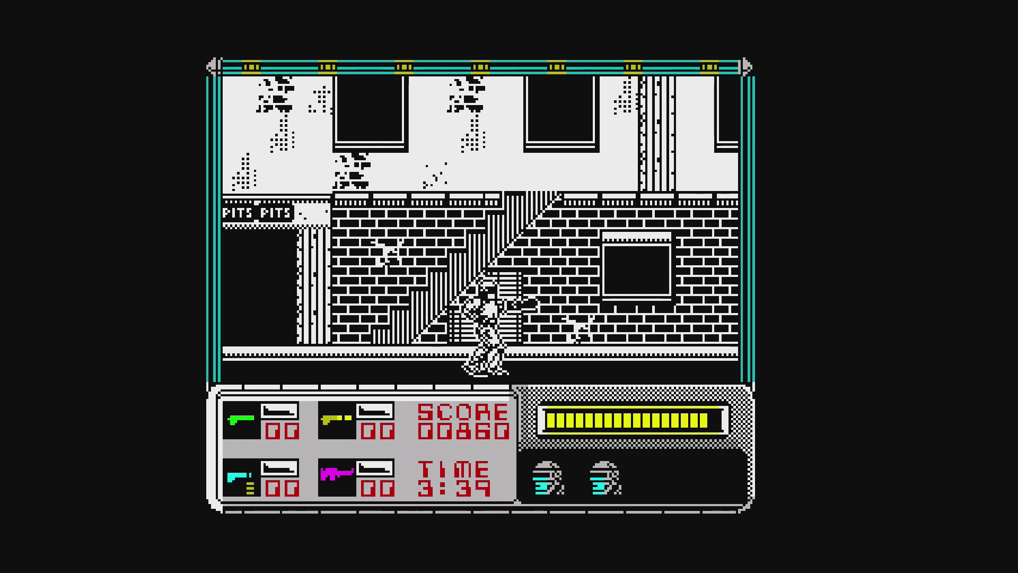
# - Bring up the menu over Robocop to close the content and reach Settings
pyautogui.press('Right')
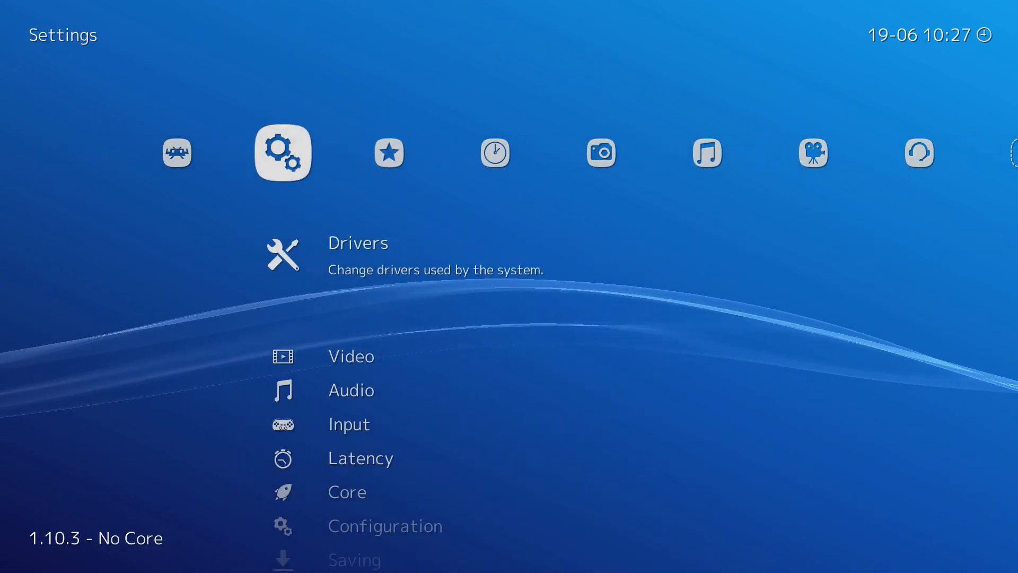
# - Reach the Quit RetroArch entry at the bottom of the Main Menu tab
pyautogui.press('Left')
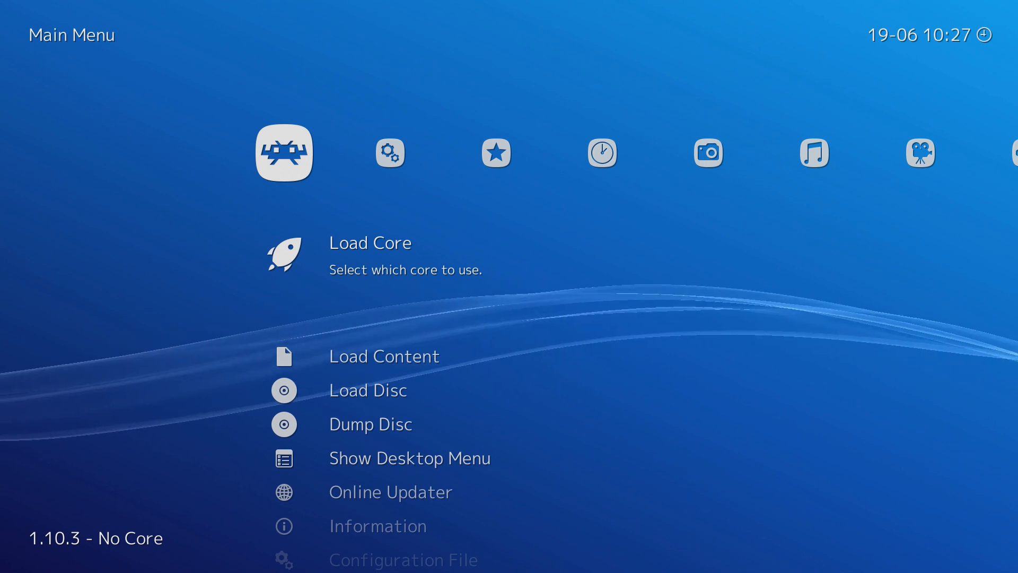
pyautogui.scroll(-3)
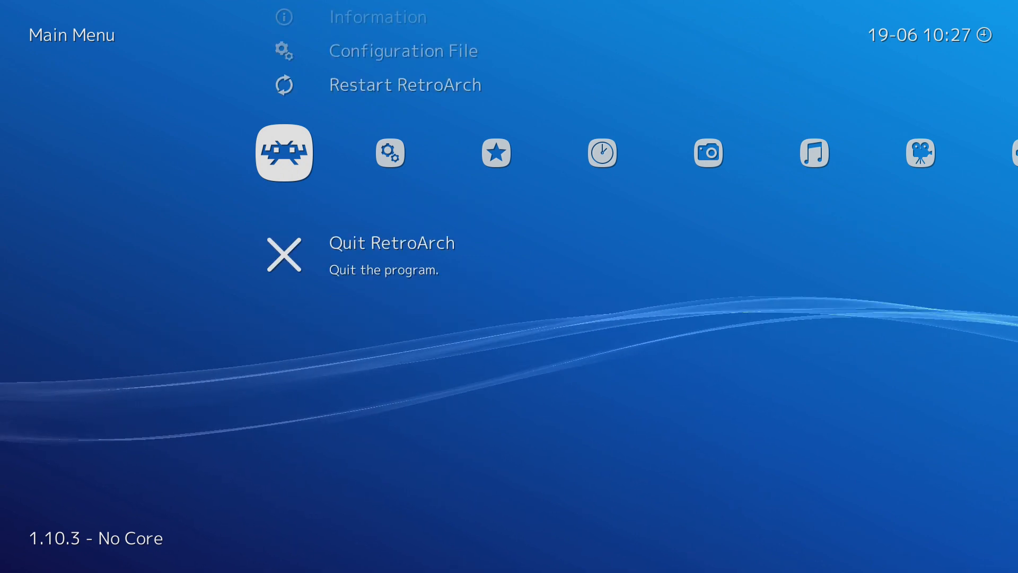